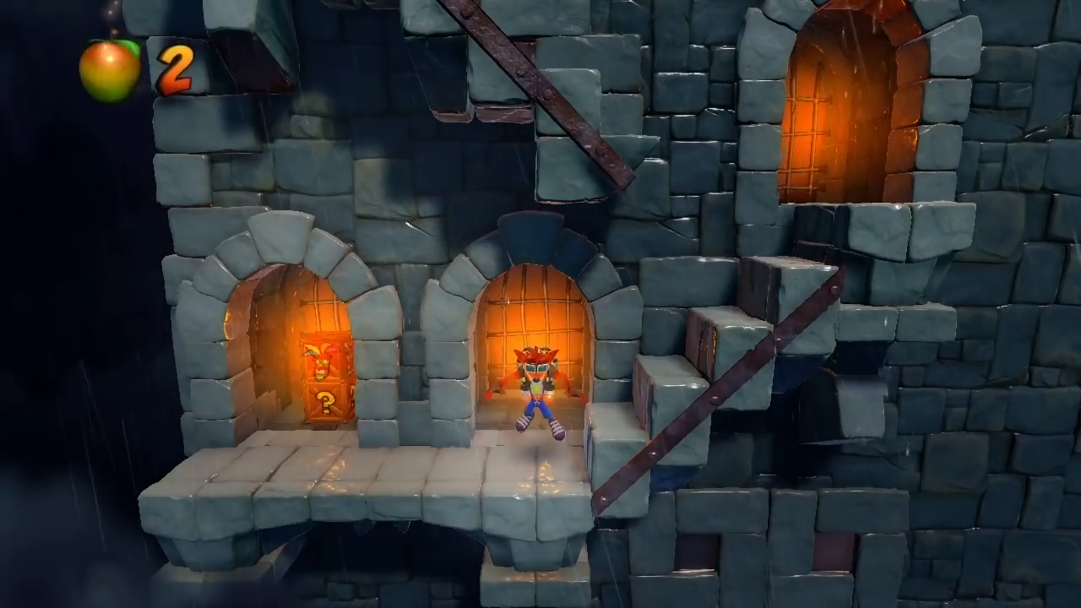
# Steer Crash left along the rainy castle path toward the jungle level.
pyautogui.press('Left')
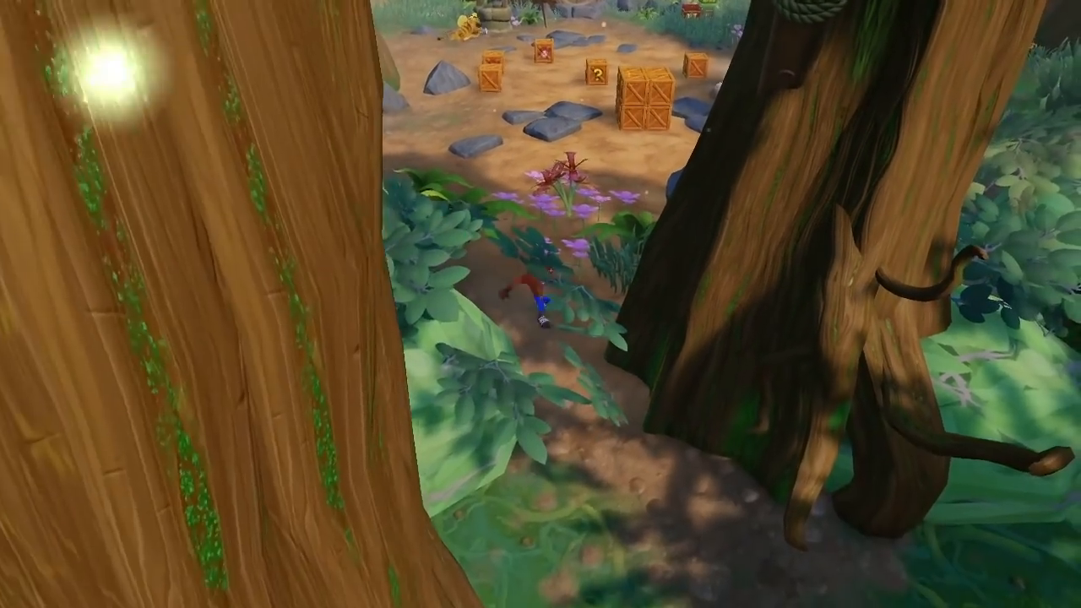
pyautogui.moveTo(540, 304)
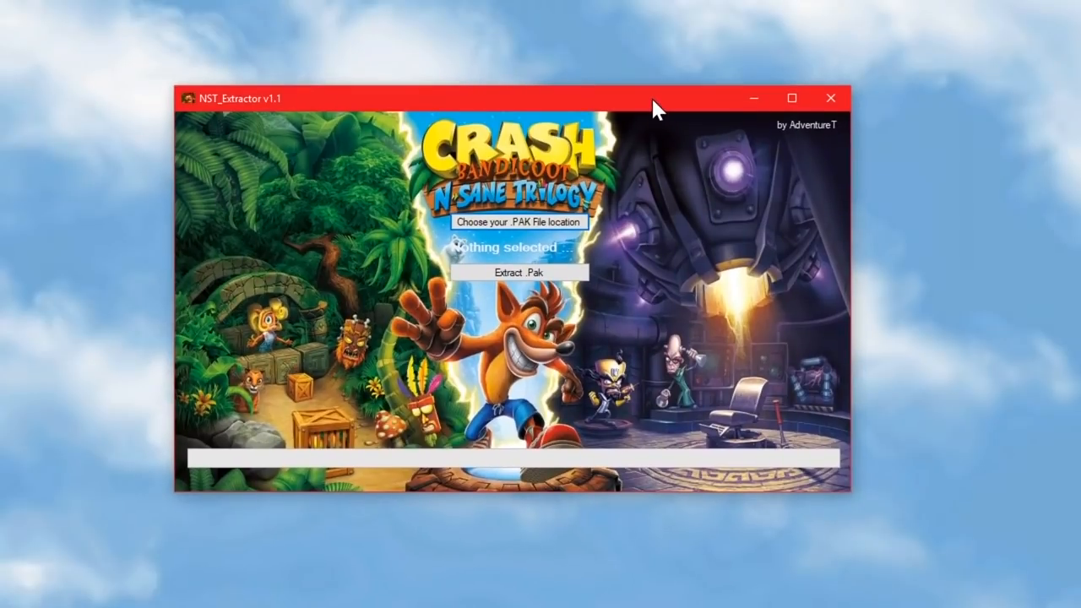
pyautogui.moveTo(976, 201)
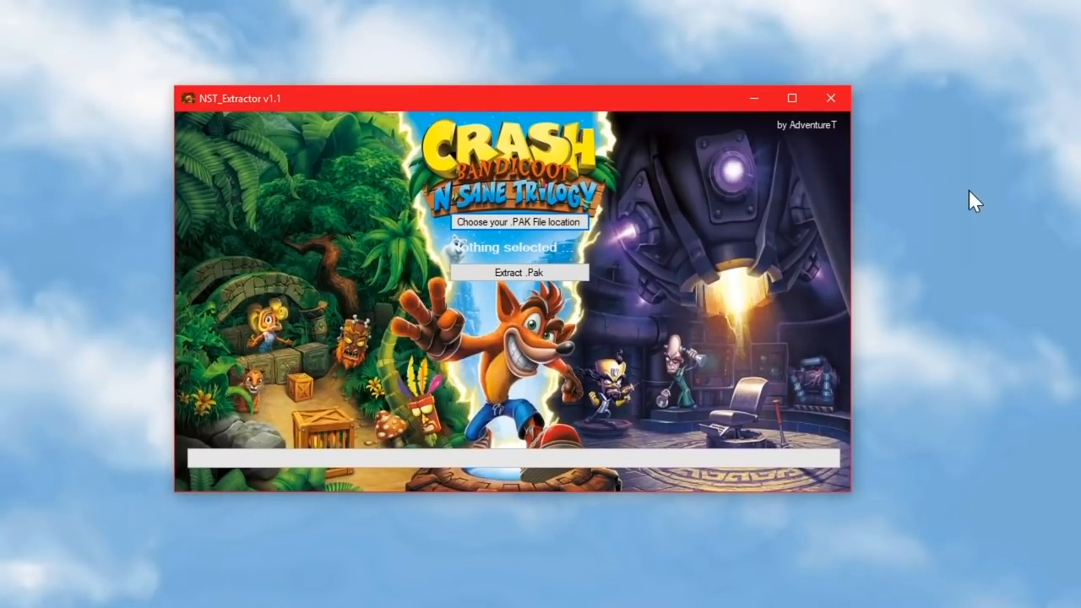
pyautogui.moveTo(887, 126)
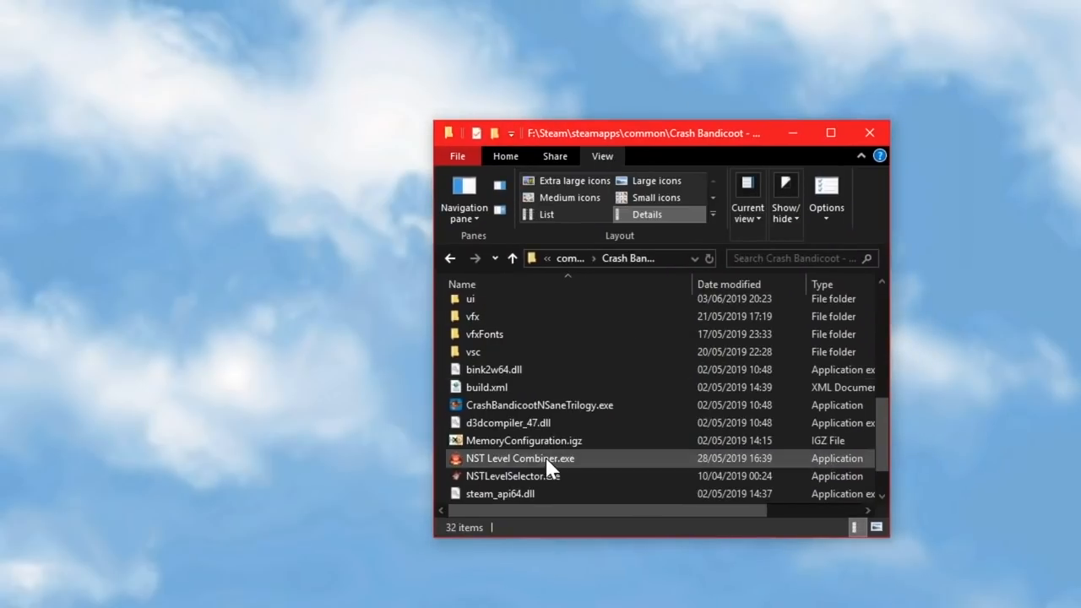
pyautogui.click(539, 406)
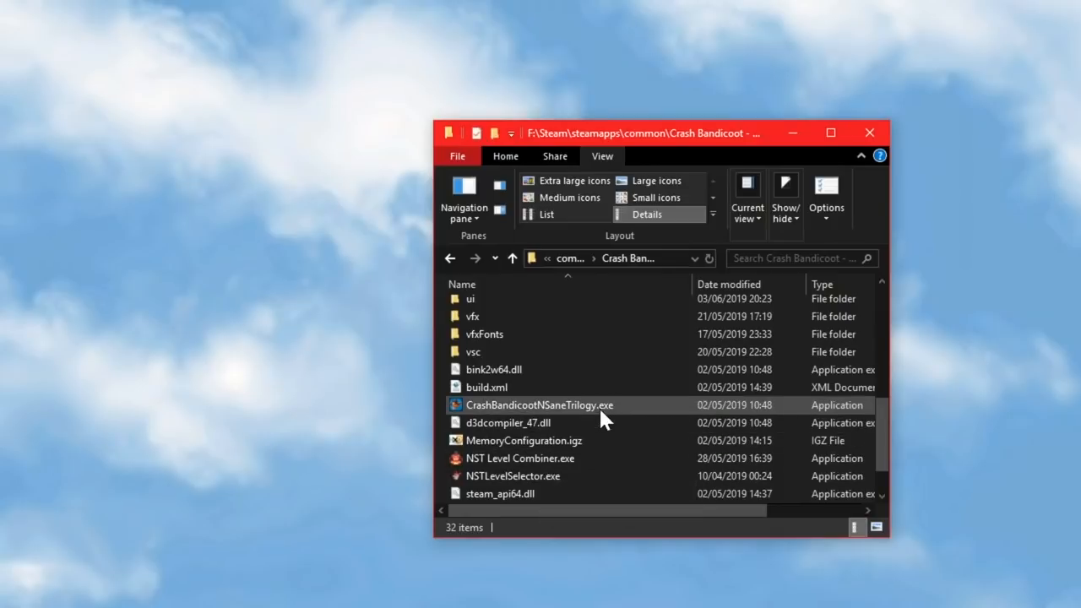
pyautogui.moveTo(575, 413)
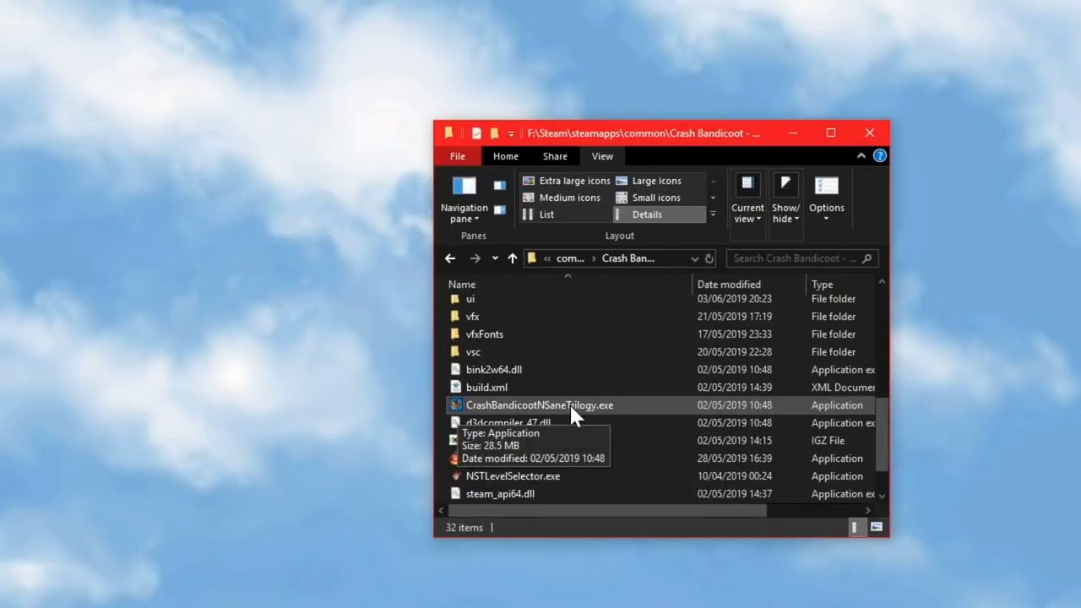
pyautogui.moveTo(584, 584)
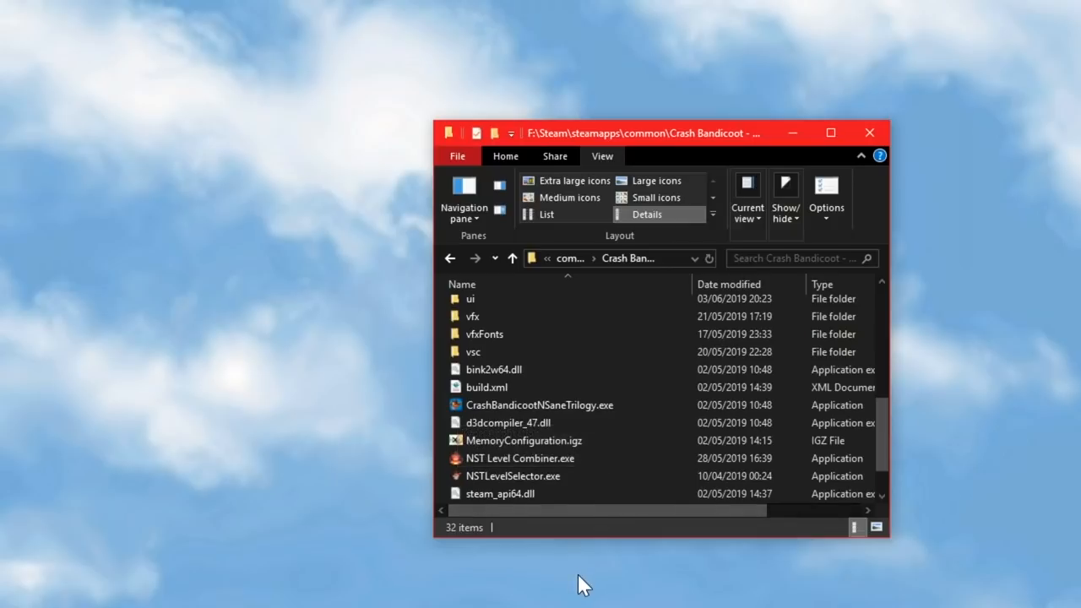
pyautogui.moveTo(514, 476)
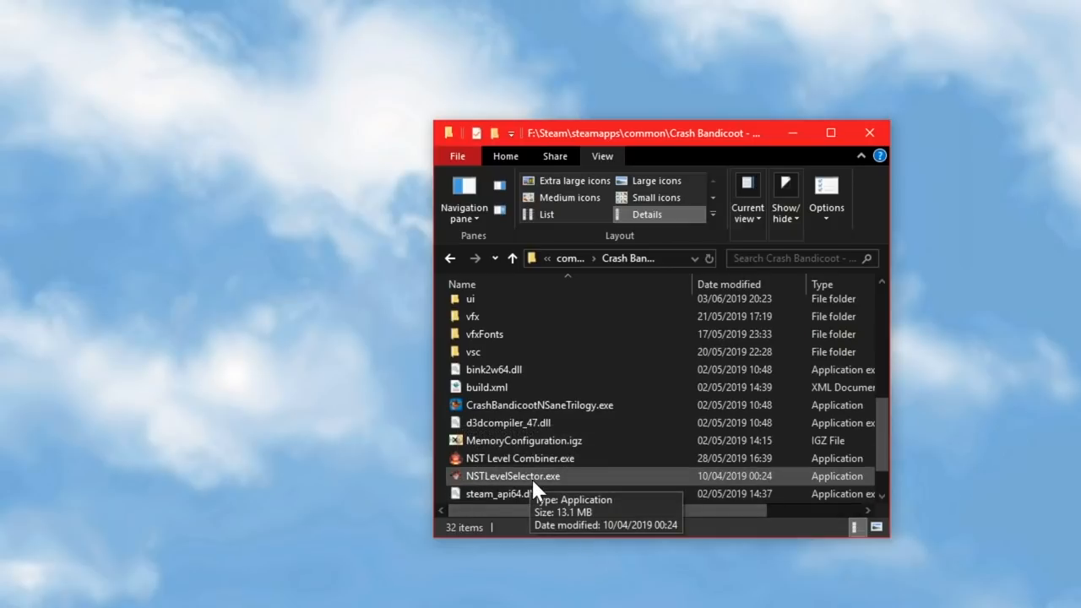
pyautogui.moveTo(564, 587)
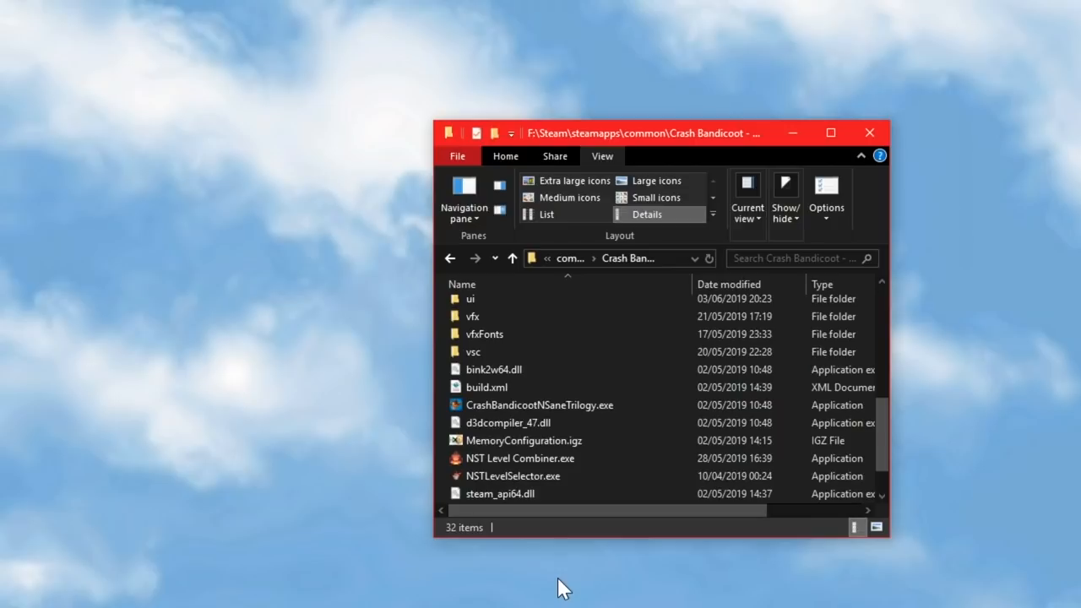
# Launch NST Level Combiner and browse the Crash1 source levels, collapsing the Bosses group.
pyautogui.doubleClick(521, 458)
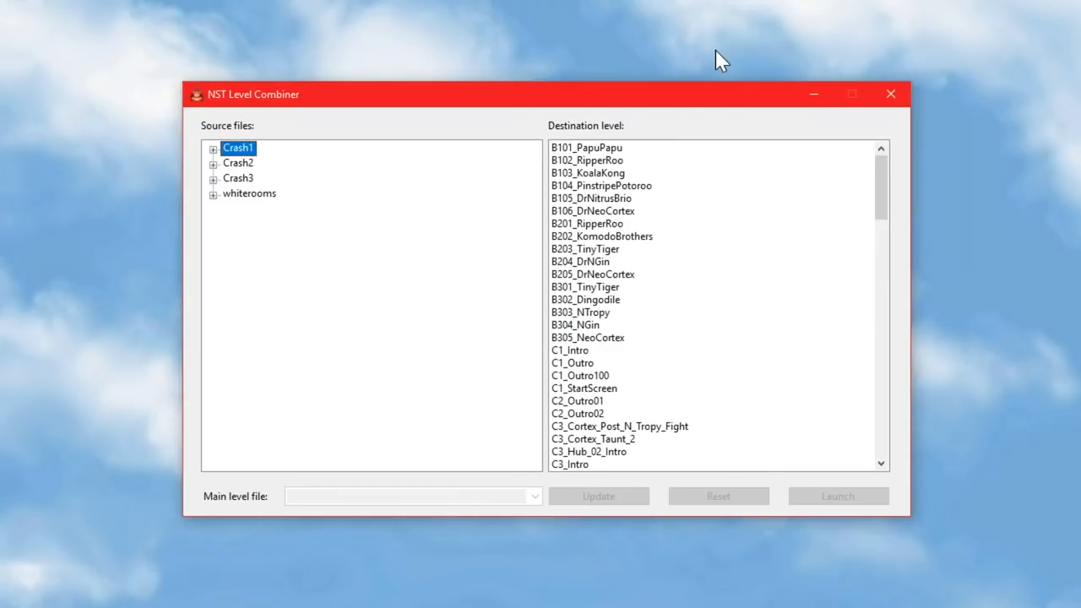
pyautogui.click(212, 149)
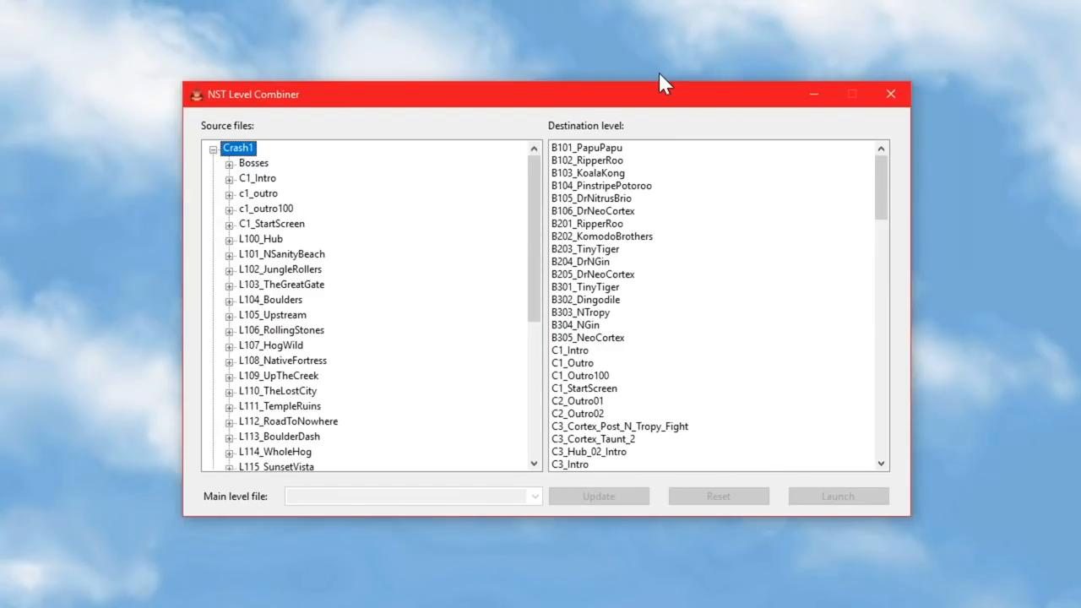
pyautogui.scroll(-3)
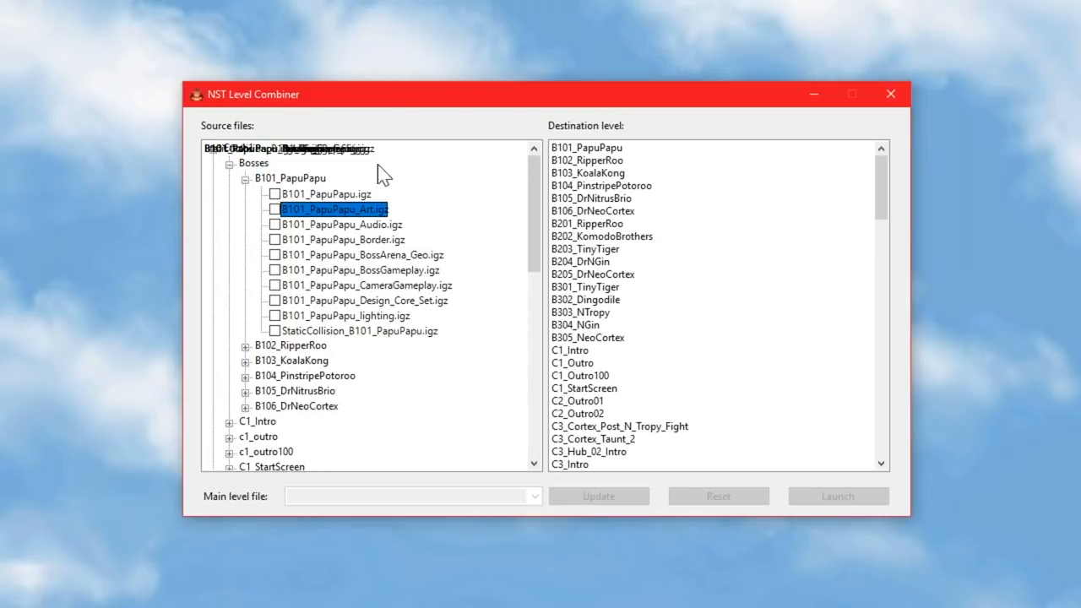
pyautogui.click(231, 162)
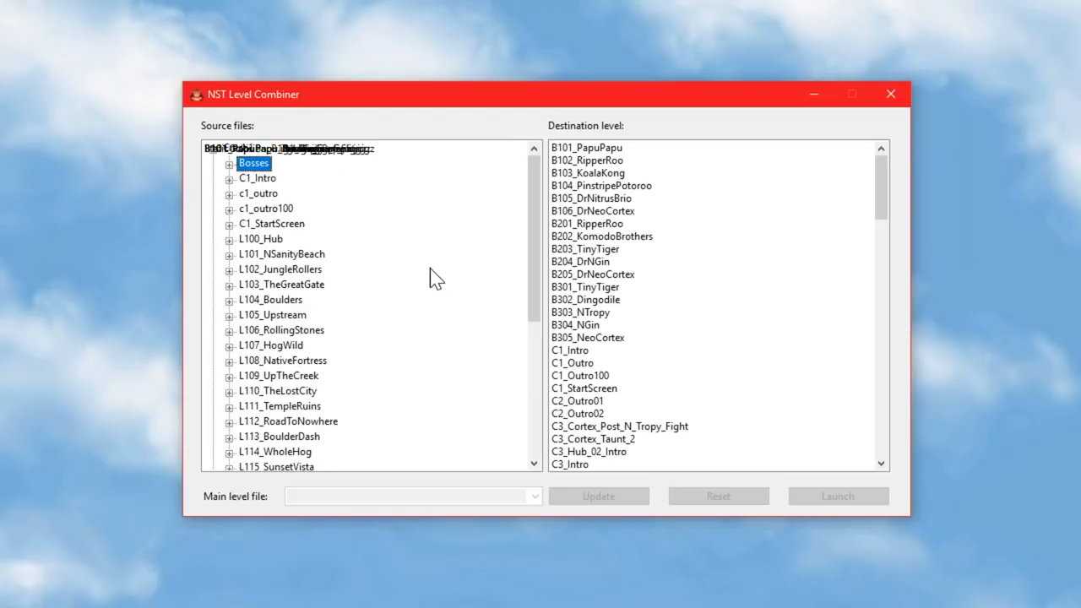
# Expand Crash3 and reveal the component files of L318_TellNoTales.
pyautogui.click(230, 254)
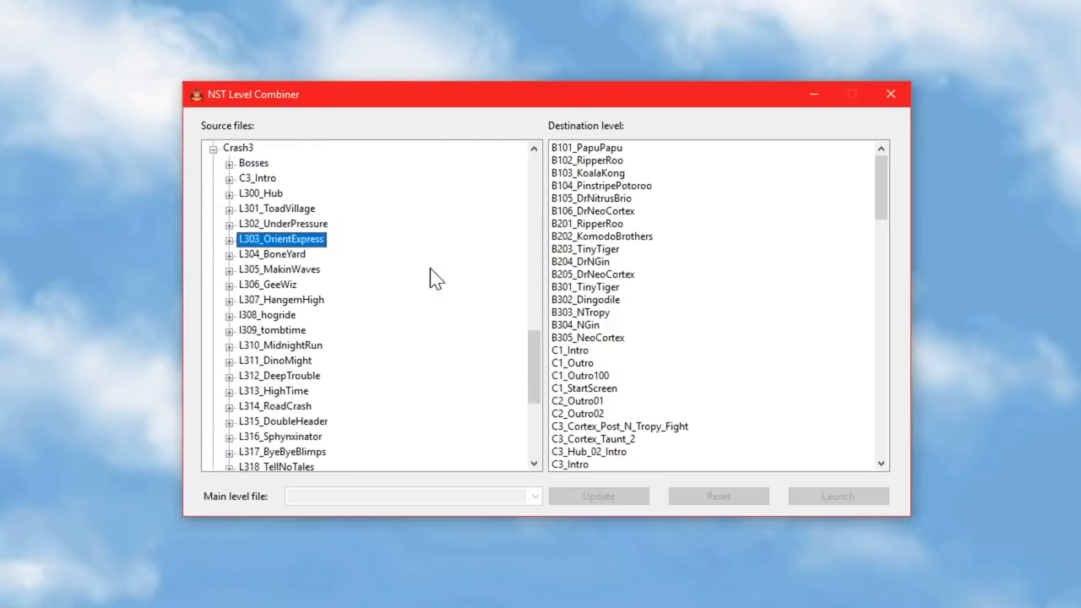
pyautogui.click(230, 240)
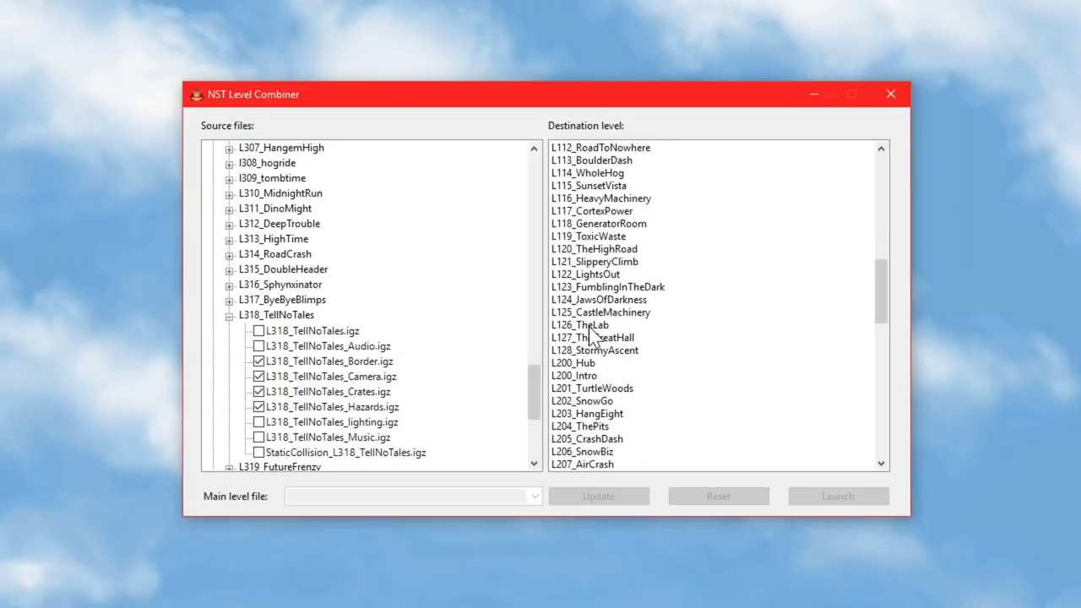
# Make L126_TheLab the destination level and pick the Orient Express camera splines file.
pyautogui.click(580, 325)
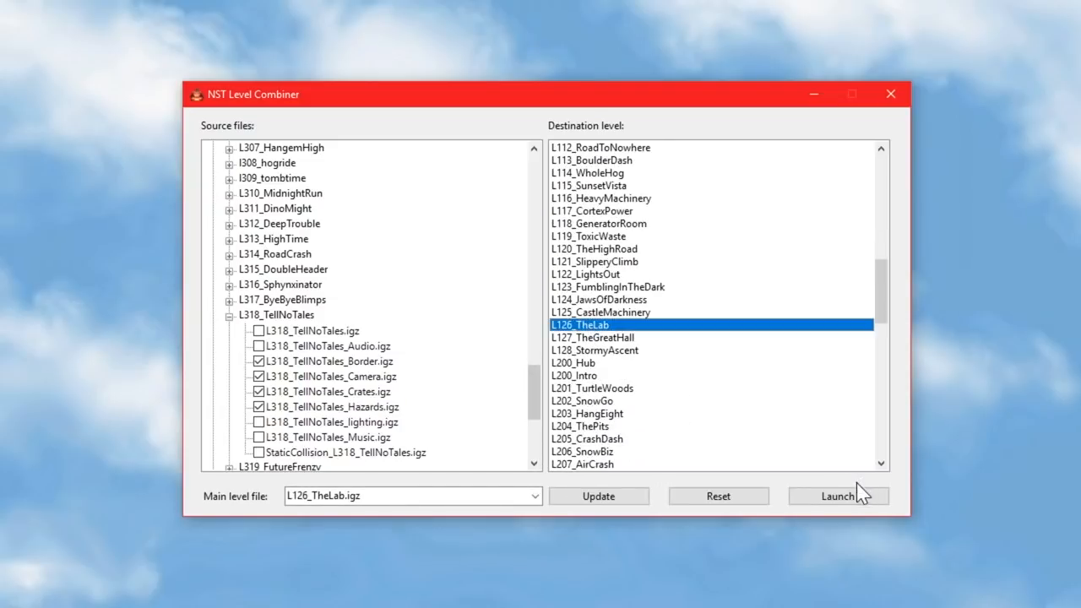
pyautogui.moveTo(517, 588)
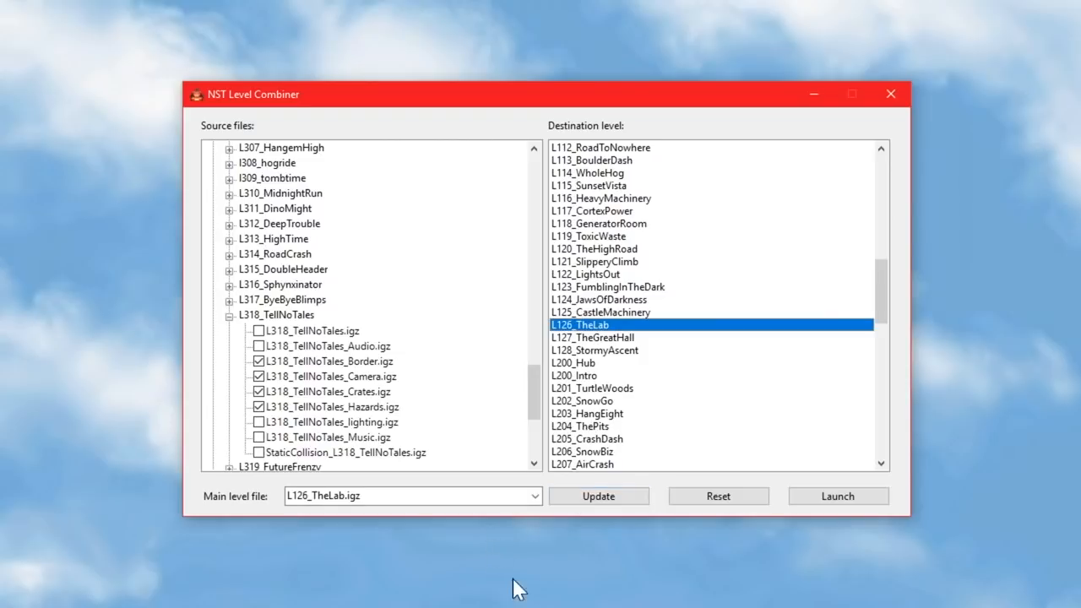
pyautogui.moveTo(544, 595)
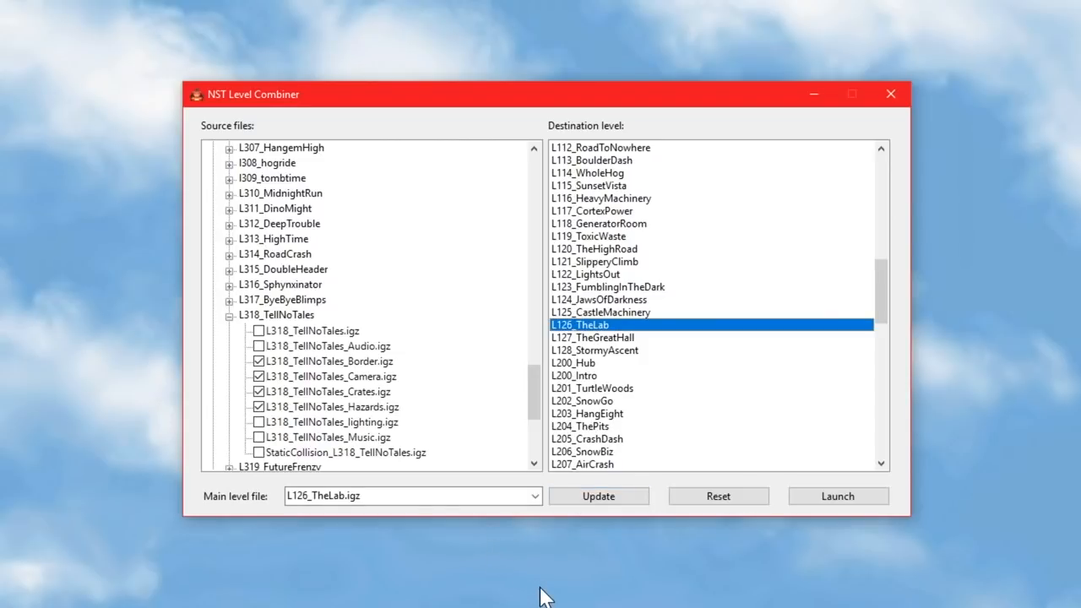
pyautogui.moveTo(324, 453)
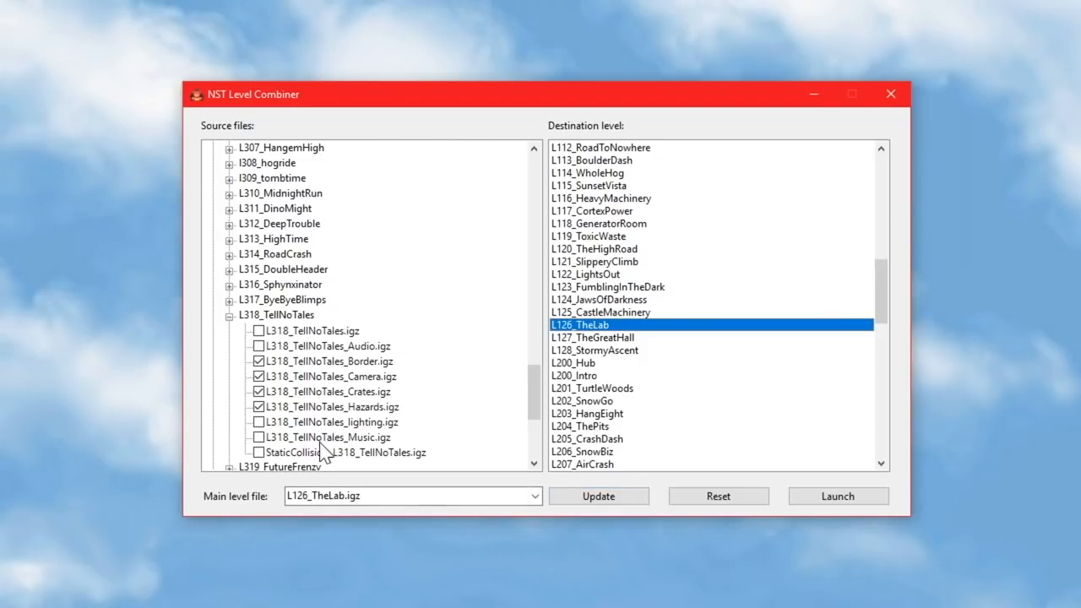
pyautogui.click(330, 361)
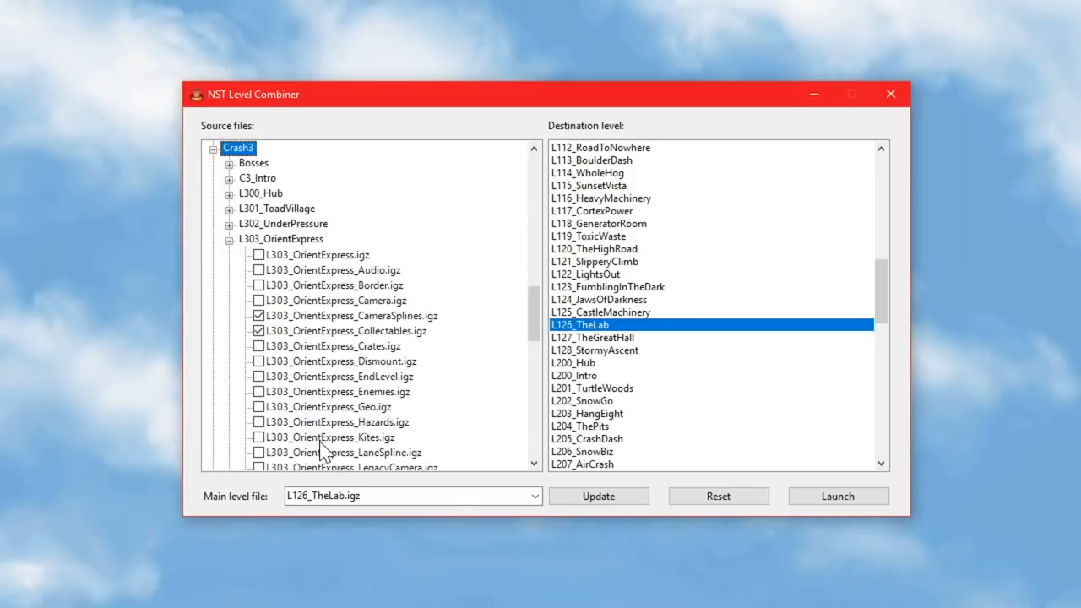
pyautogui.click(350, 316)
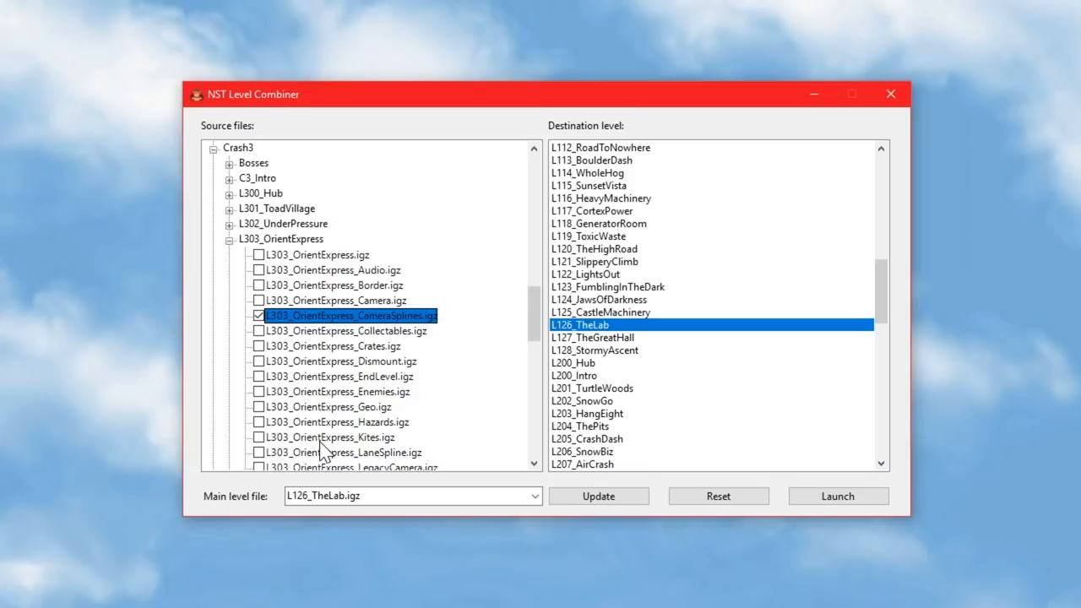
pyautogui.click(230, 240)
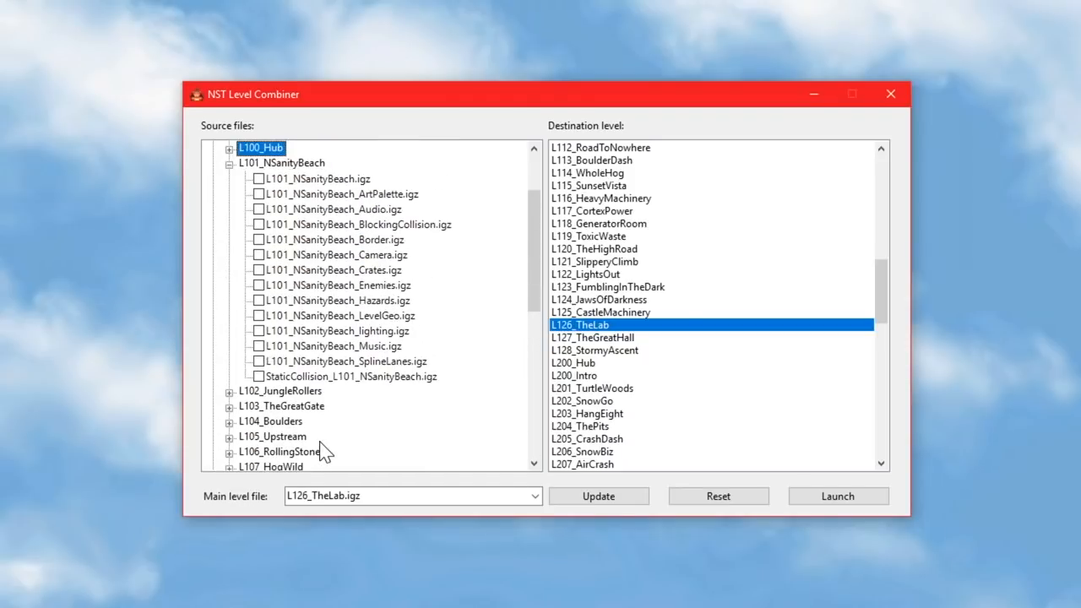
# Collapse C2_Outro02, Bosses and Crash2 back to the top-level game folders.
pyautogui.click(230, 163)
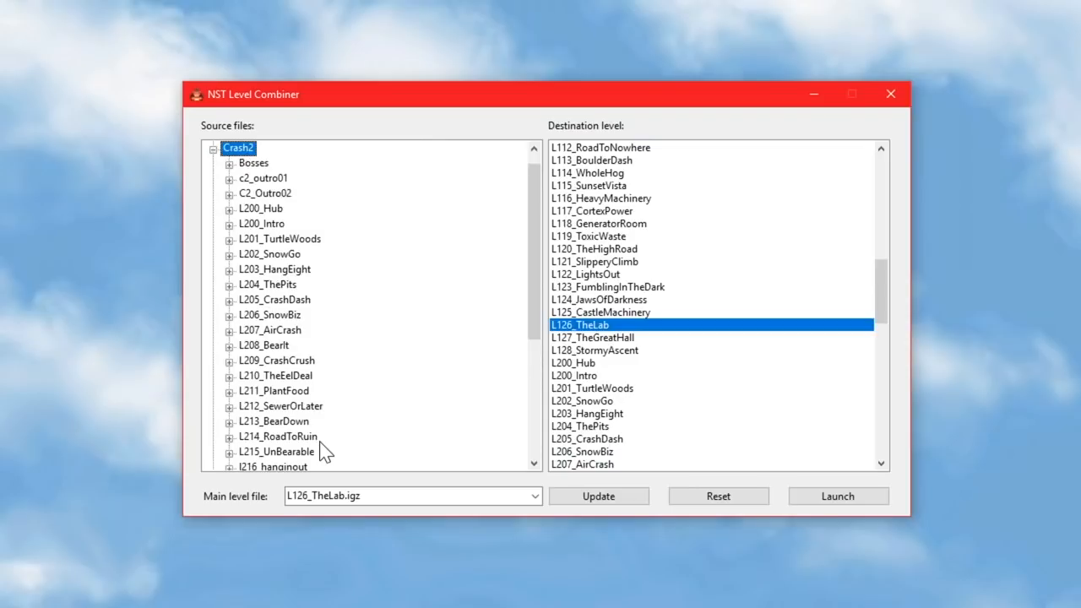
pyautogui.click(212, 149)
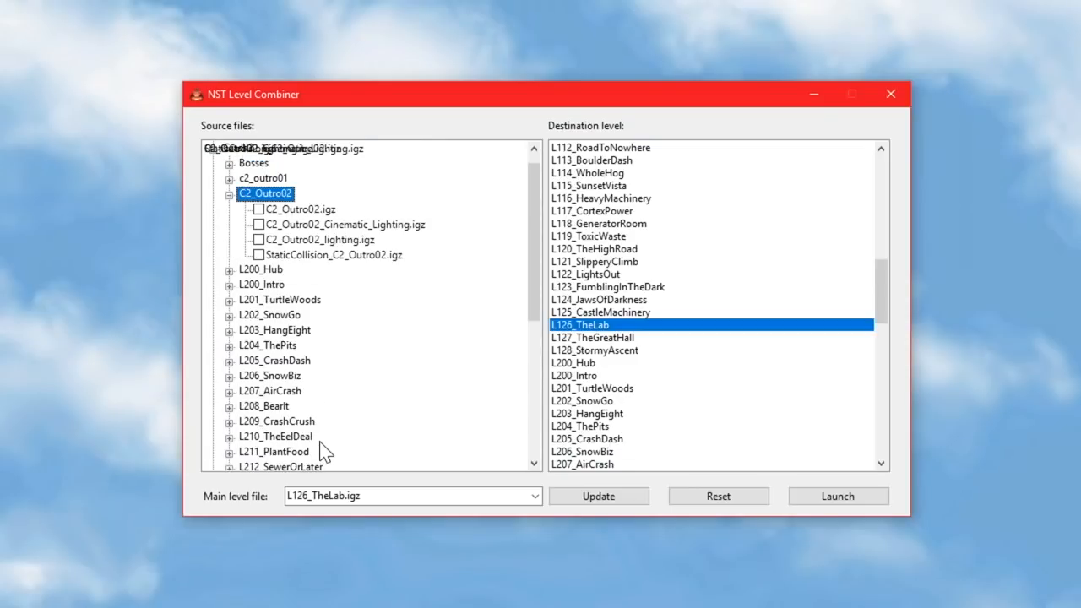
pyautogui.click(230, 163)
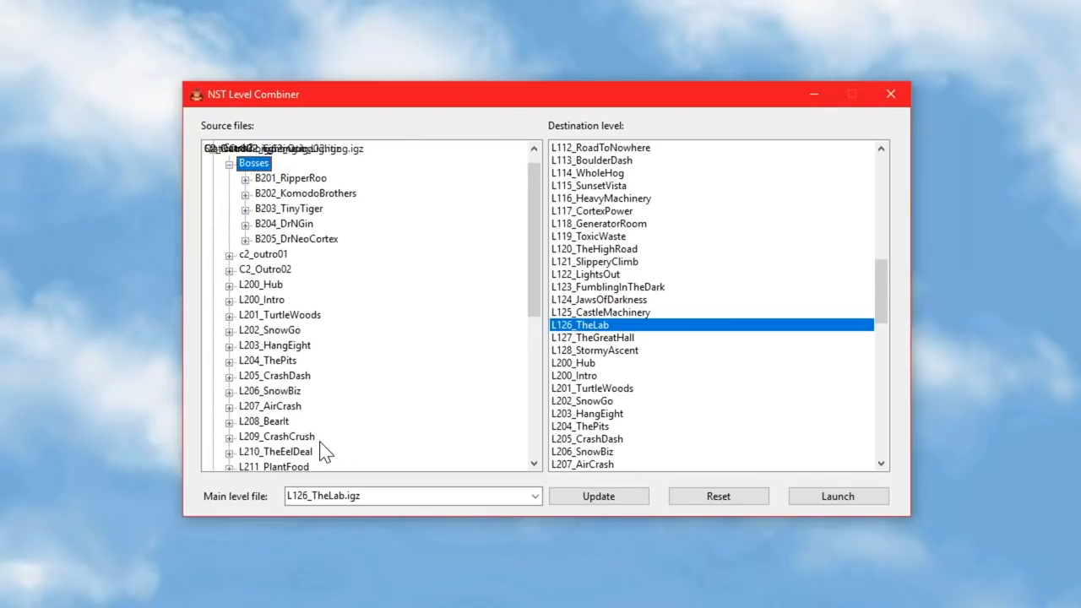
pyautogui.click(245, 223)
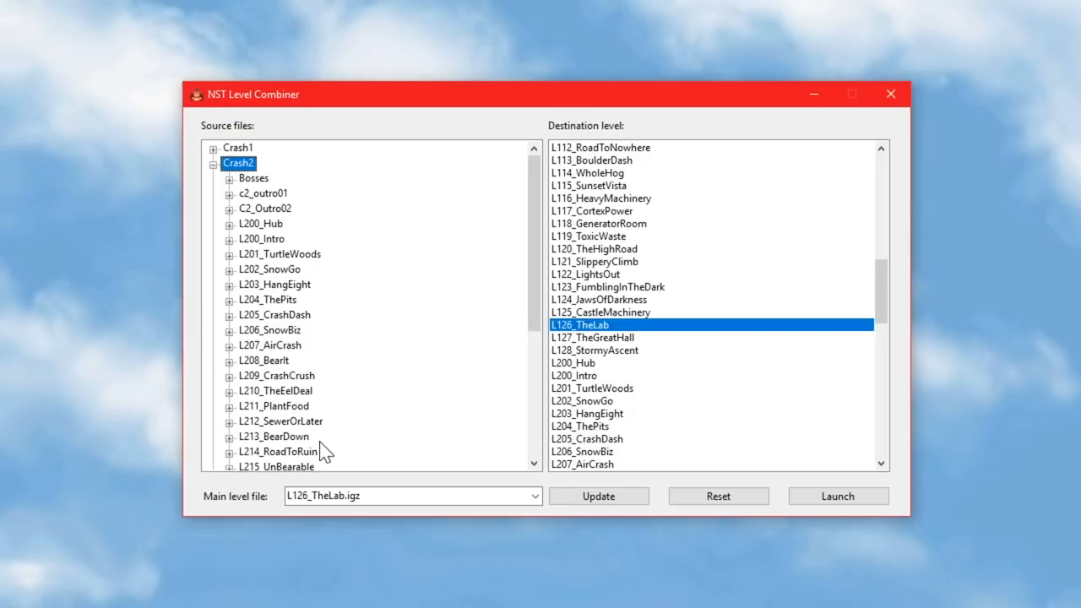
pyautogui.click(213, 162)
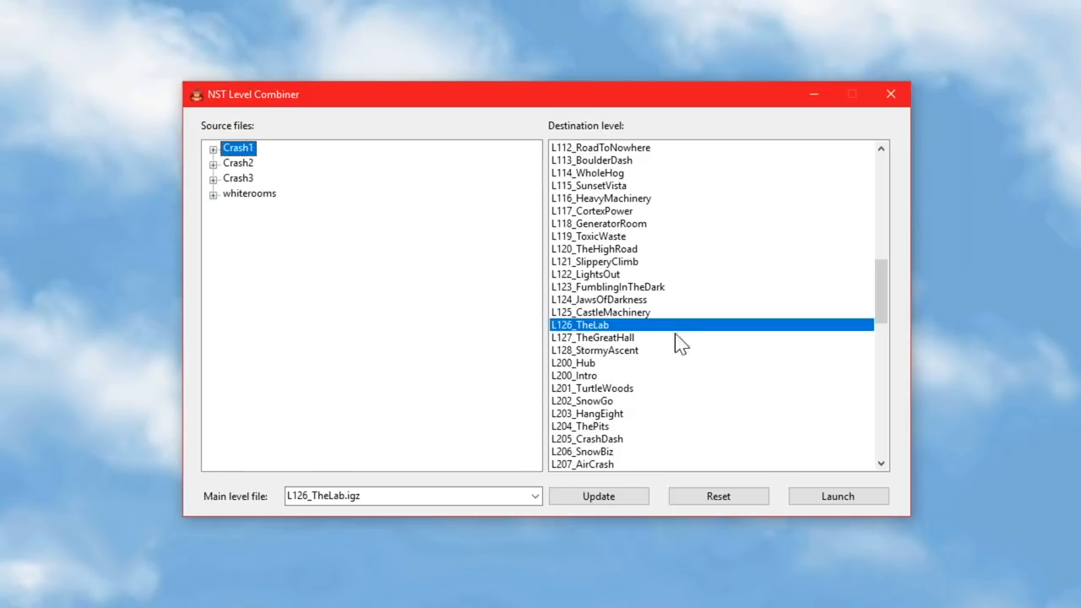
pyautogui.scroll(-3)
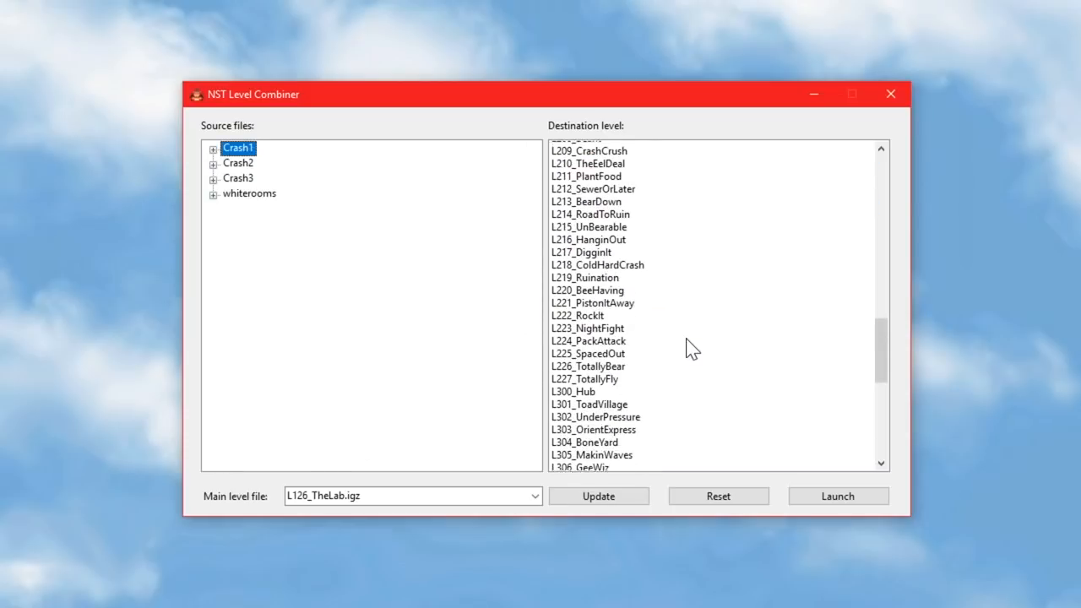
pyautogui.scroll(3)
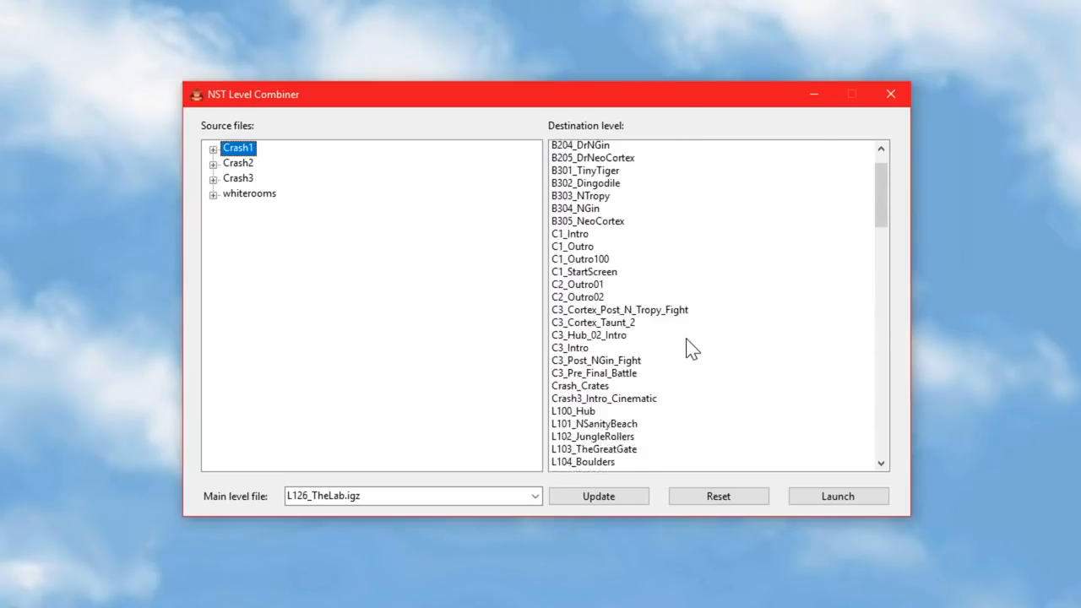
pyautogui.scroll(3)
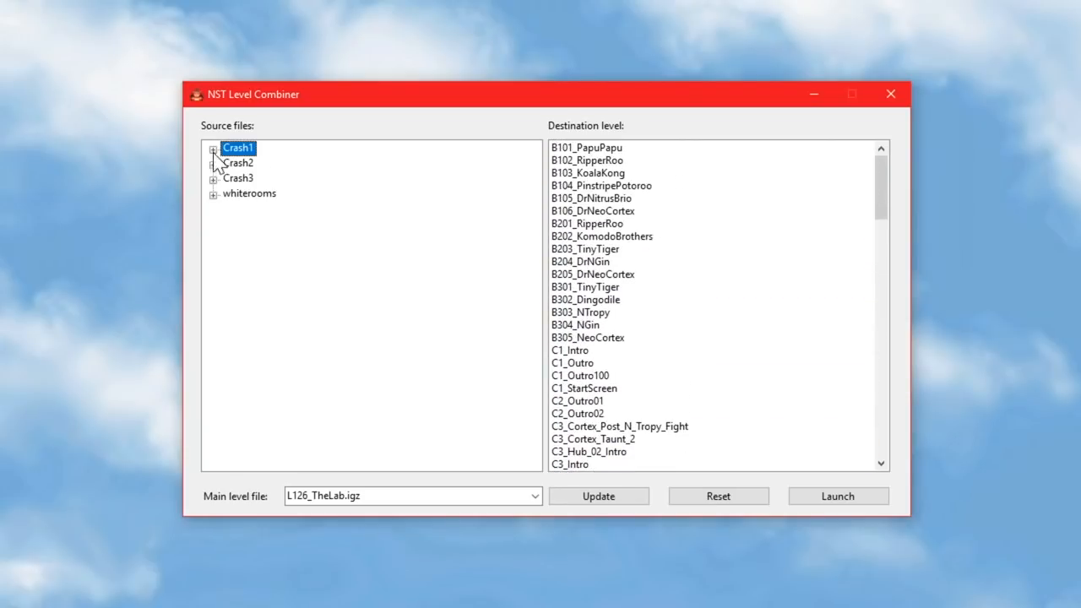
# Add L102_JungleRollers_Crates.igz as a source with L101_NSanityBeach as the destination.
pyautogui.click(215, 149)
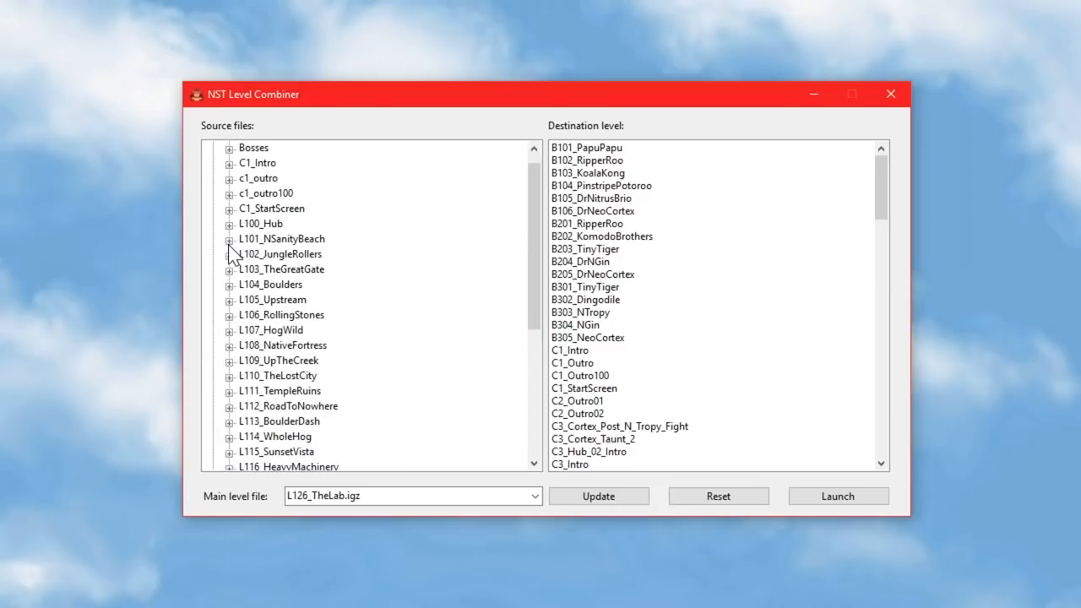
pyautogui.click(230, 253)
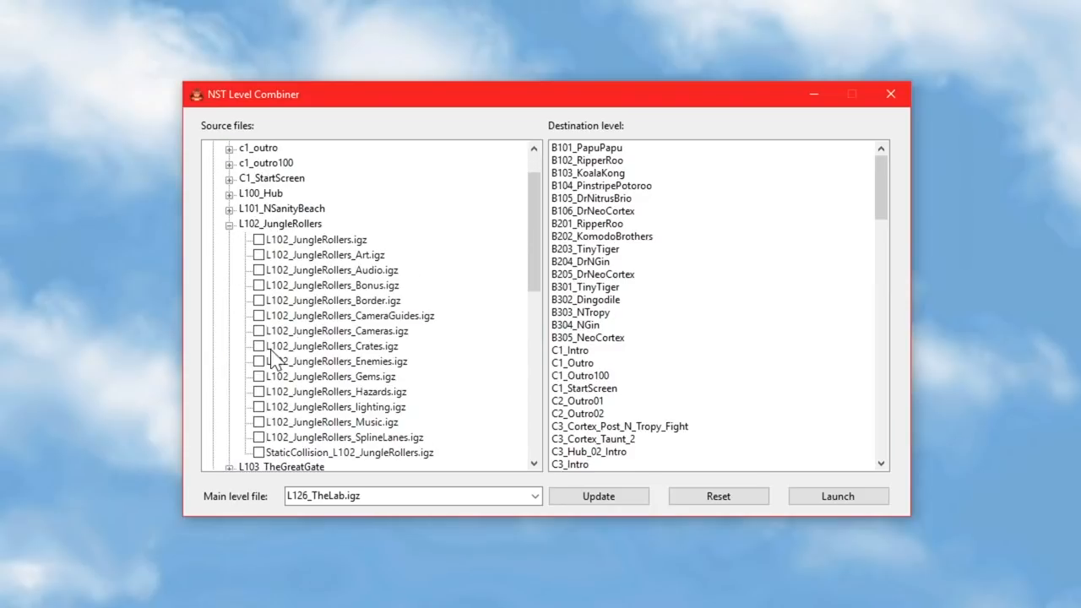
pyautogui.click(260, 344)
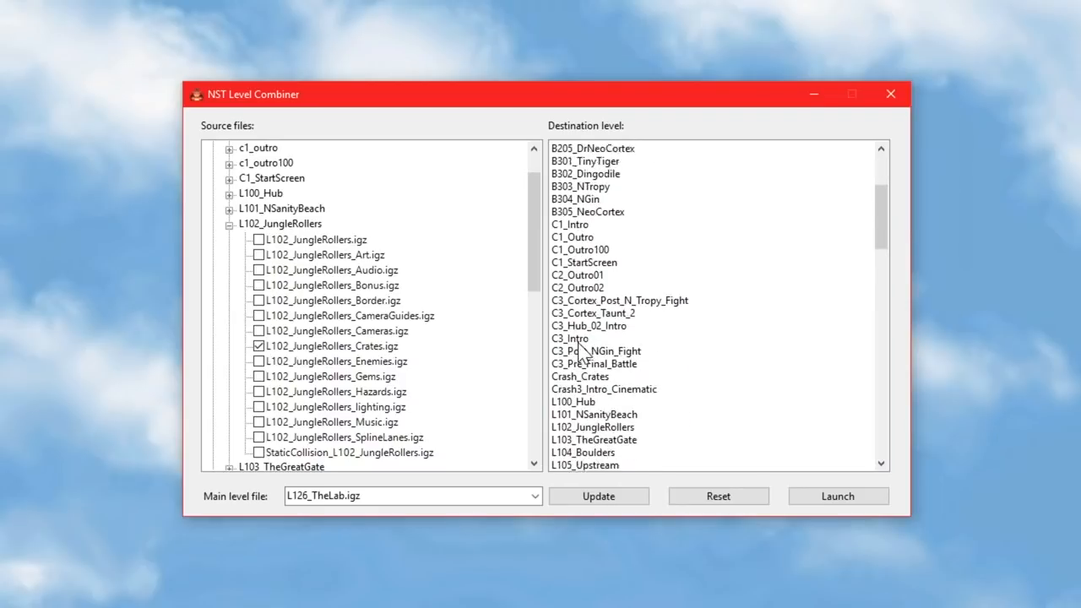
pyautogui.click(595, 350)
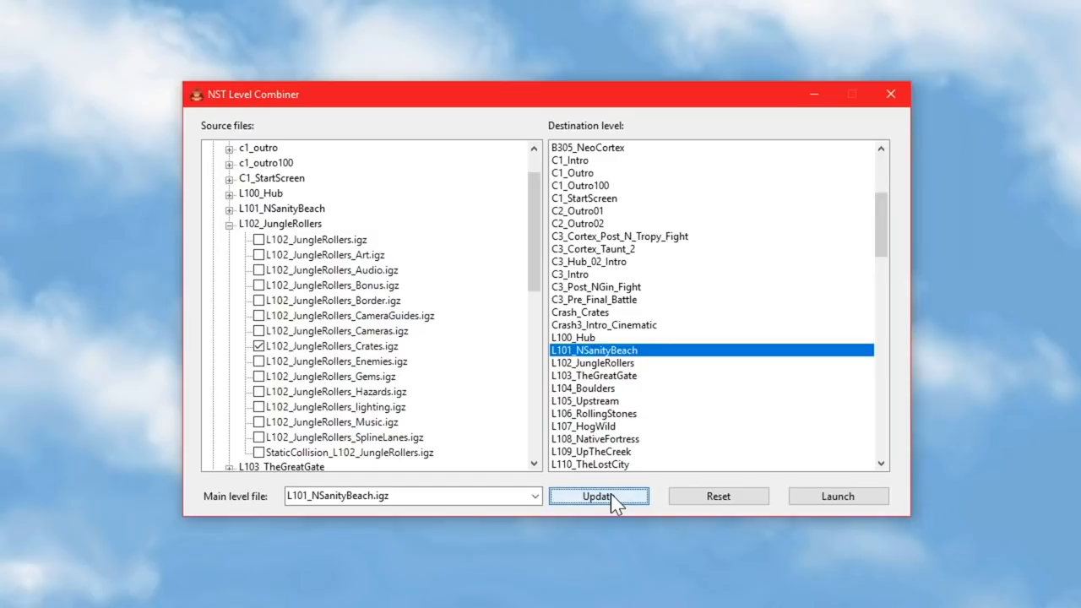
pyautogui.moveTo(623, 464)
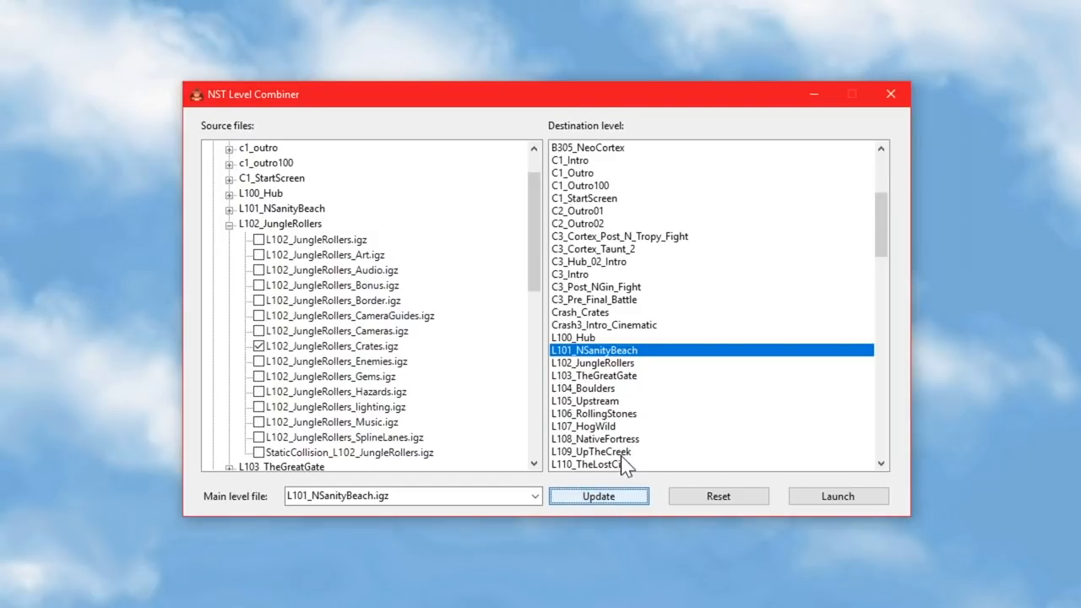
pyautogui.moveTo(673, 368)
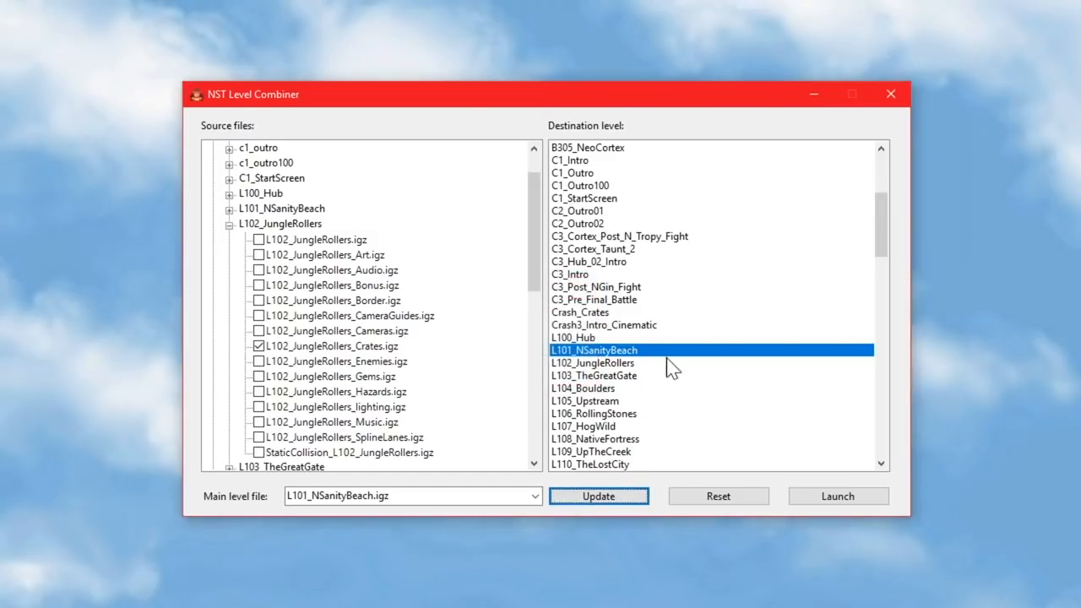
# Launch the game with the combined N Sanity Beach level.
pyautogui.click(837, 496)
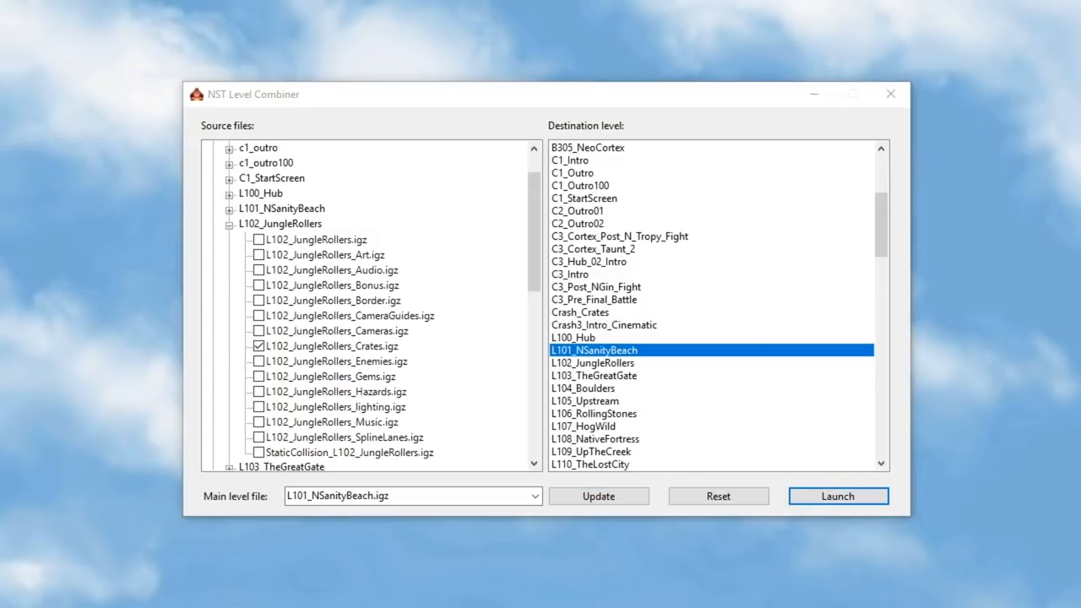
pyautogui.click(838, 497)
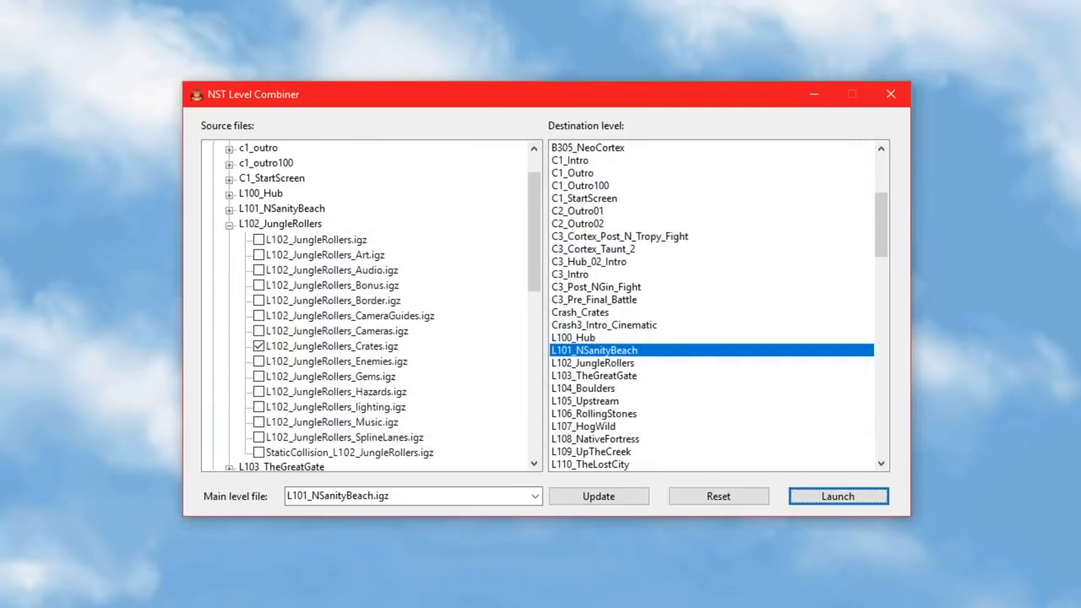
pyautogui.click(837, 496)
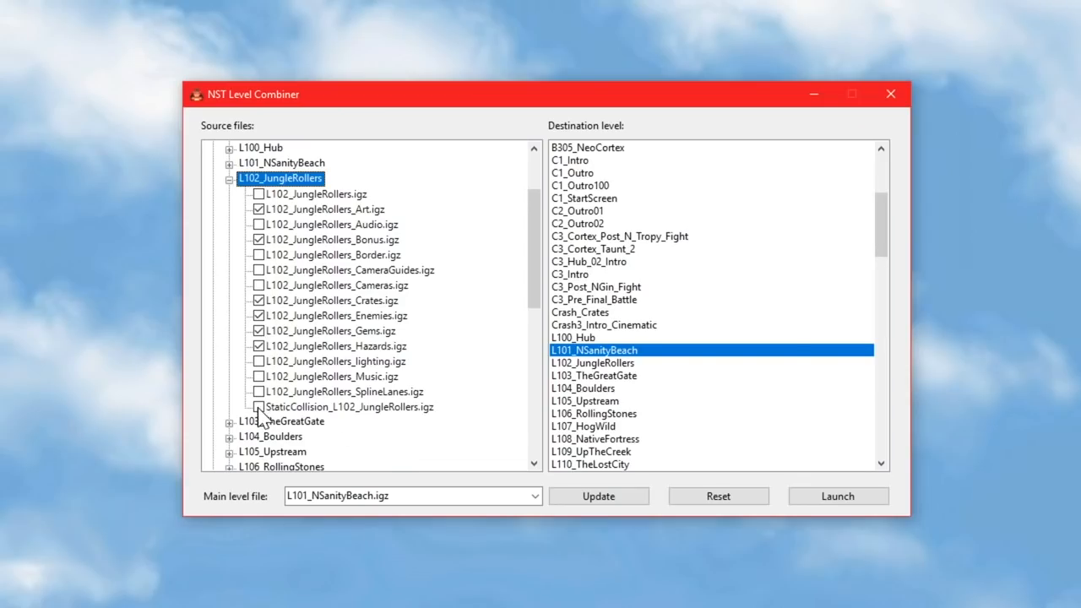
# Include StaticCollision_L102_JungleRollers.igz, update N Sanity Beach and confirm the Done message.
pyautogui.click(258, 406)
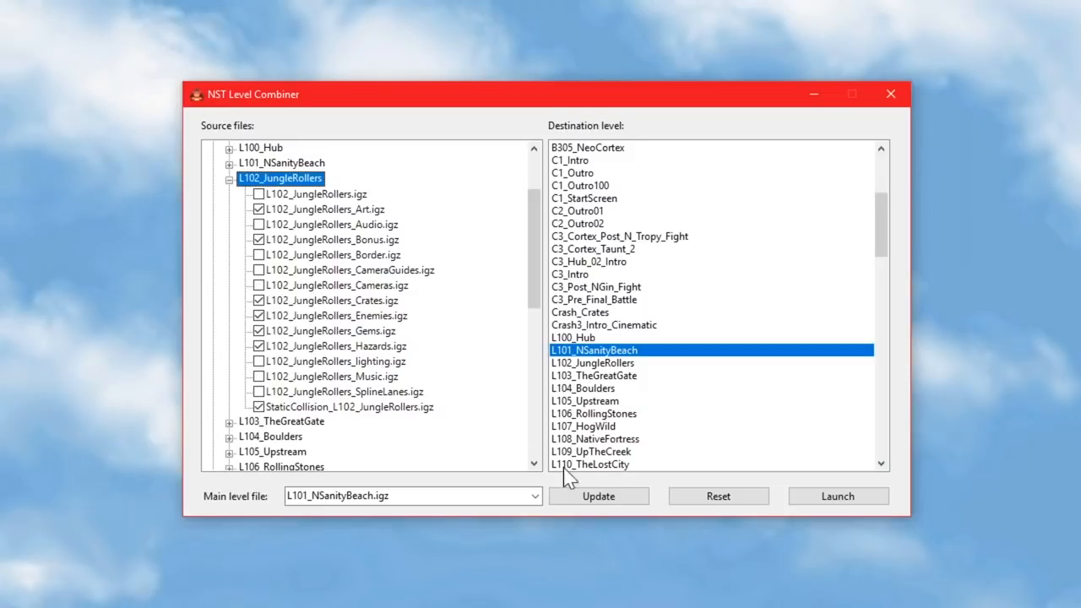
pyautogui.click(598, 496)
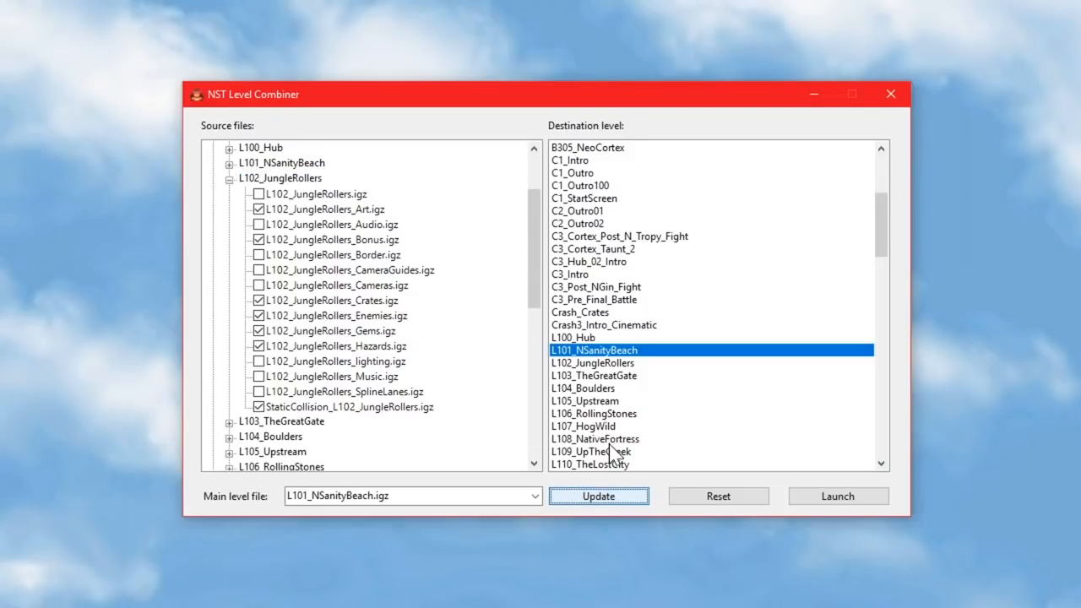
pyautogui.click(598, 497)
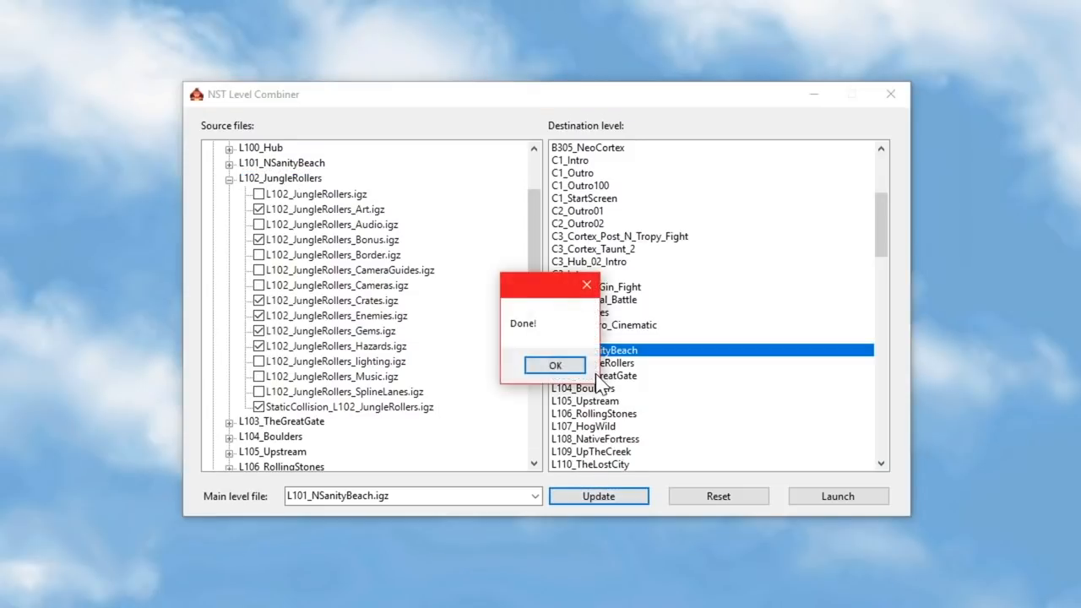
pyautogui.click(554, 365)
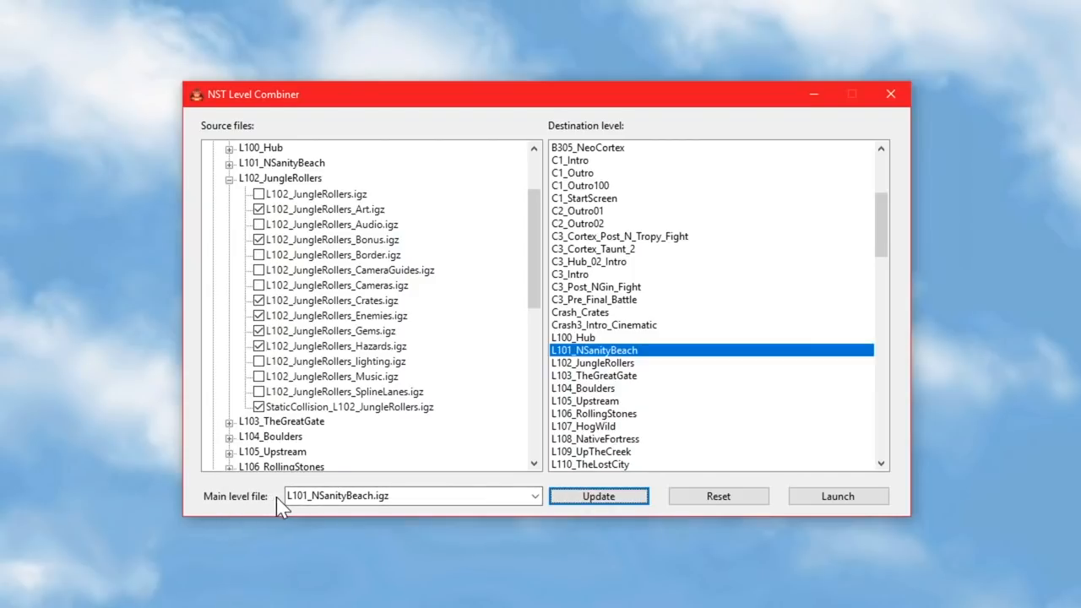
pyautogui.click(534, 497)
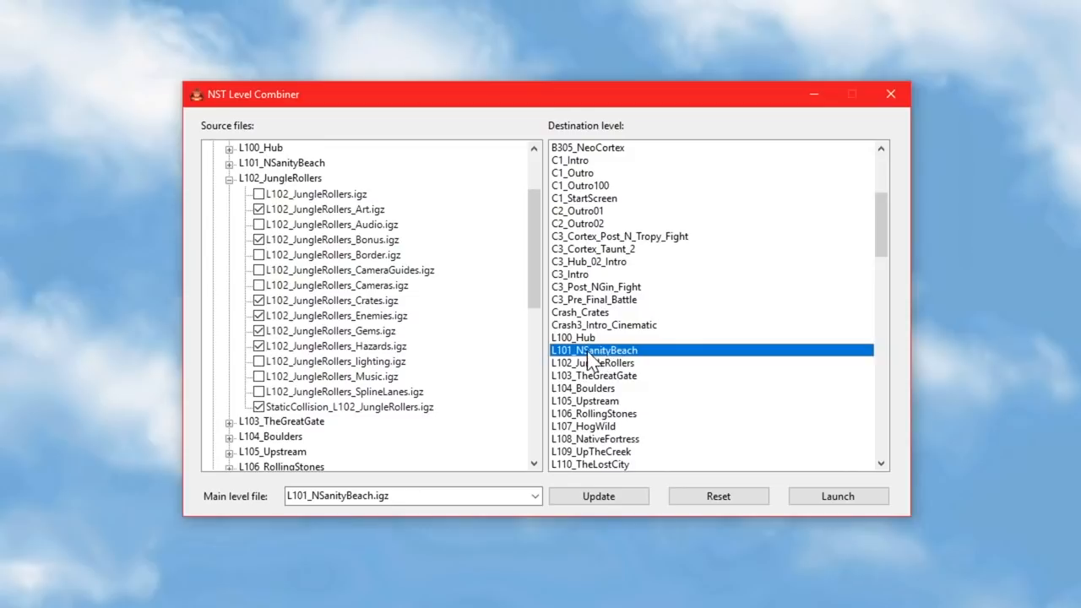
pyautogui.moveTo(628, 363)
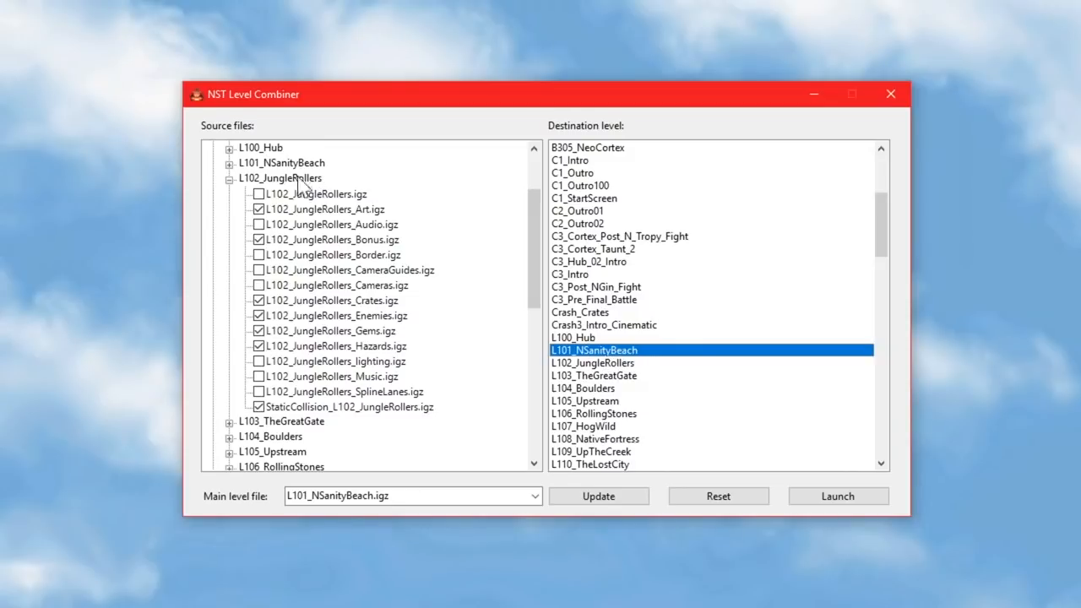
pyautogui.moveTo(279, 206)
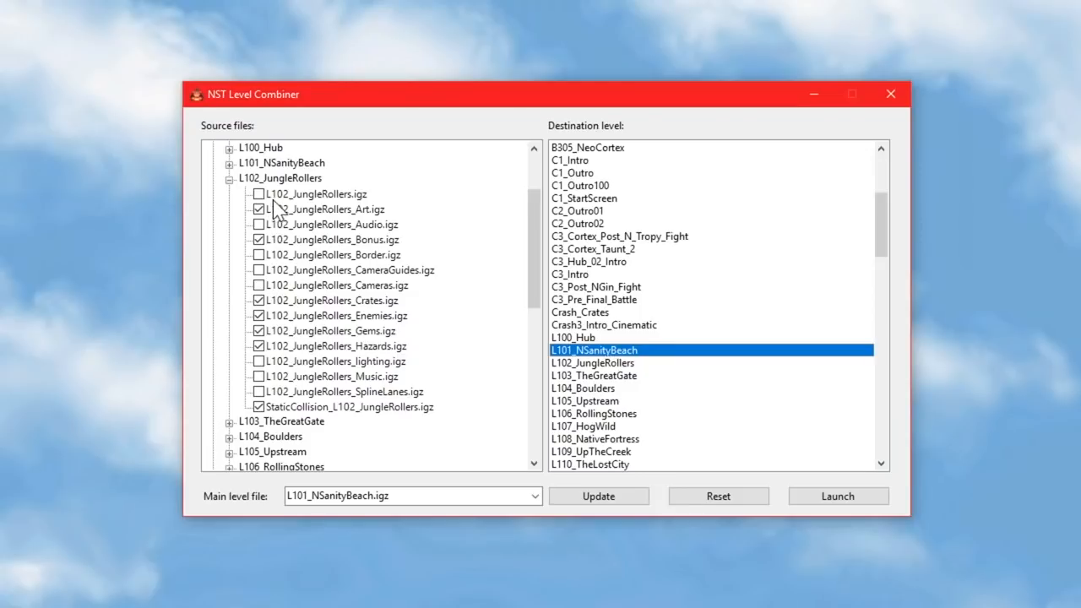
pyautogui.moveTo(363, 206)
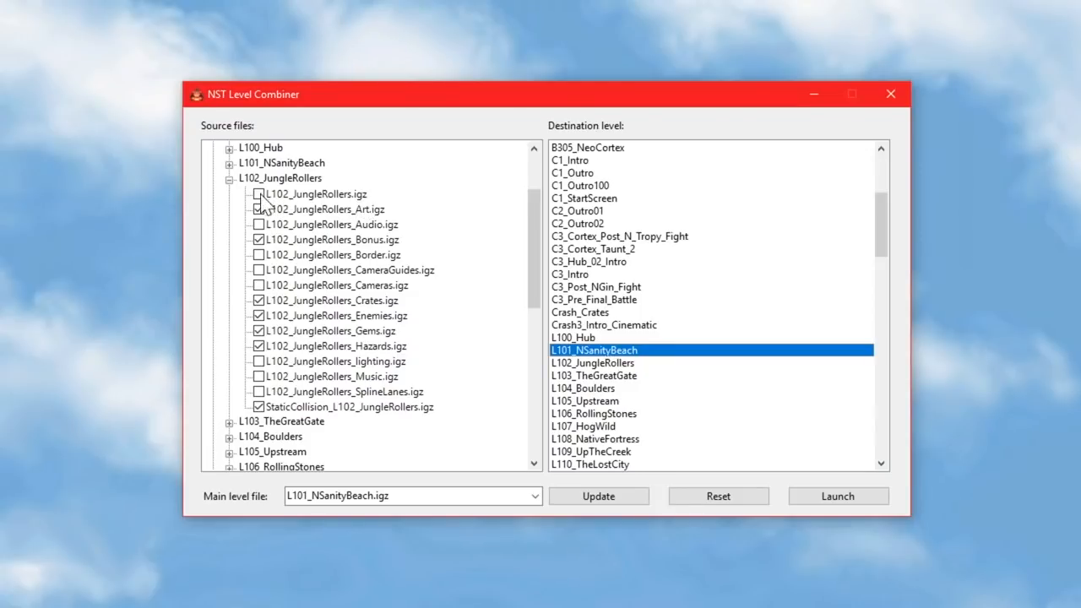
# Choose L102_JungleRollers.igz as main level file, update N Sanity Beach and confirm Done.
pyautogui.click(281, 179)
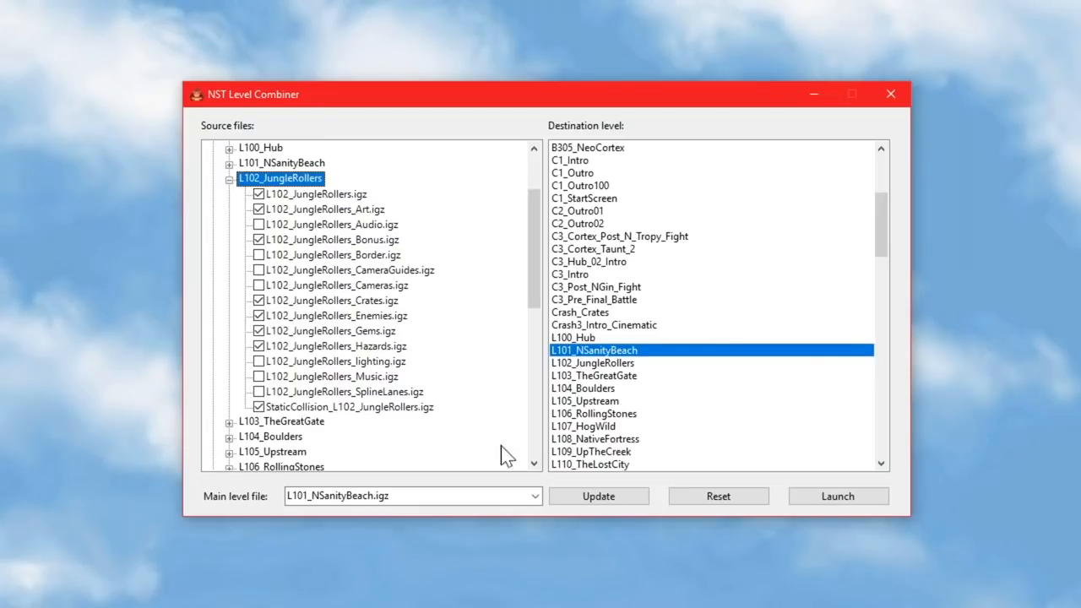
pyautogui.click(534, 496)
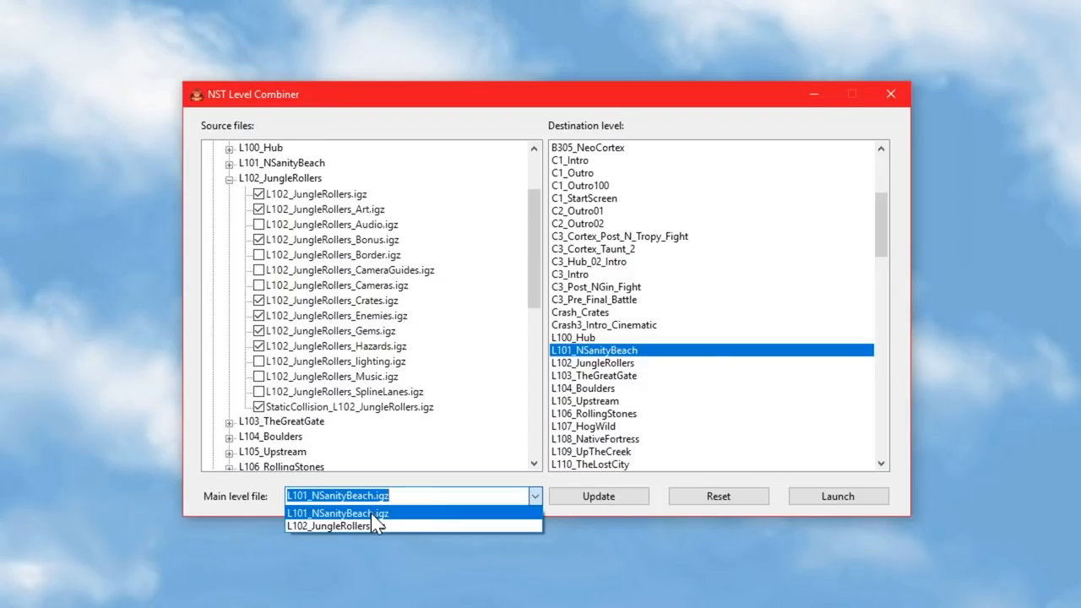
pyautogui.click(330, 525)
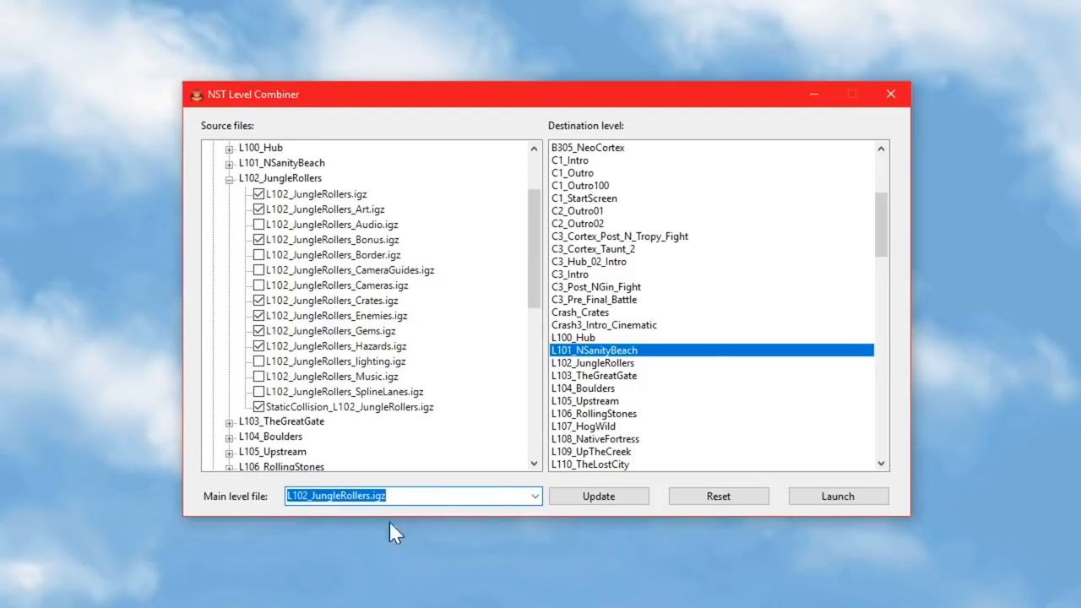
pyautogui.moveTo(598, 497)
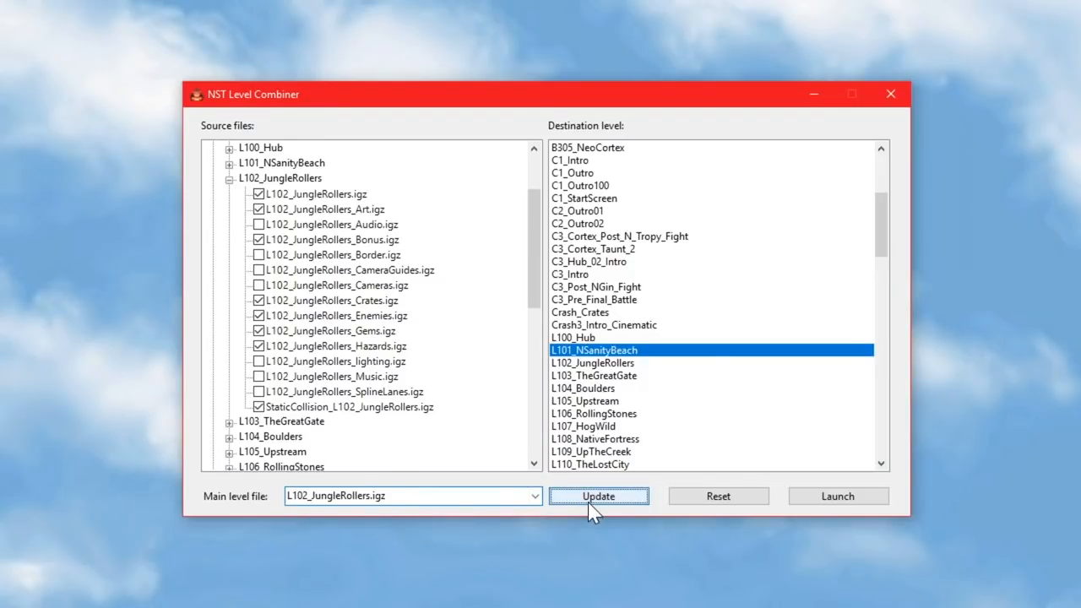
pyautogui.moveTo(557, 349)
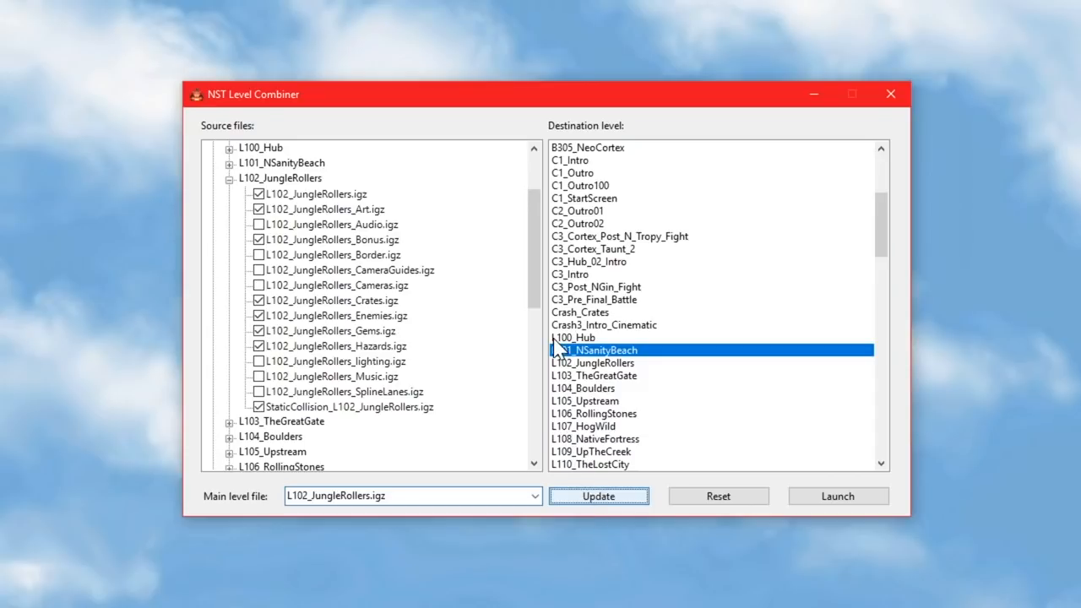
pyautogui.click(598, 497)
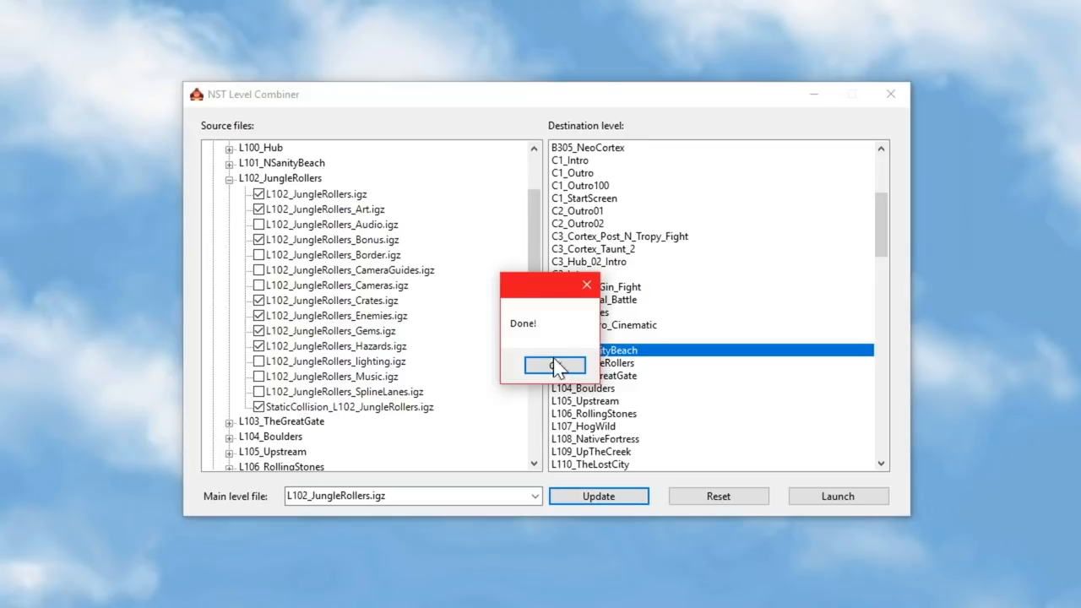
pyautogui.click(554, 365)
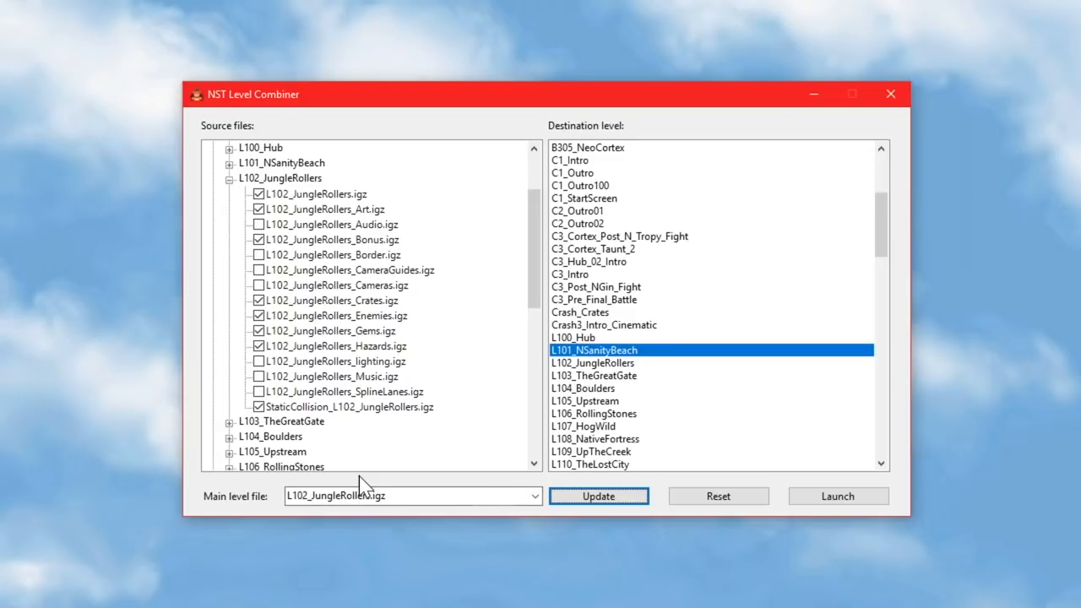
pyautogui.moveTo(324, 385)
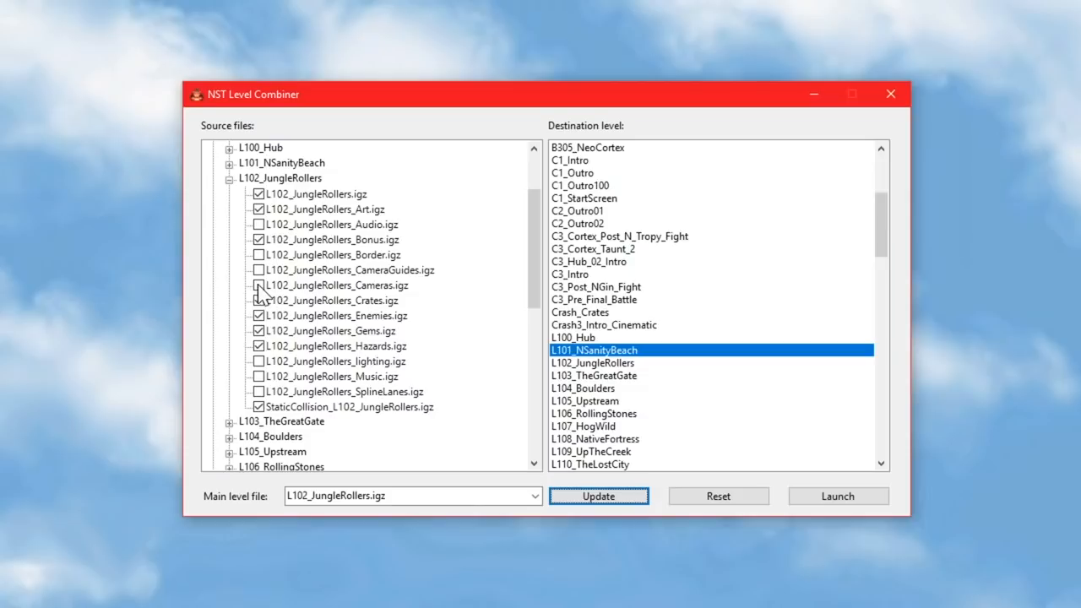
# Tick L102_JungleRollers_Cameras.igz as a source and launch the game.
pyautogui.click(281, 179)
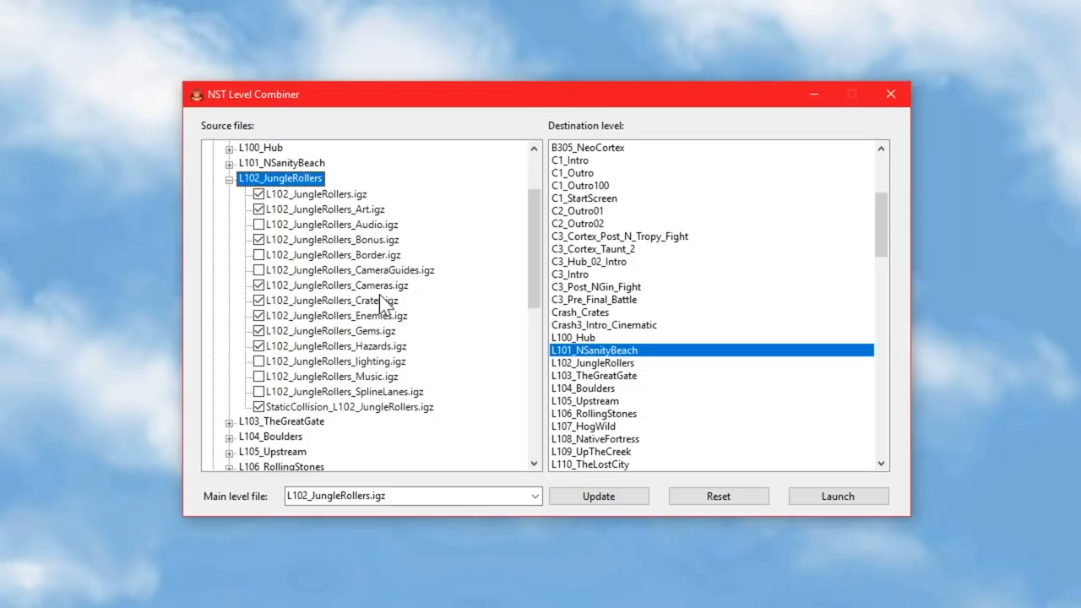
pyautogui.moveTo(405, 302)
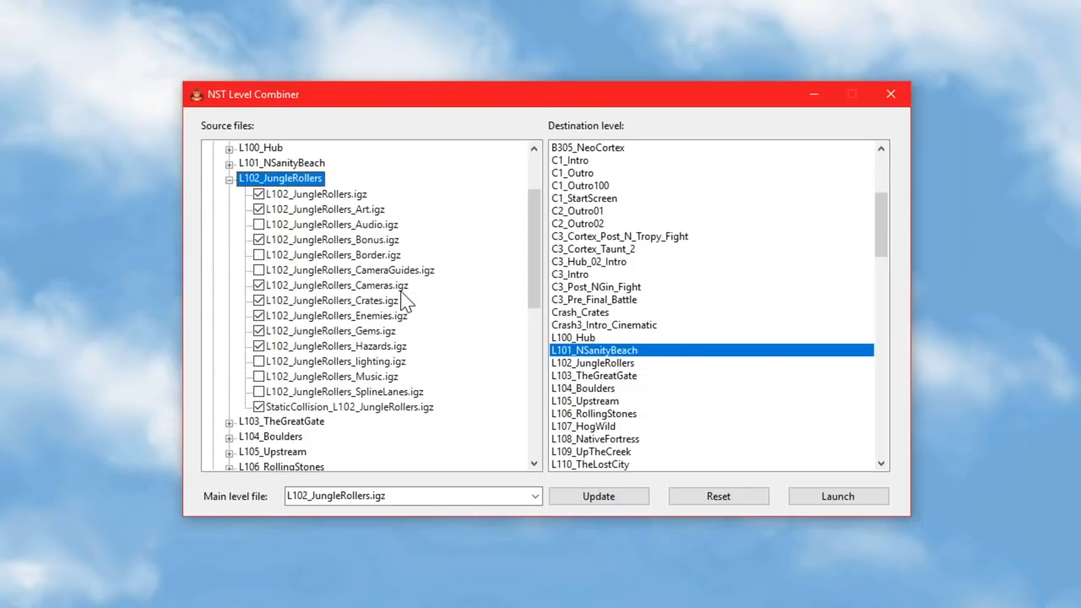
pyautogui.moveTo(558, 565)
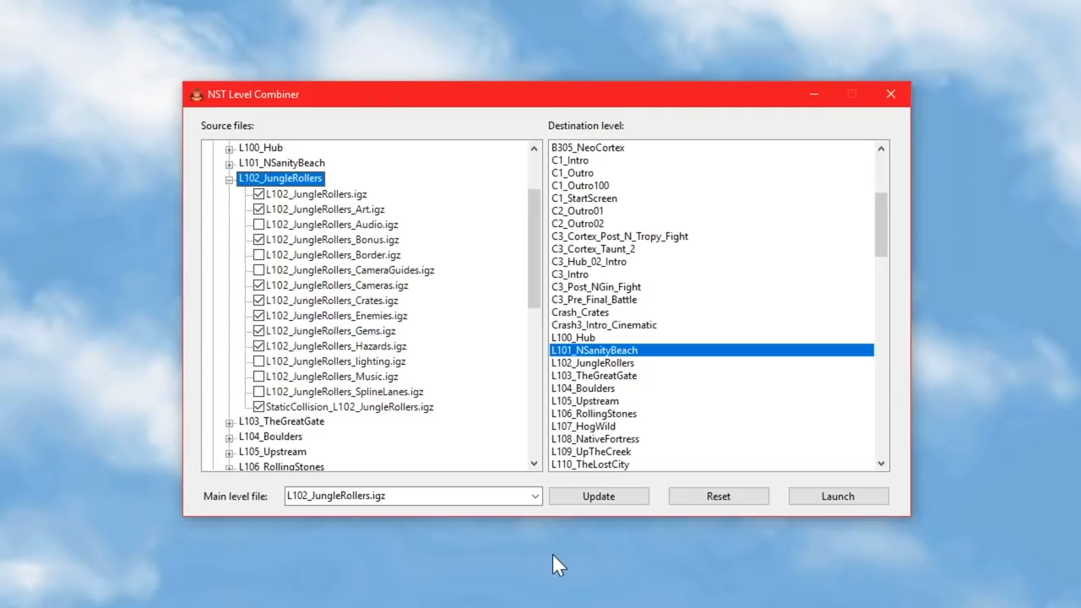
pyautogui.moveTo(598, 497)
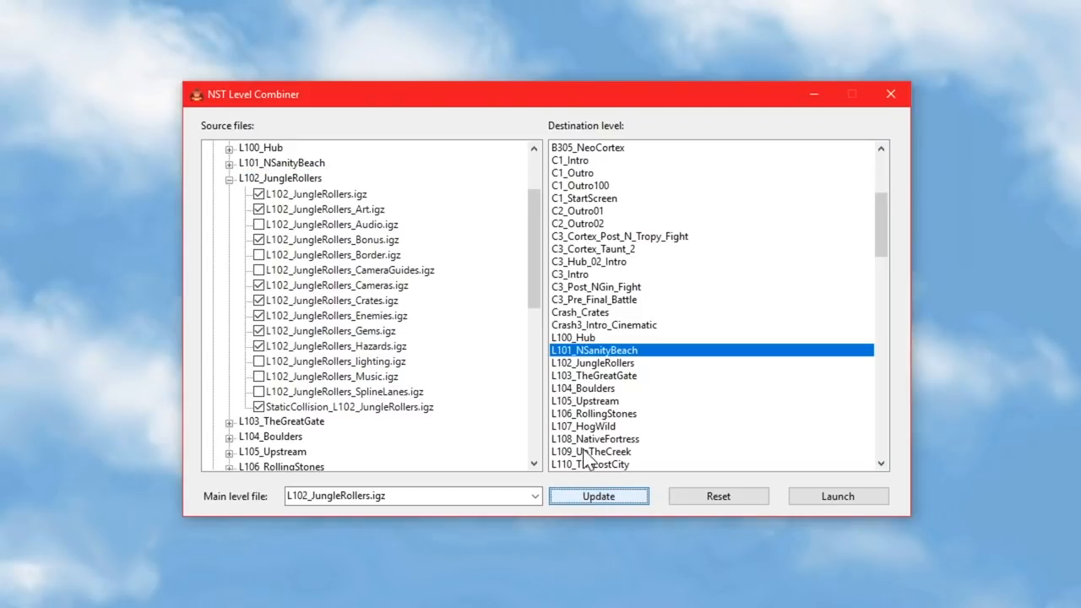
pyautogui.click(837, 496)
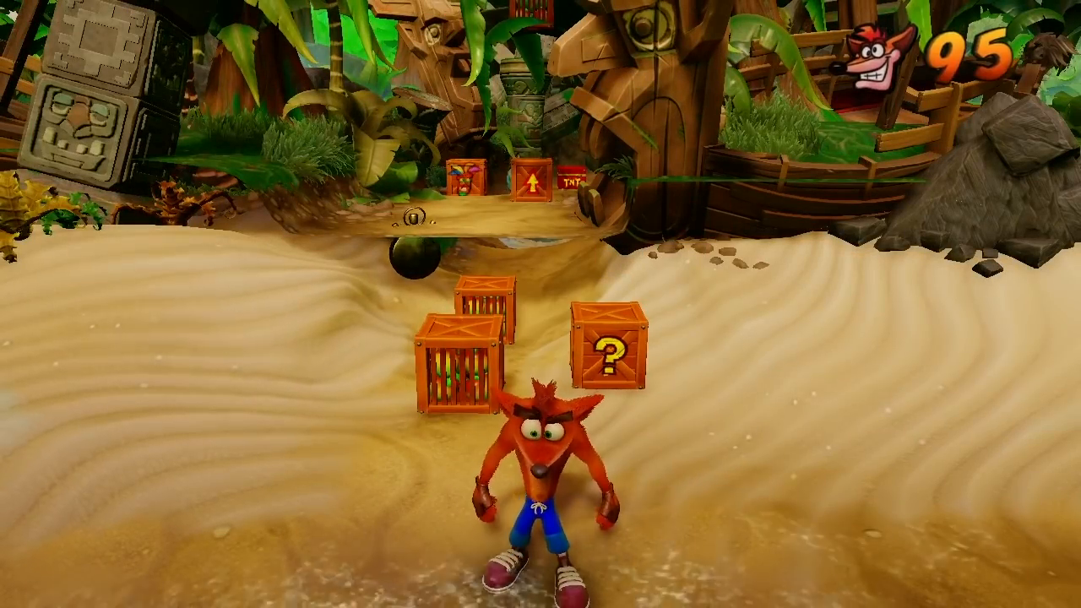
# Take Crash from the crate-filled beach up to the rope bridge.
pyautogui.press('space')
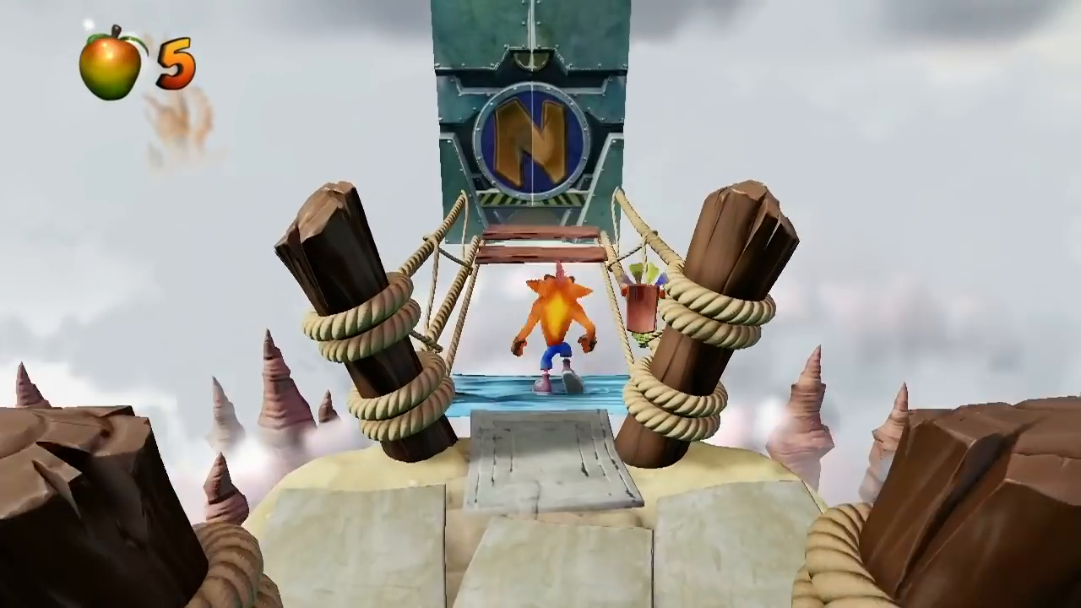
pyautogui.press('up')
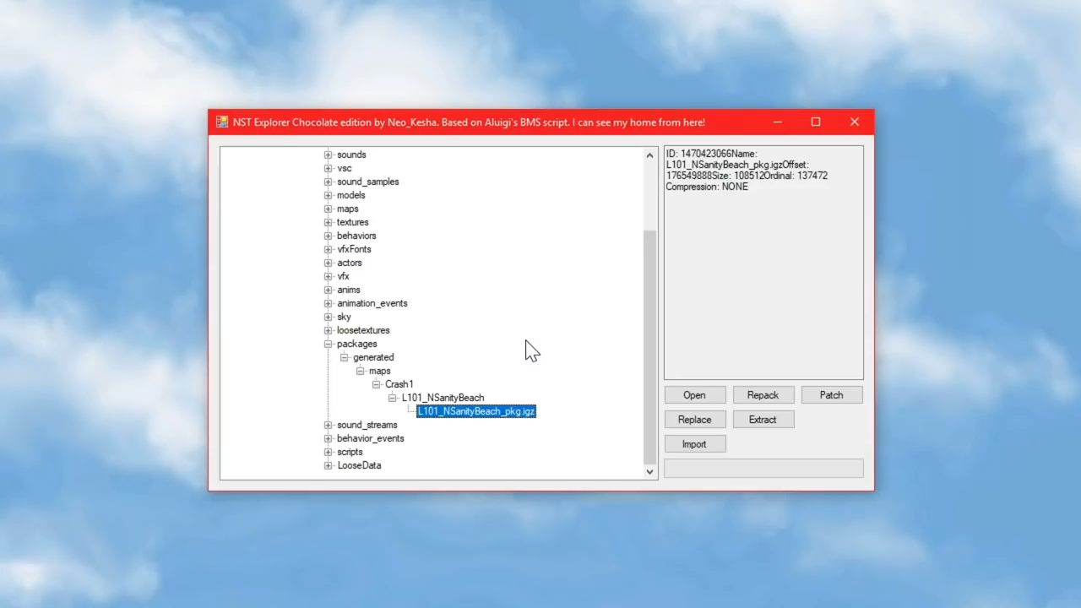
pyautogui.moveTo(372, 353)
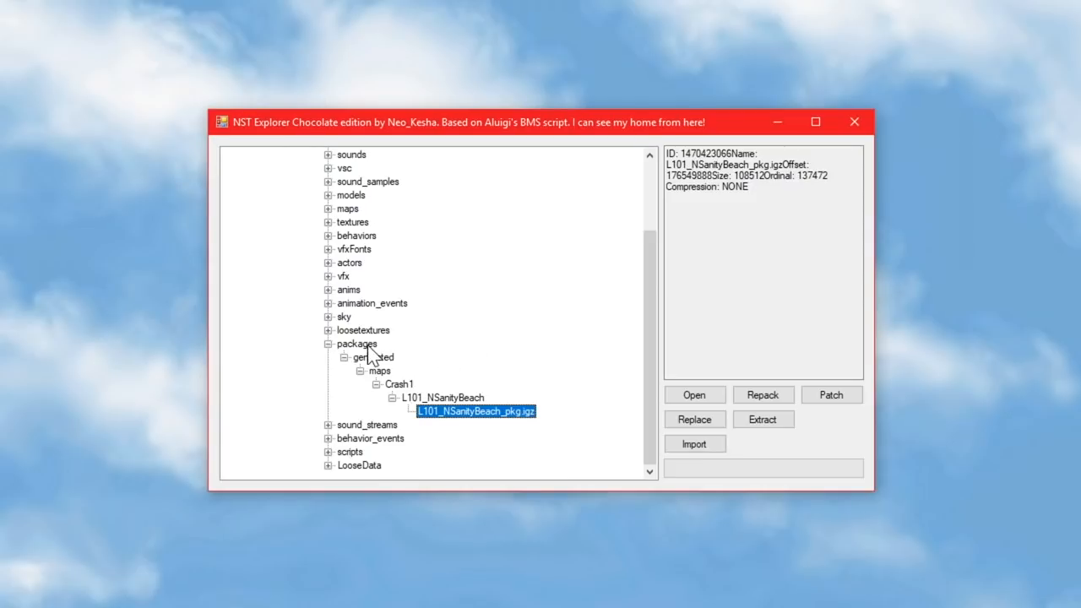
# Select the packages folder in NST Explorer's tree.
pyautogui.click(357, 345)
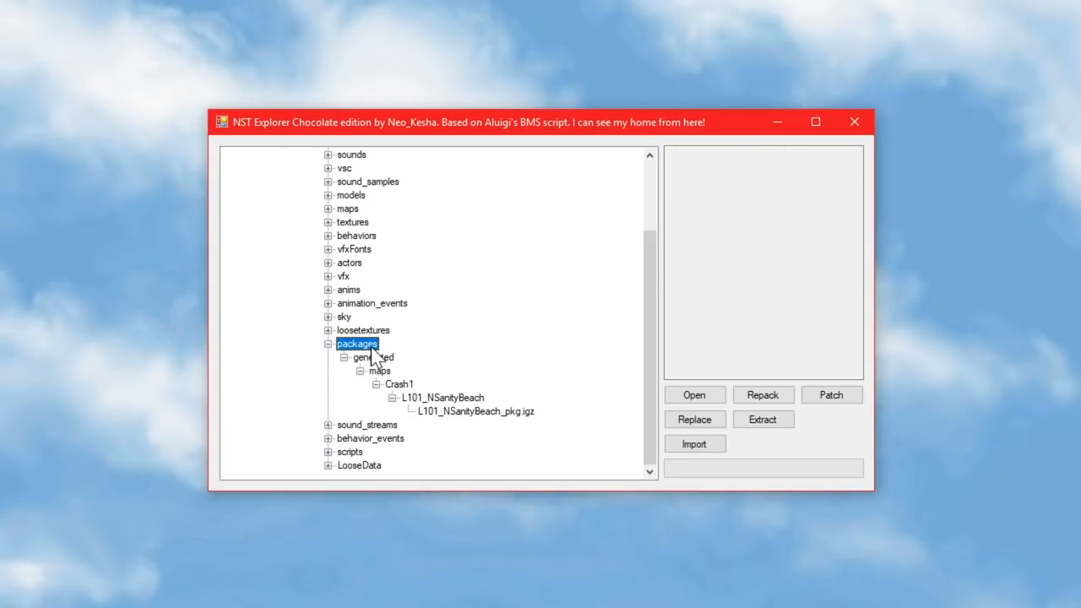
pyautogui.moveTo(481, 424)
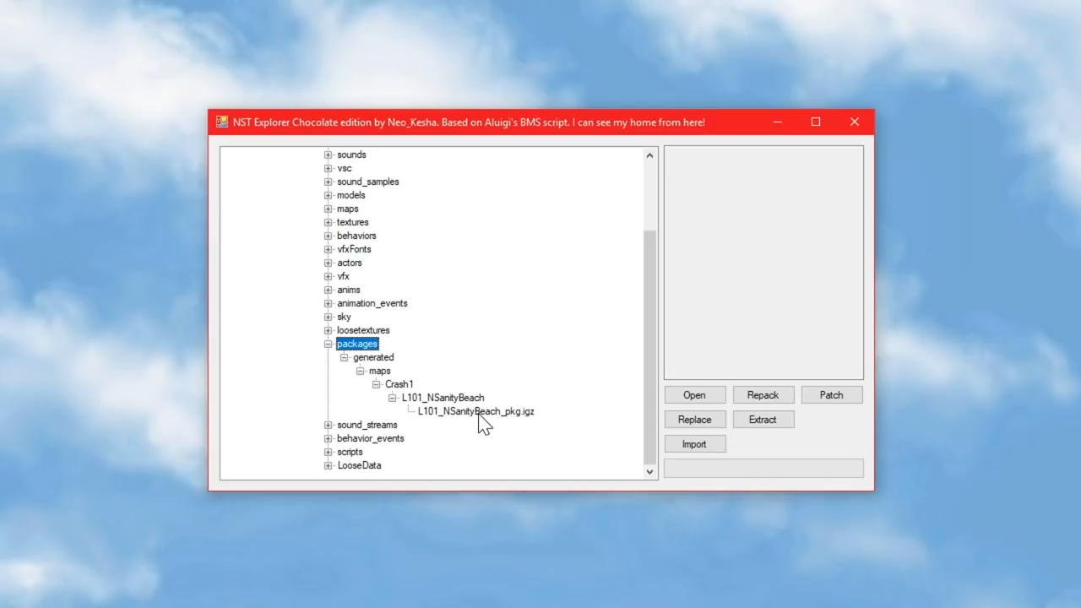
pyautogui.moveTo(426, 425)
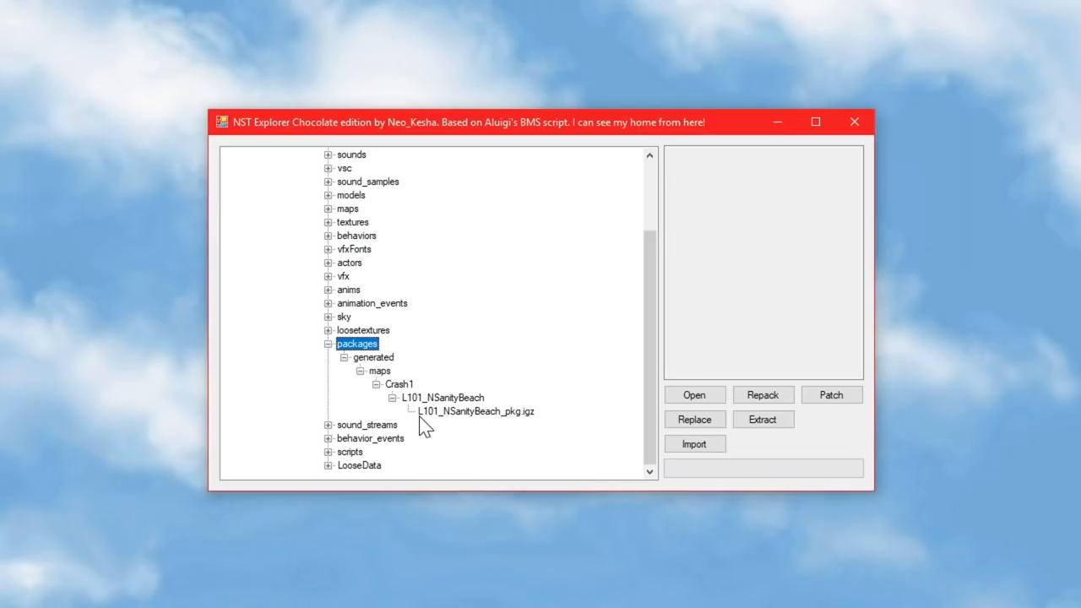
pyautogui.moveTo(514, 425)
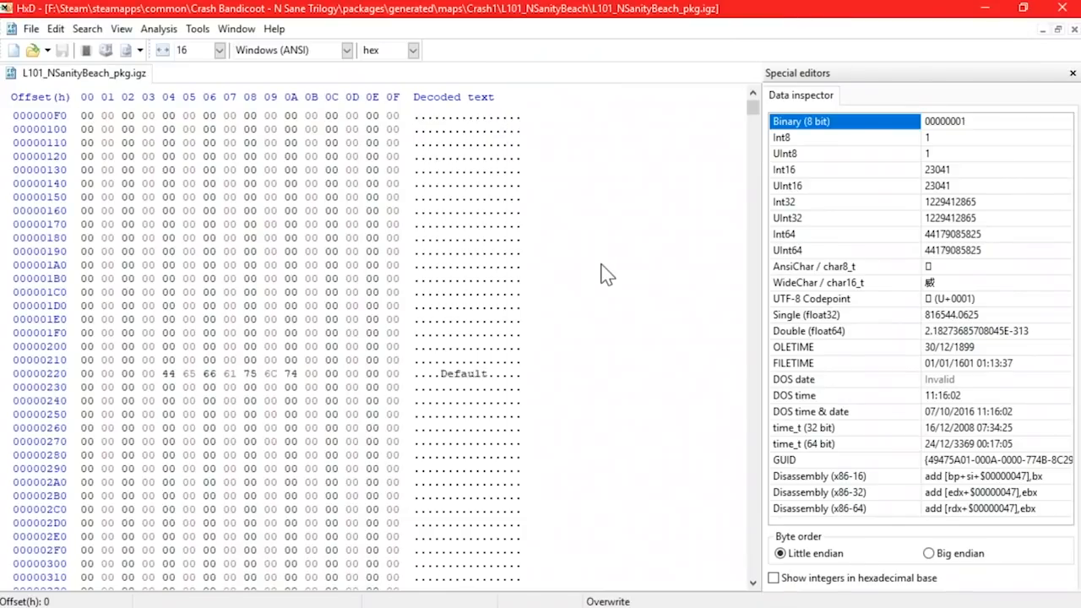
pyautogui.scroll(-3)
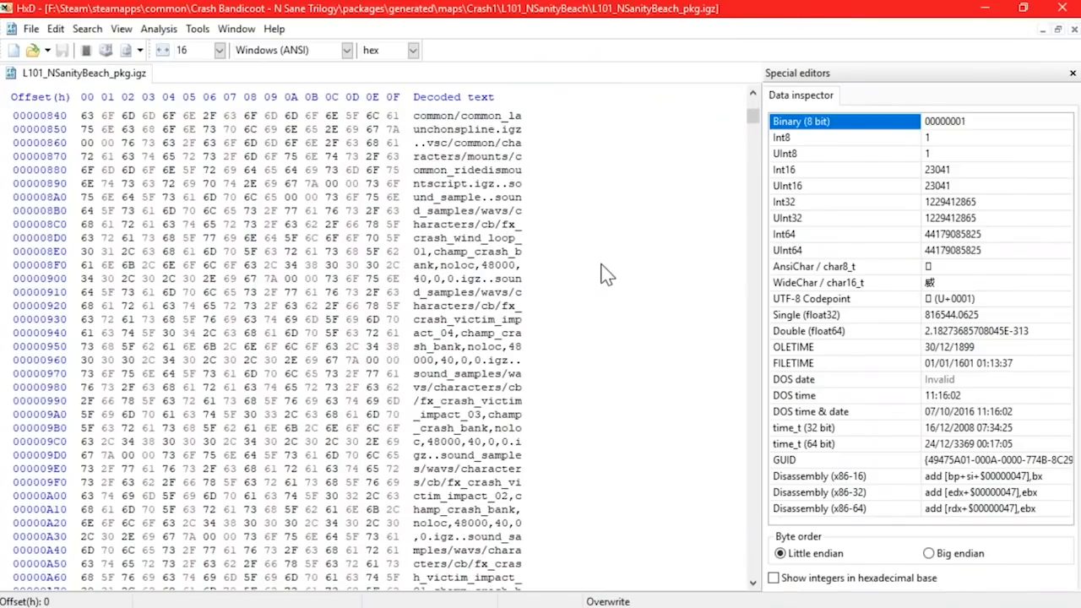
pyautogui.scroll(-3)
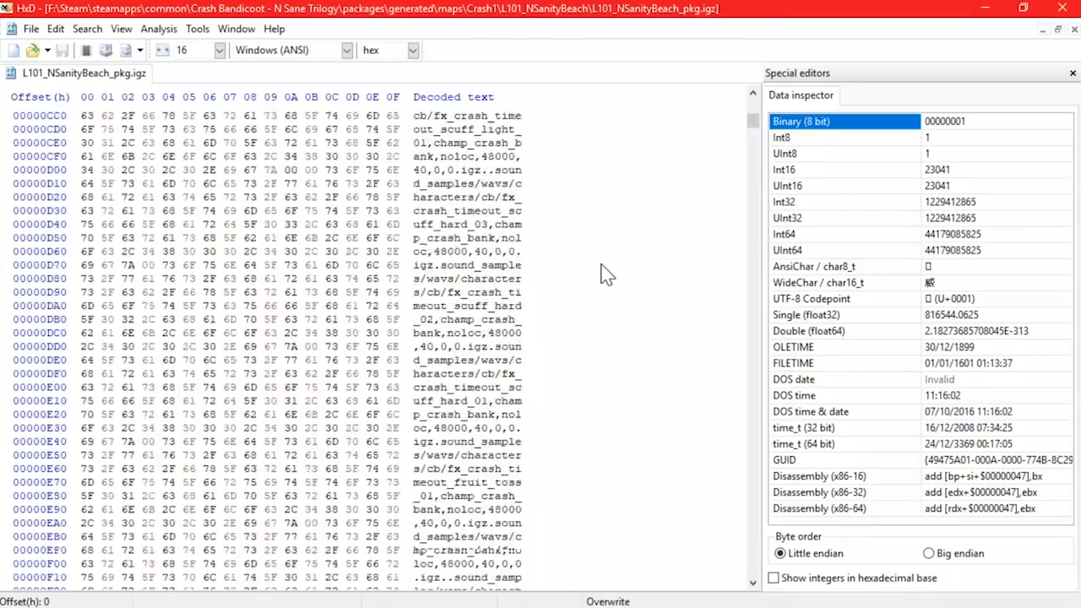
pyautogui.scroll(-3)
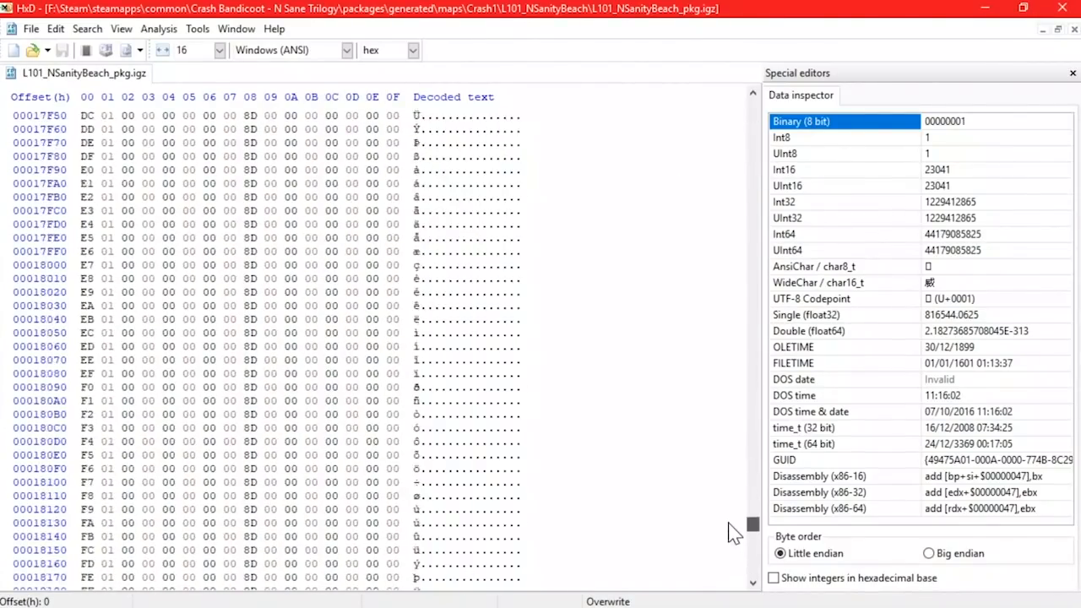
pyautogui.scroll(3)
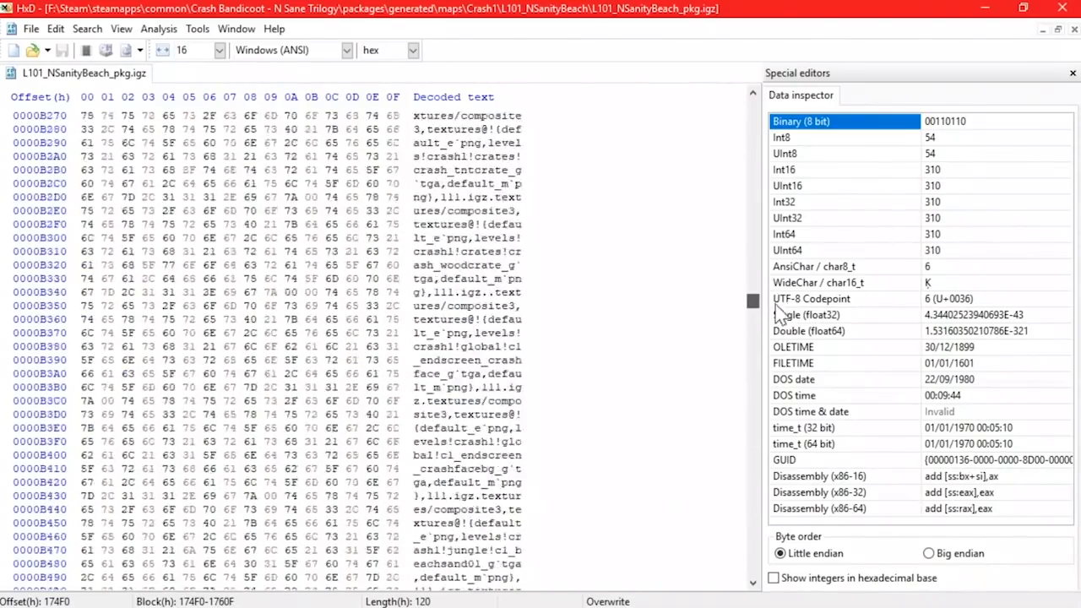
pyautogui.scroll(-3)
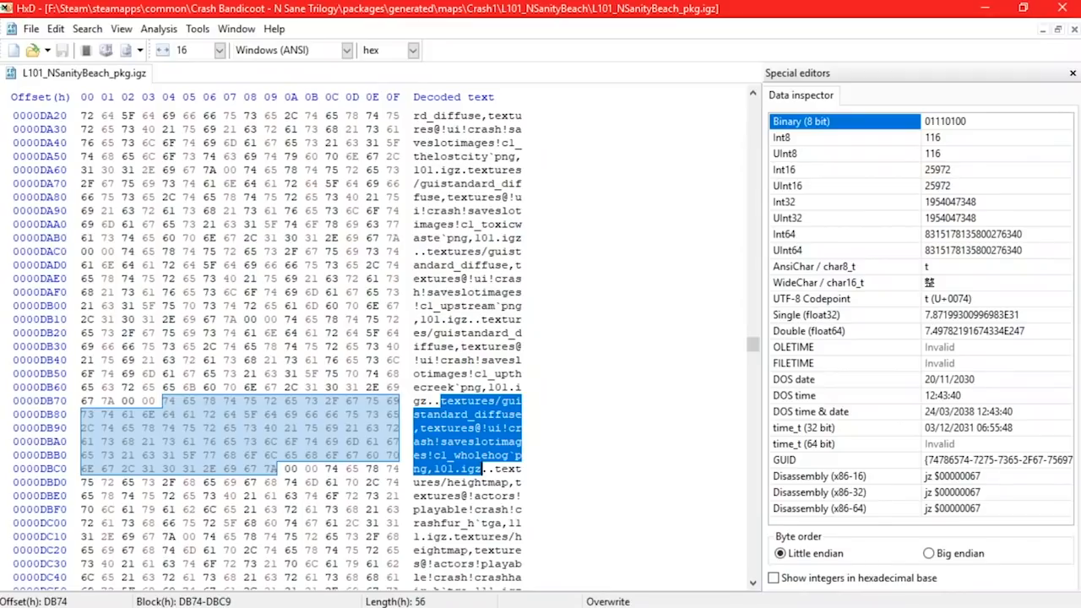
pyautogui.scroll(-3)
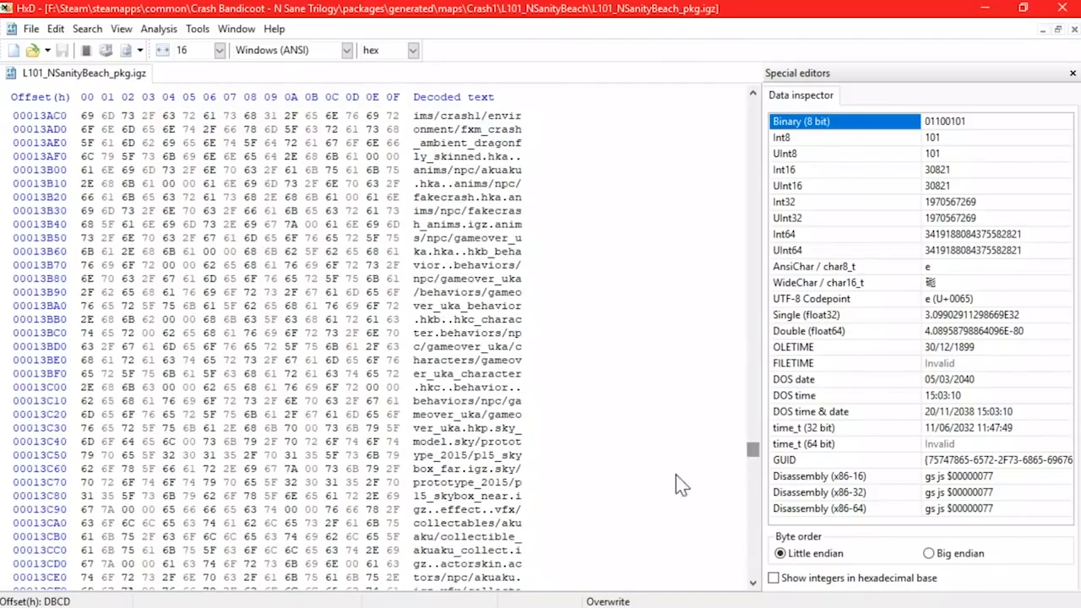
pyautogui.scroll(-3)
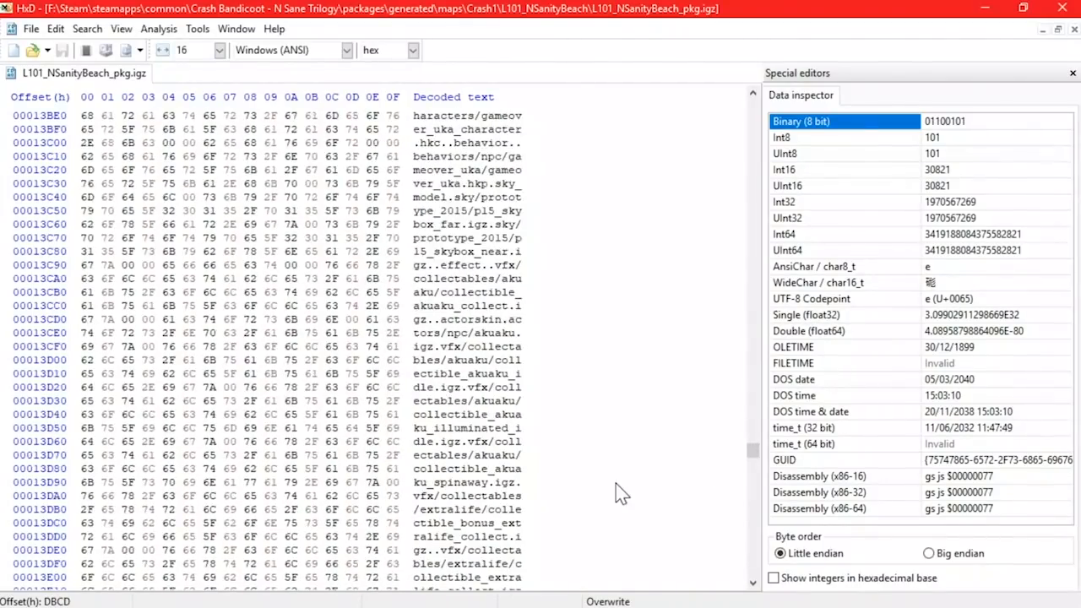
pyautogui.scroll(-3)
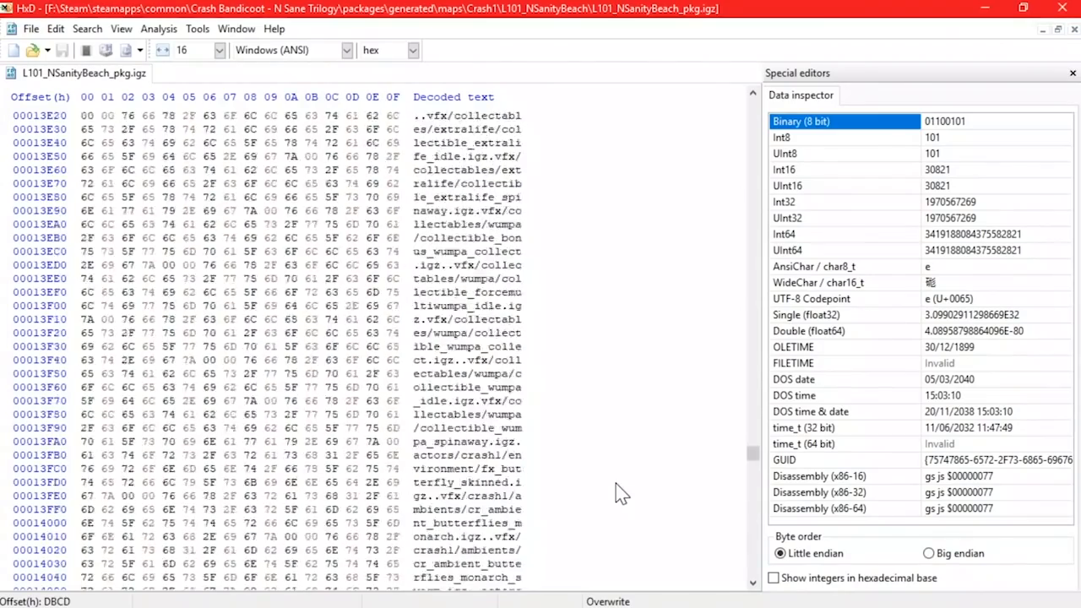
pyautogui.scroll(-3)
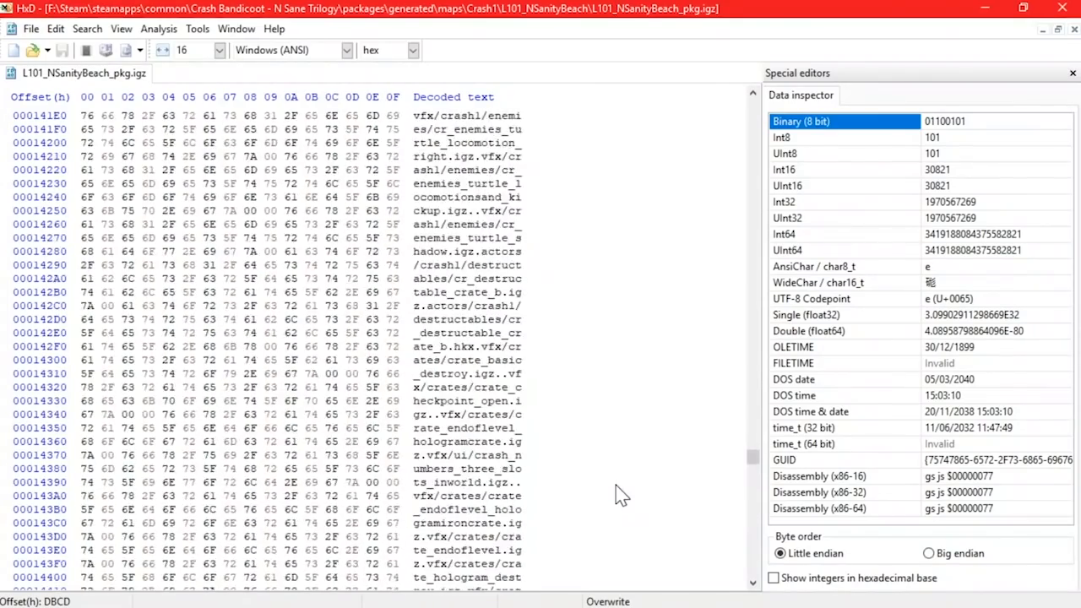
pyautogui.scroll(-3)
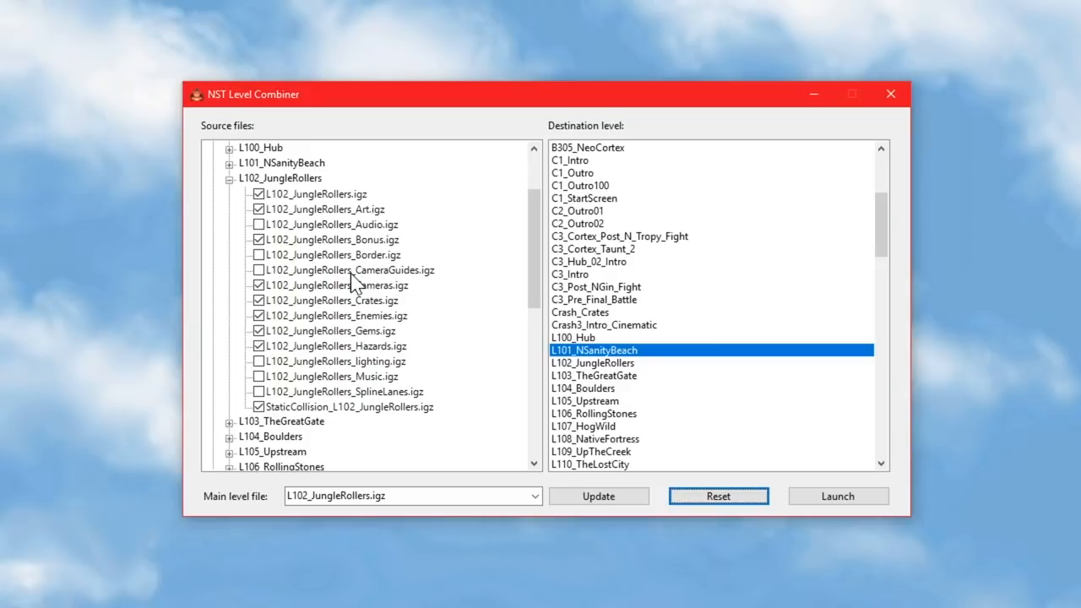
pyautogui.moveTo(424, 240)
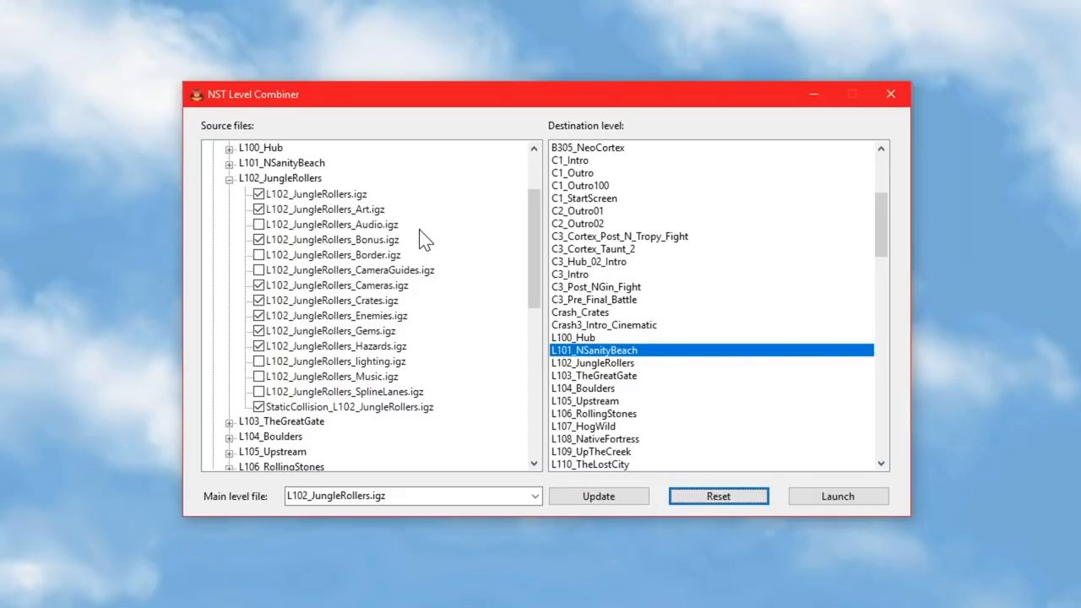
pyautogui.moveTo(396, 236)
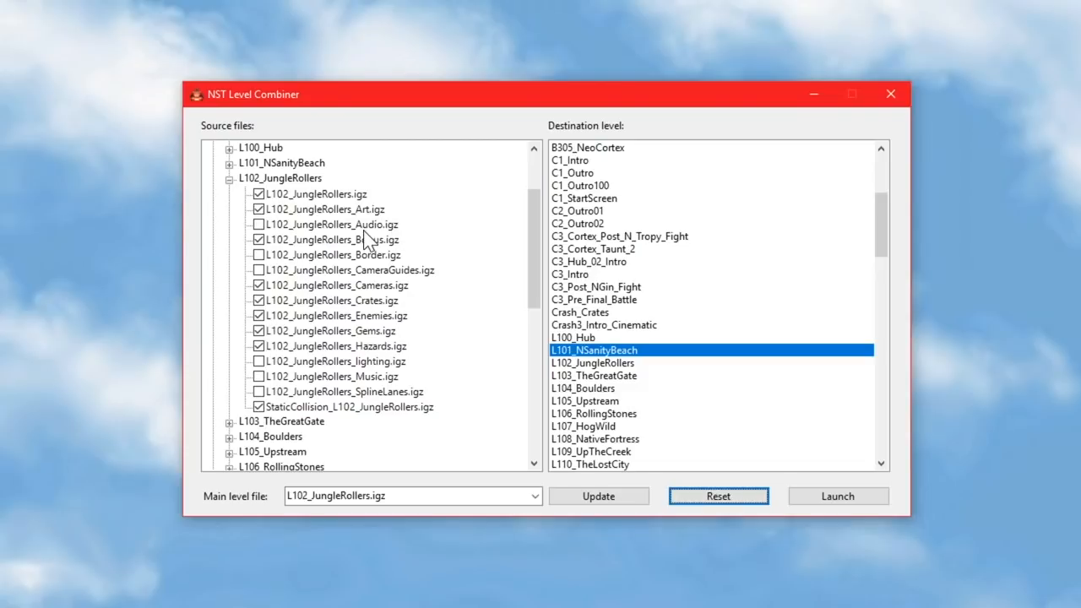
pyautogui.moveTo(336, 275)
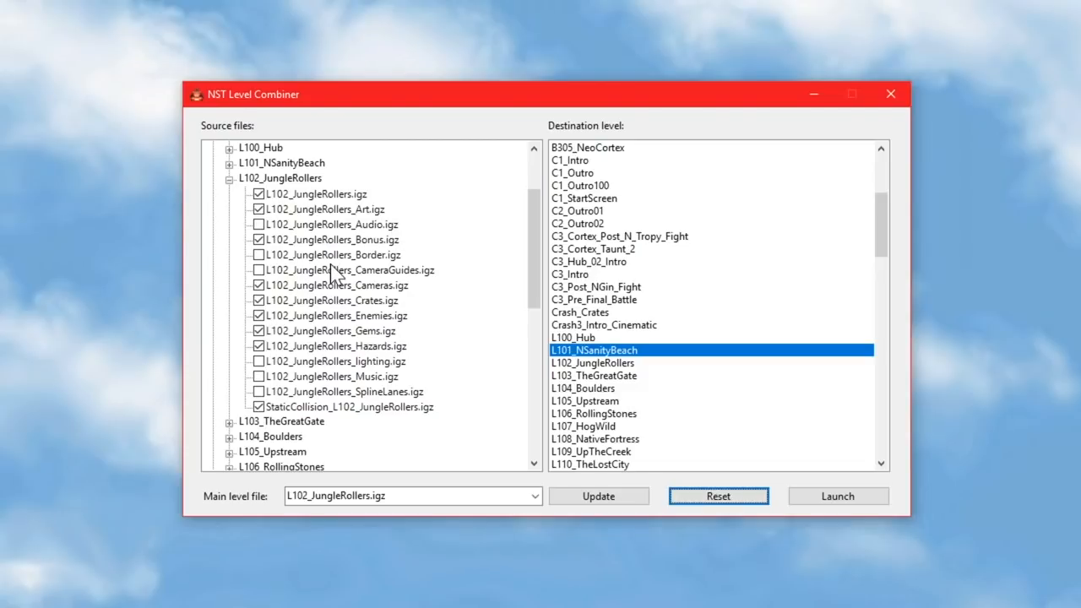
pyautogui.moveTo(213, 407)
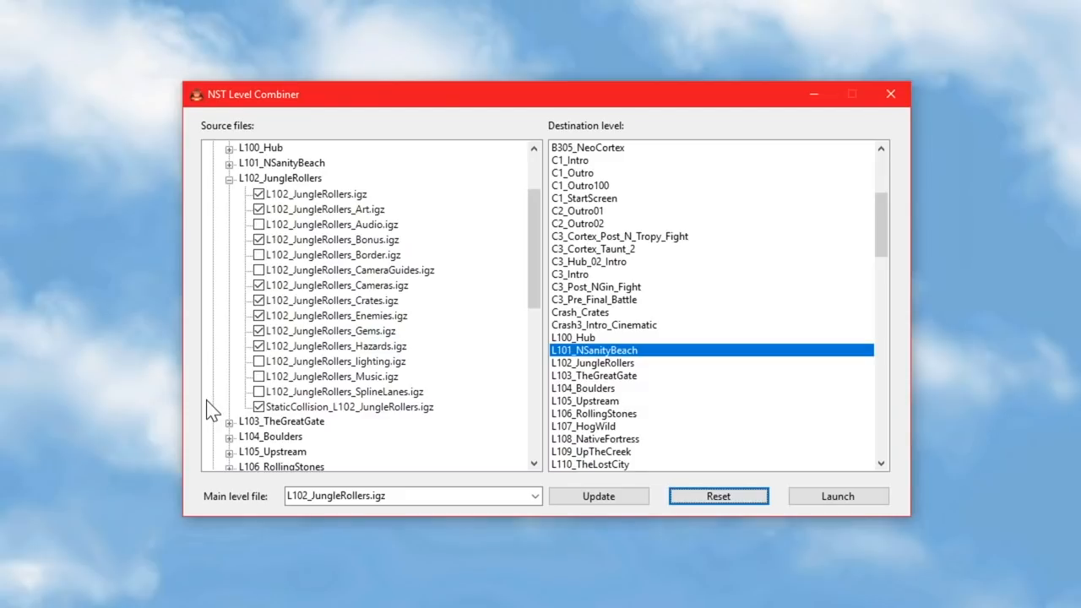
pyautogui.moveTo(328, 304)
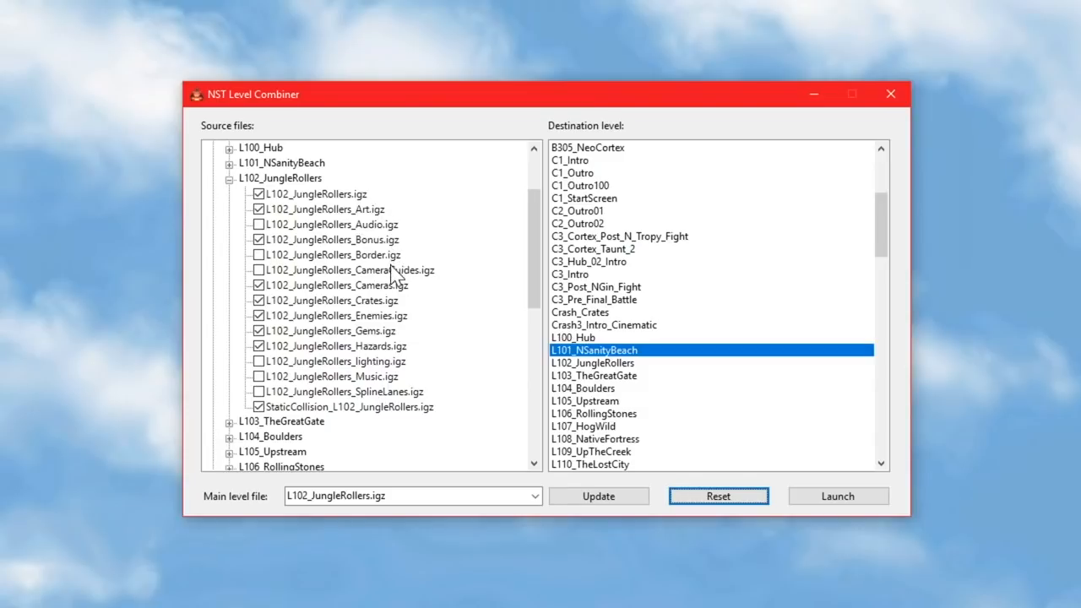
pyautogui.moveTo(379, 358)
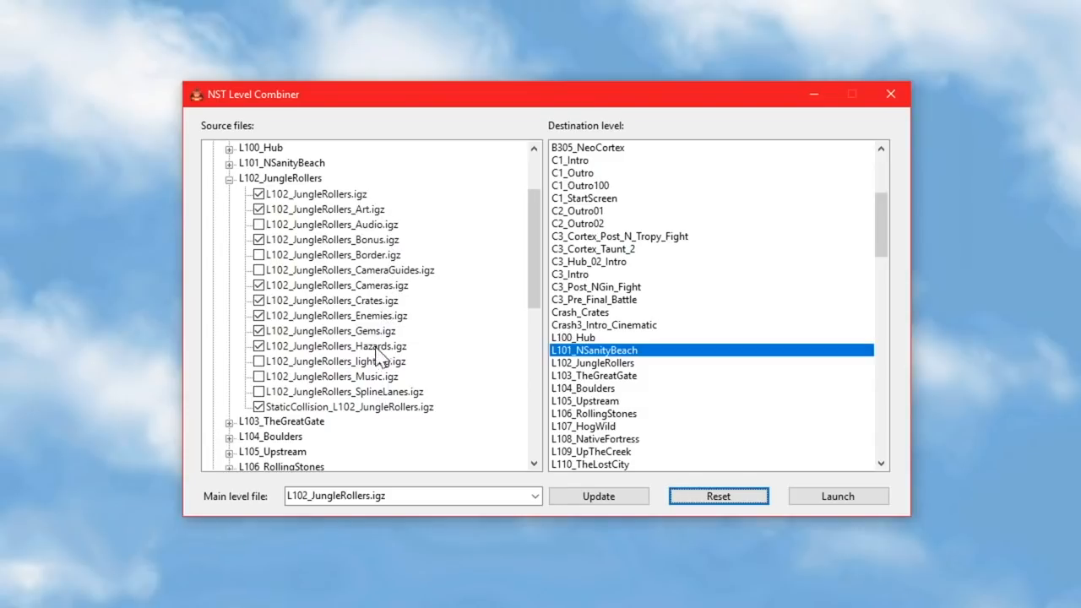
pyautogui.moveTo(385, 358)
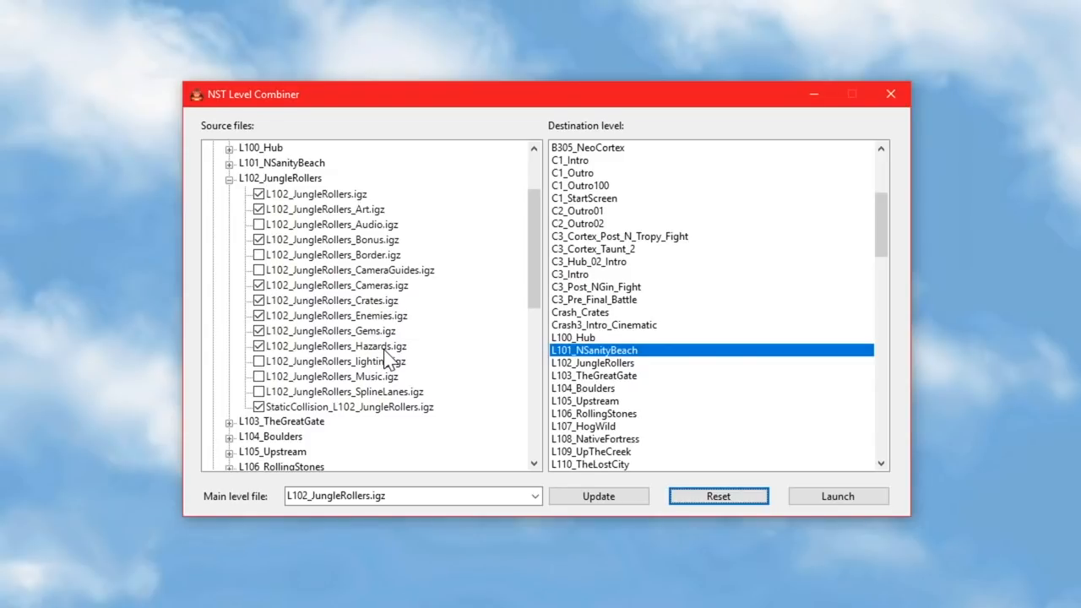
# Launch the game with the Jungle Rollers files combined into N Sanity Beach.
pyautogui.click(837, 497)
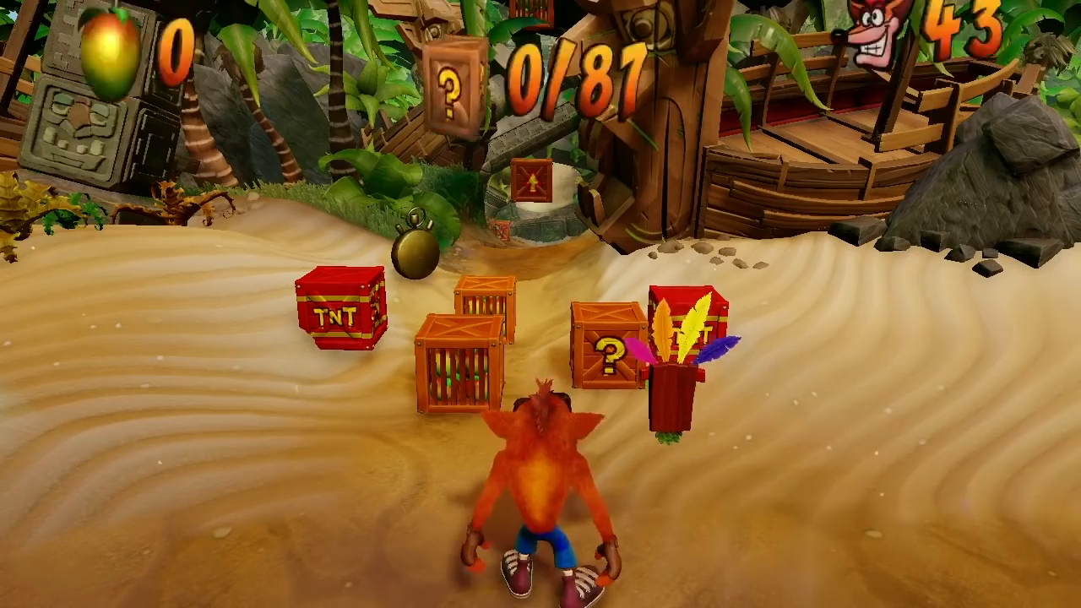
# Steer Crash through the combined beach level past the imported crates and TNT.
pyautogui.press('Left')
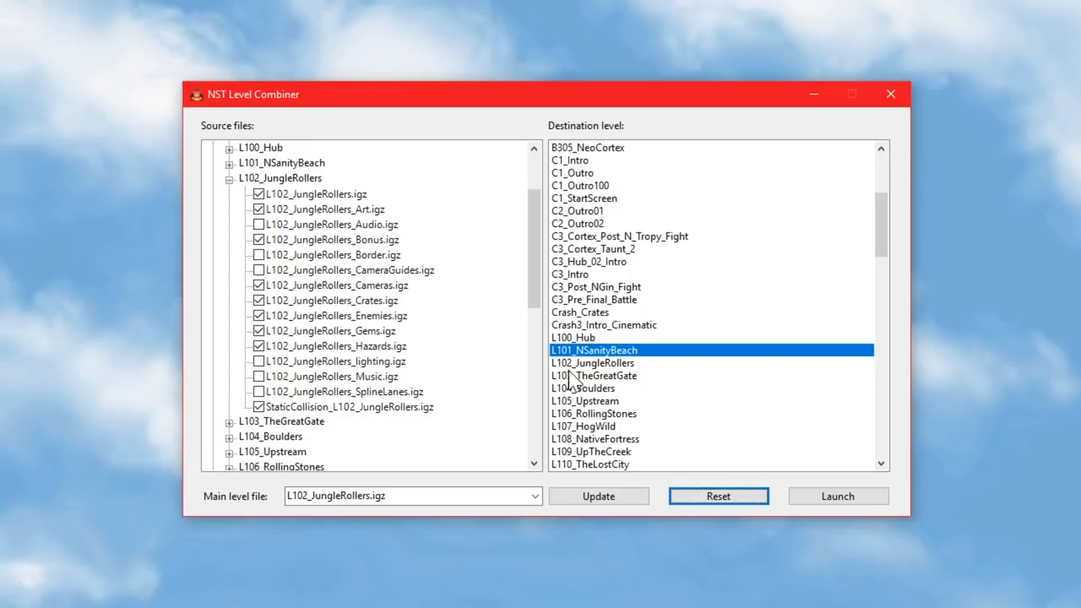
# Run Update to write the checked Jungle Rollers files into N Sanity Beach and acknowledge Done!
pyautogui.click(718, 497)
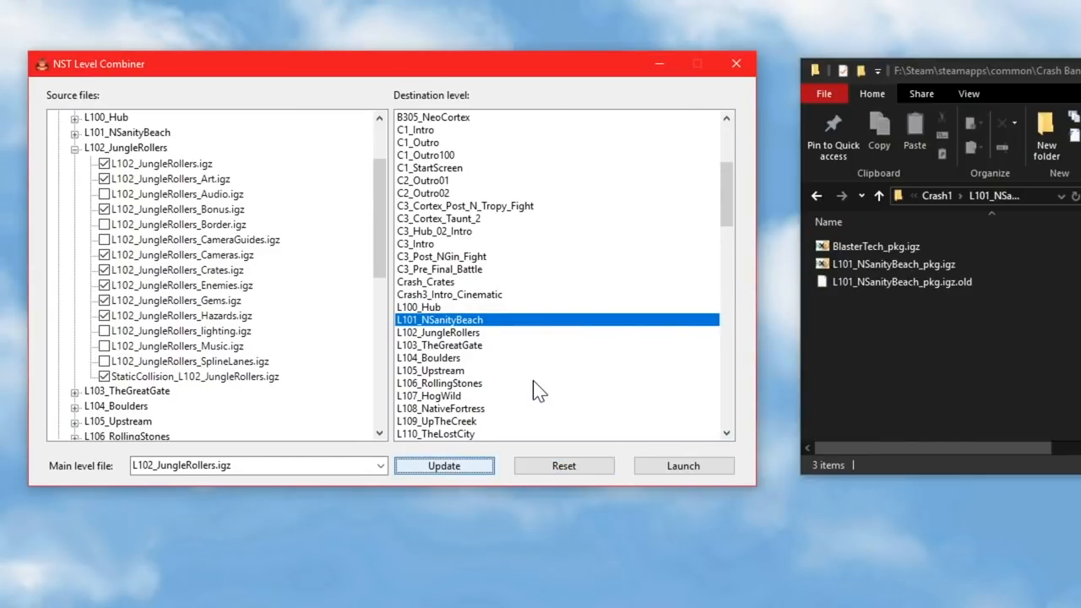
pyautogui.click(443, 466)
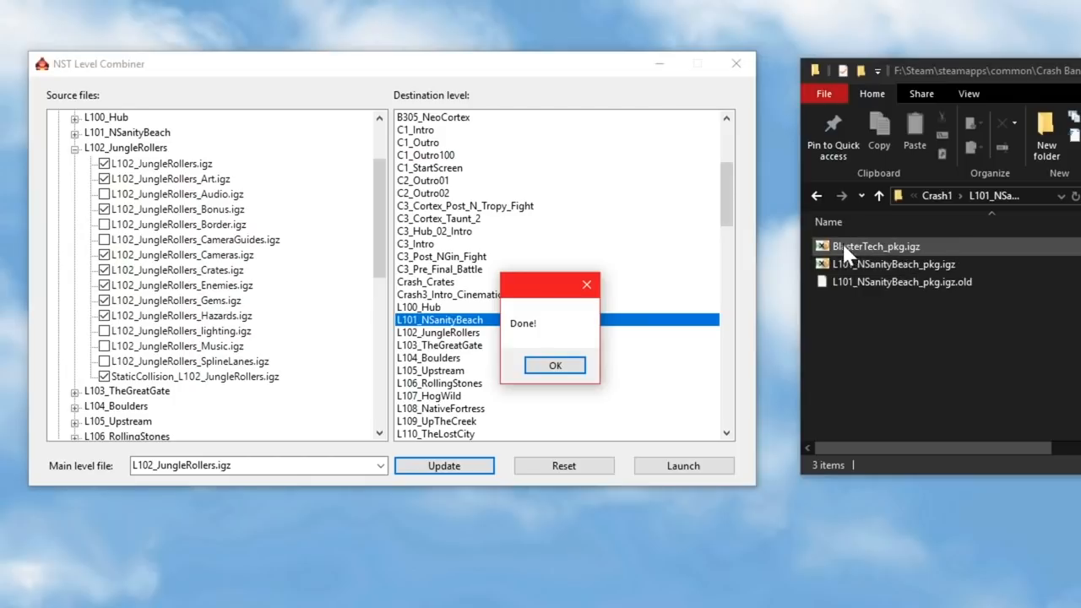
pyautogui.moveTo(861, 261)
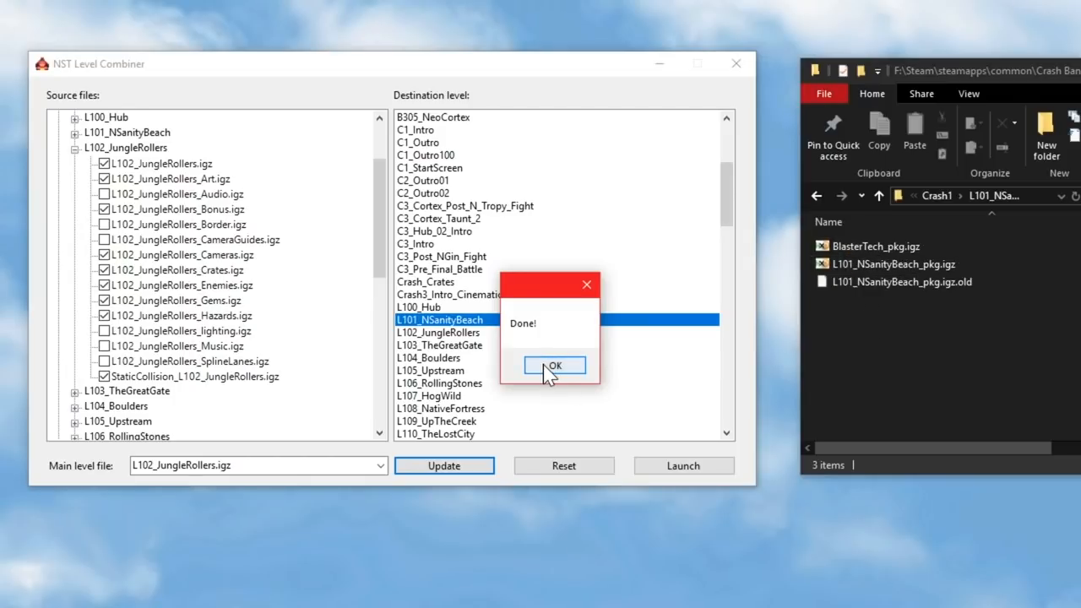
pyautogui.click(554, 365)
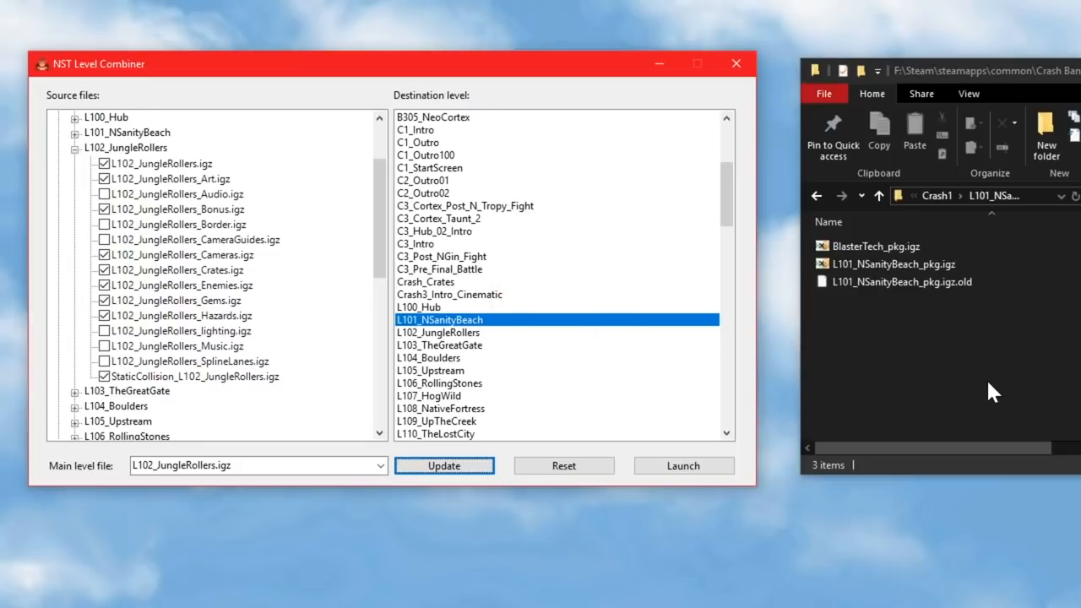
pyautogui.moveTo(882, 152)
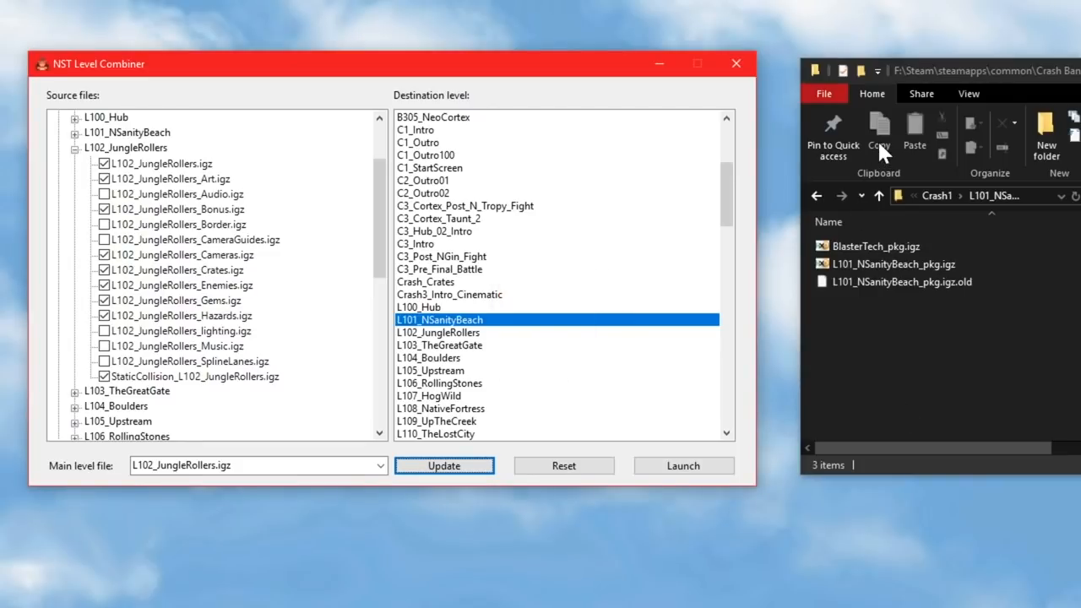
pyautogui.moveTo(943, 387)
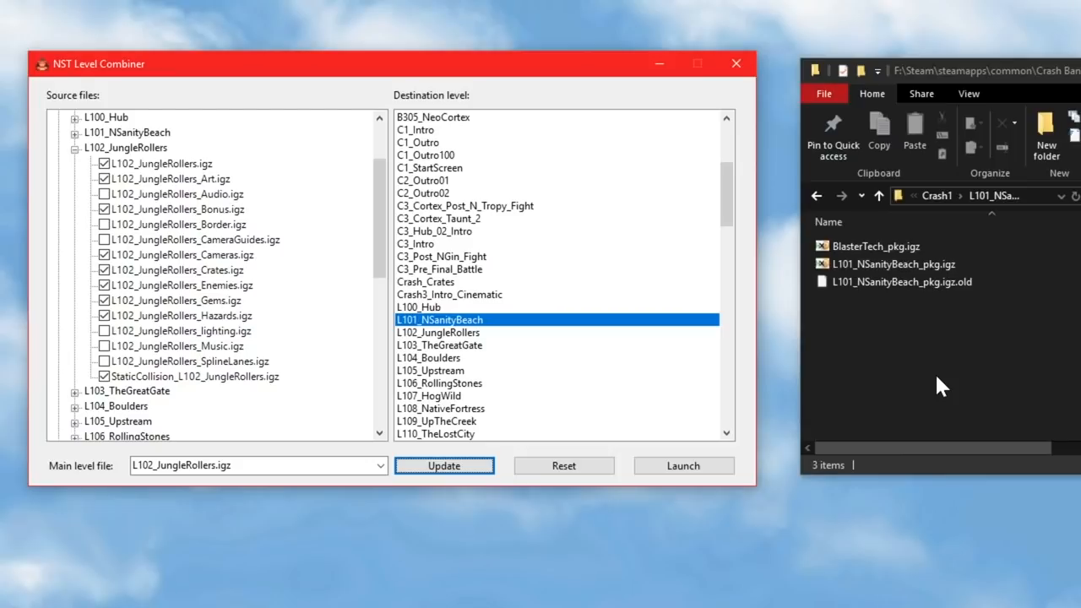
# Select the rebuilt L101_NSanityBeach_pkg.igz in the N Sanity Beach level folder.
pyautogui.click(682, 466)
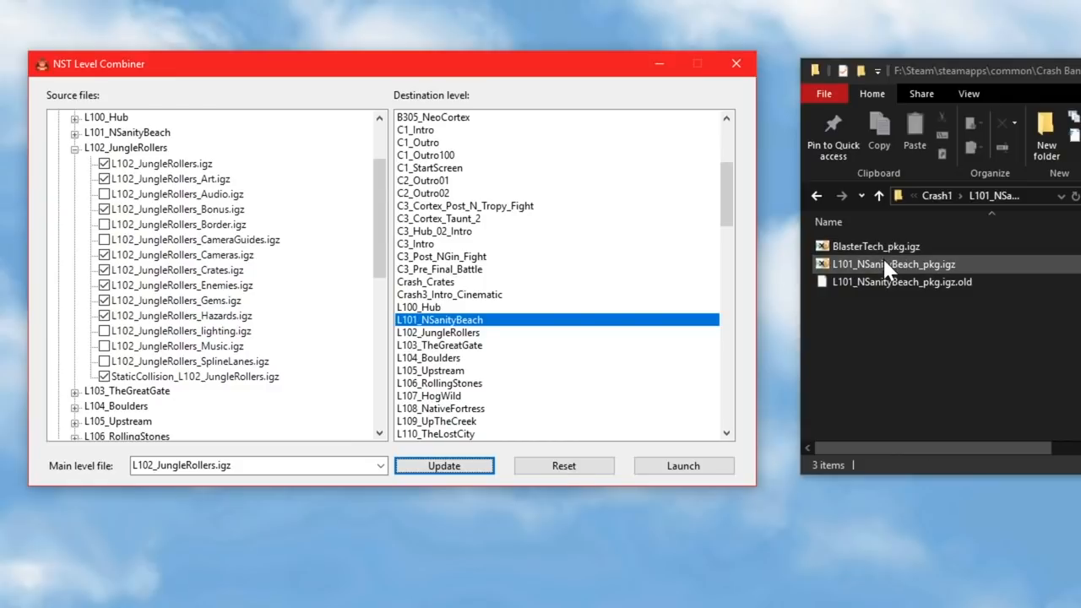
pyautogui.click(892, 264)
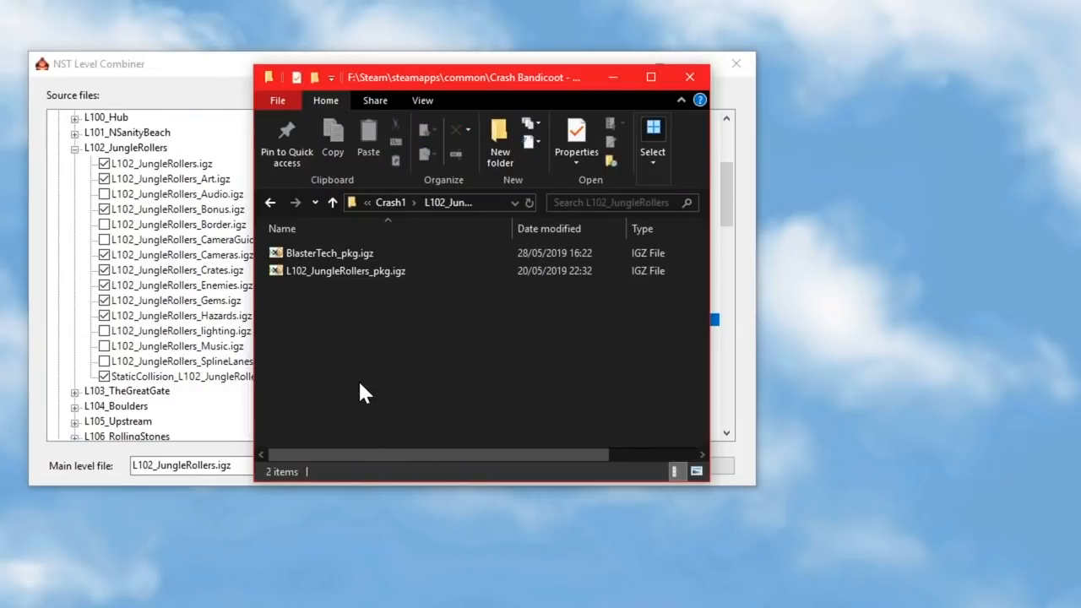
pyautogui.moveTo(392, 313)
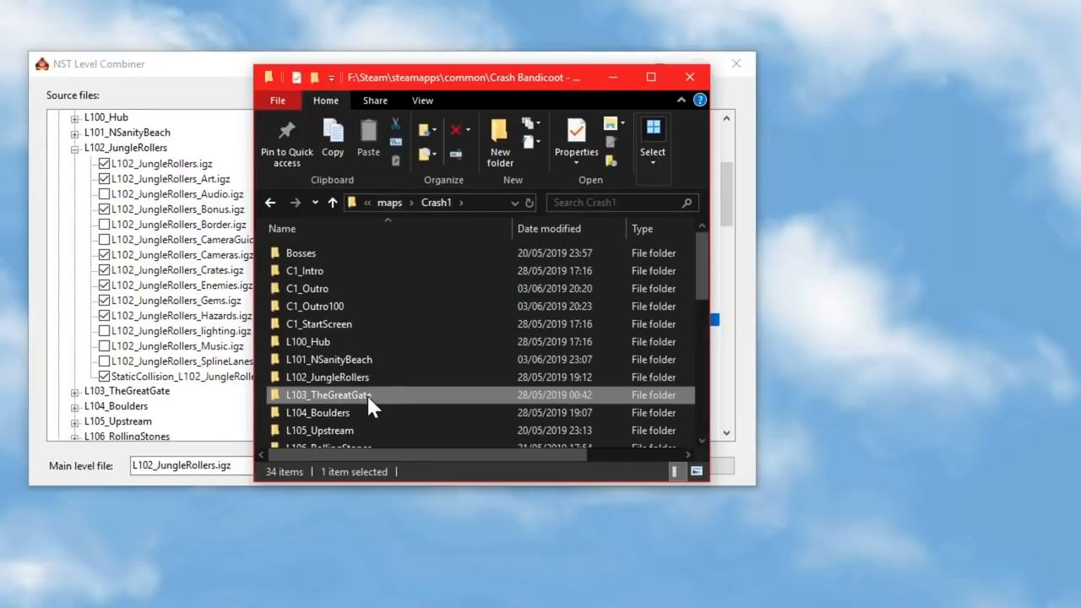
# Browse into the L104_Boulders folder and select L104_Boulders_pkg.igz.
pyautogui.doubleClick(328, 395)
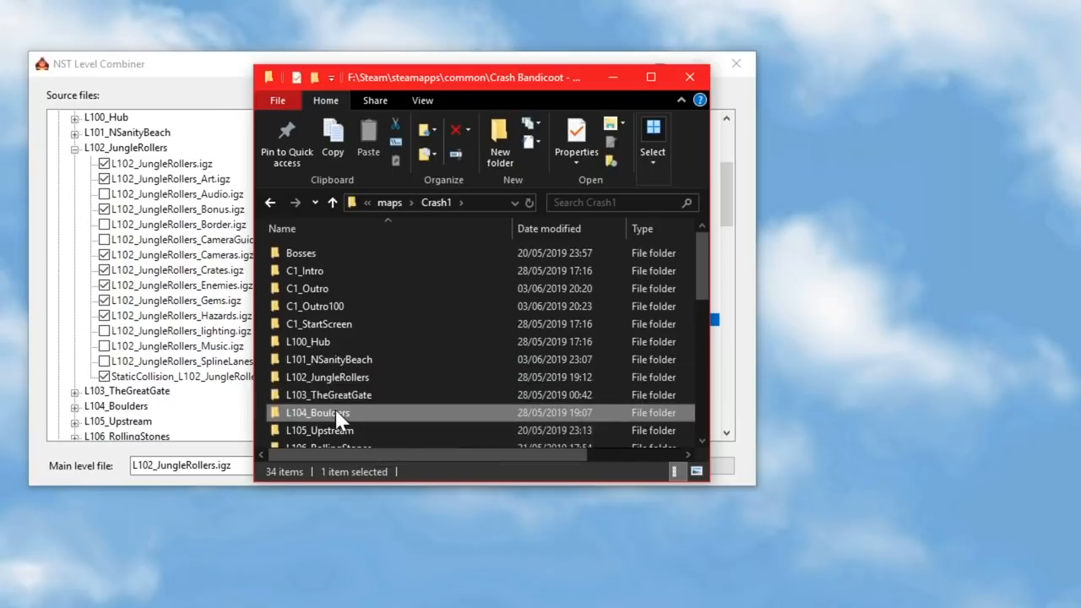
pyautogui.doubleClick(317, 412)
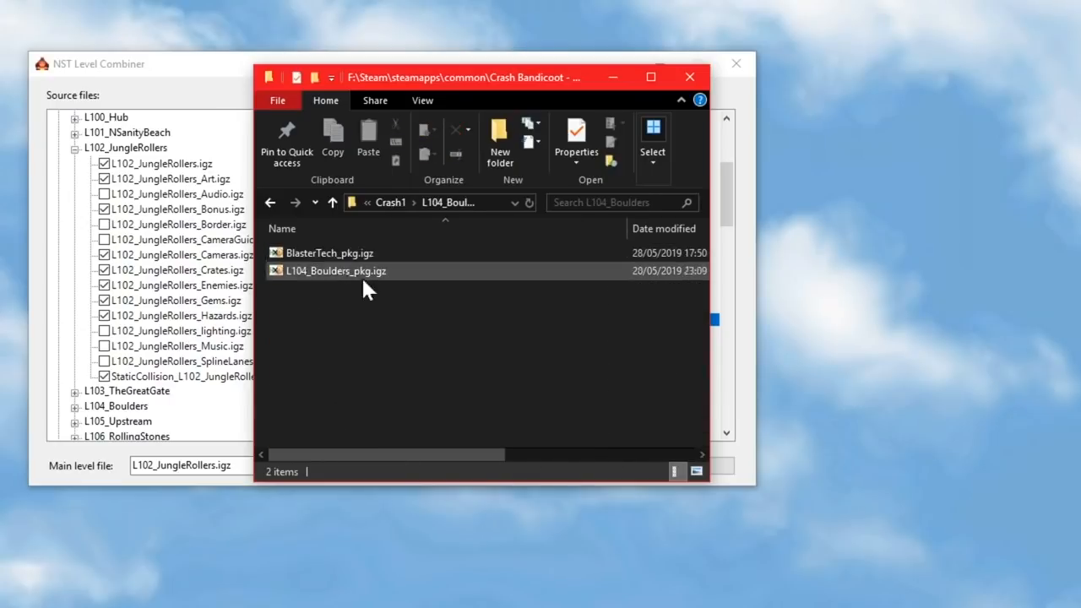
pyautogui.click(463, 384)
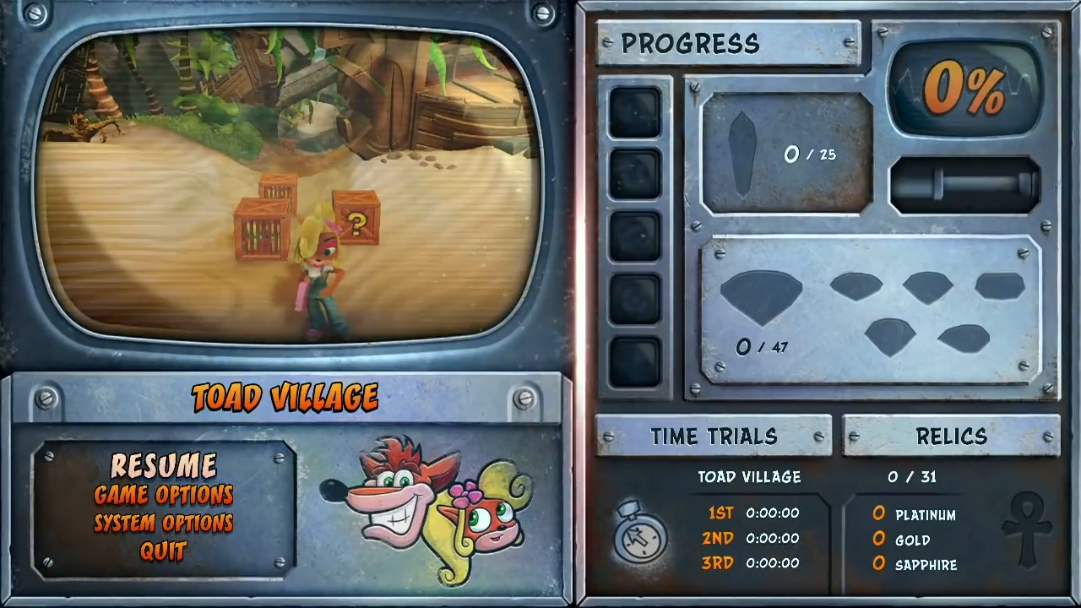
# Quit the running game from the pause menu to return to the level combiner.
pyautogui.click(162, 464)
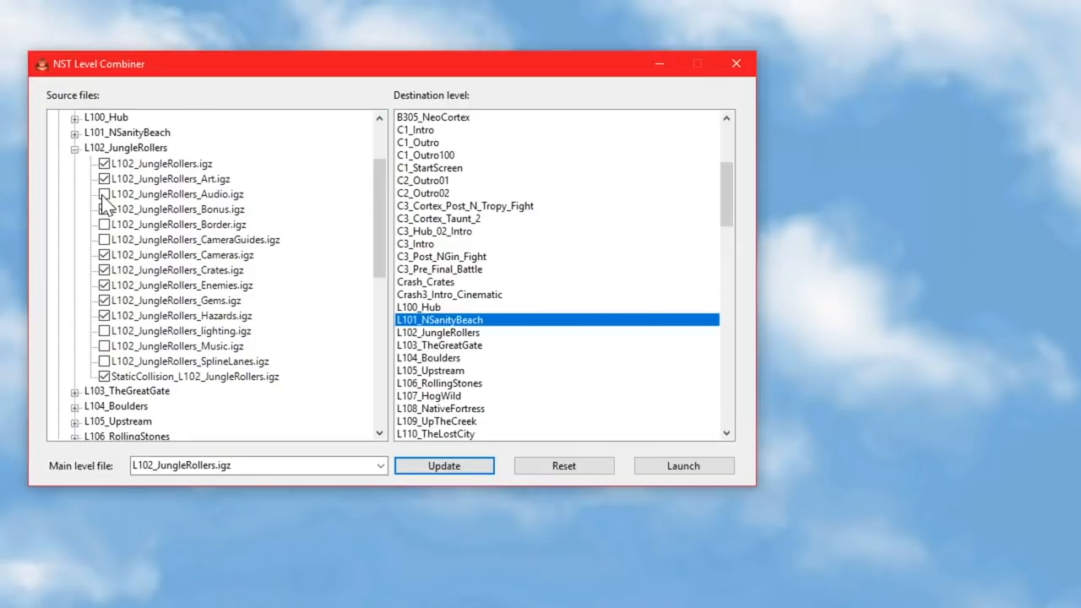
# Tick the remaining Jungle Rollers source files: audio, camera guides and music.
pyautogui.click(127, 148)
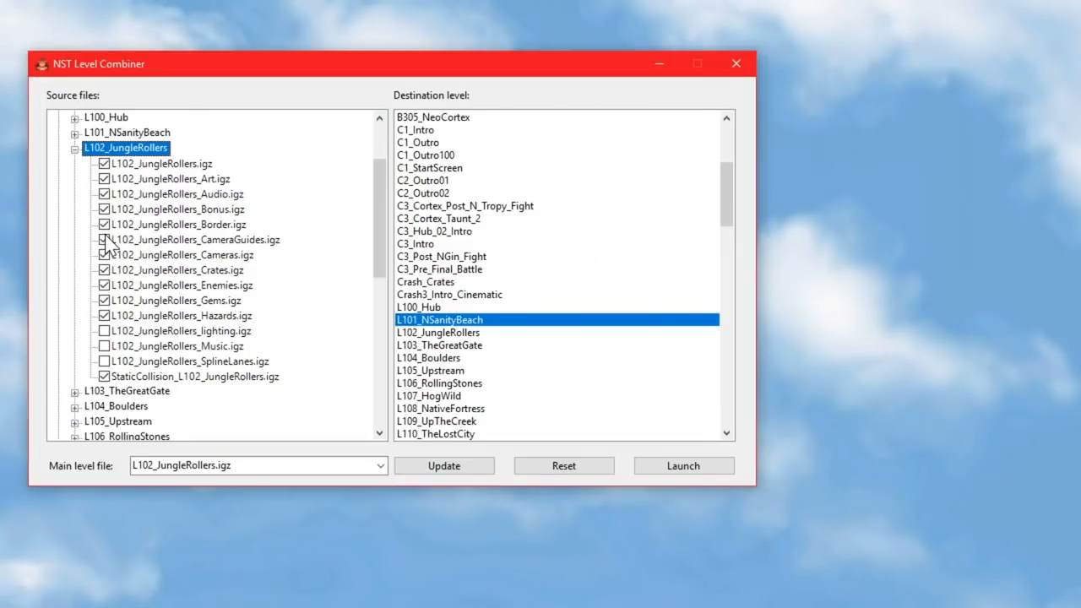
pyautogui.click(105, 329)
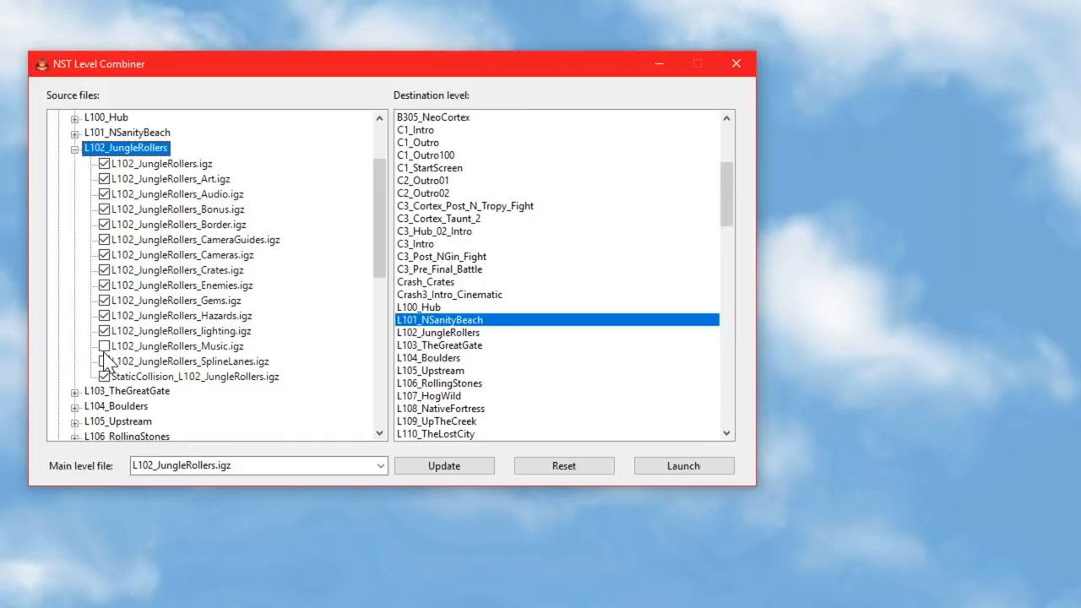
pyautogui.click(103, 346)
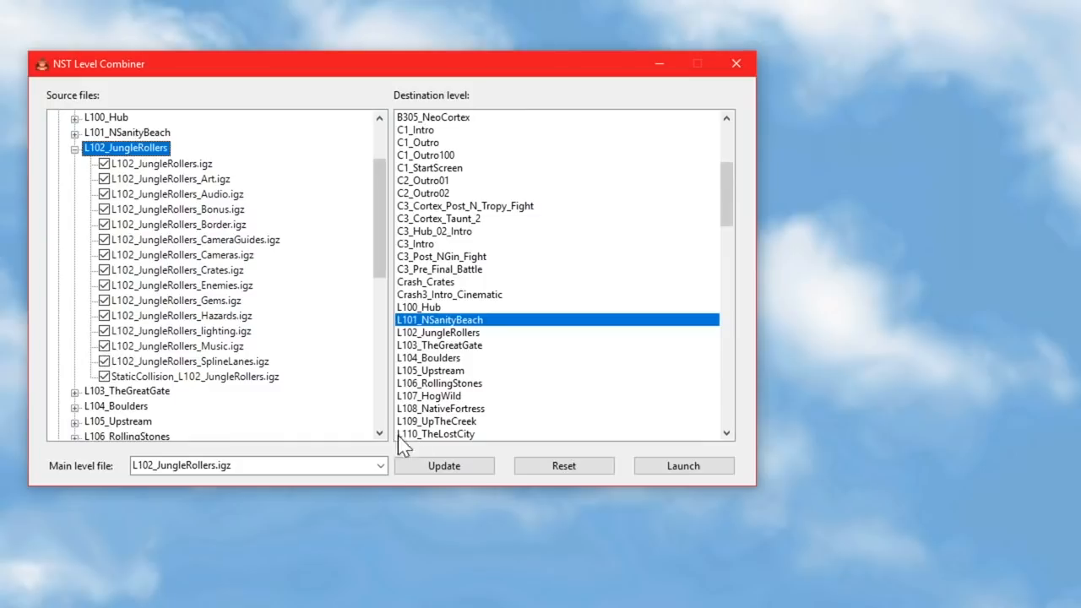
pyautogui.moveTo(101, 456)
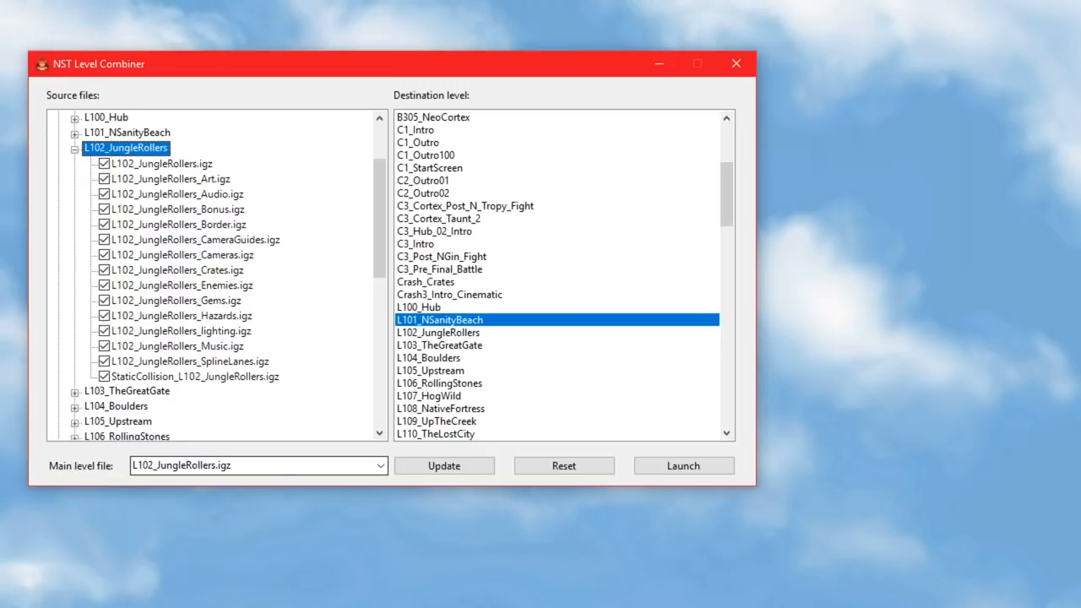
pyautogui.moveTo(385, 483)
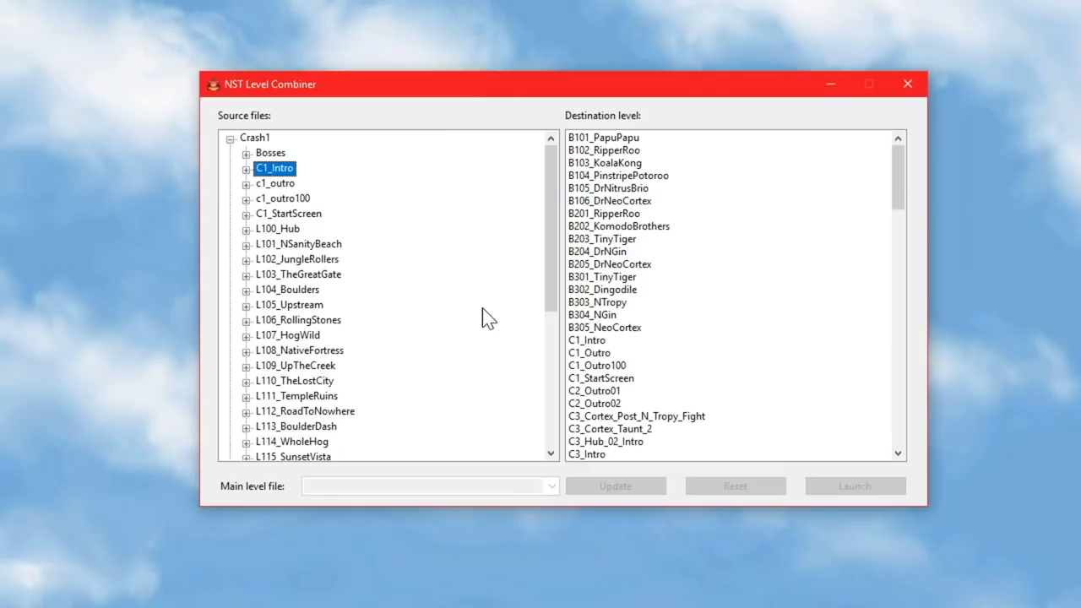
# Tick N Sanity Beach's Enemies.igz and make L102_JungleRollers the destination level.
pyautogui.click(246, 244)
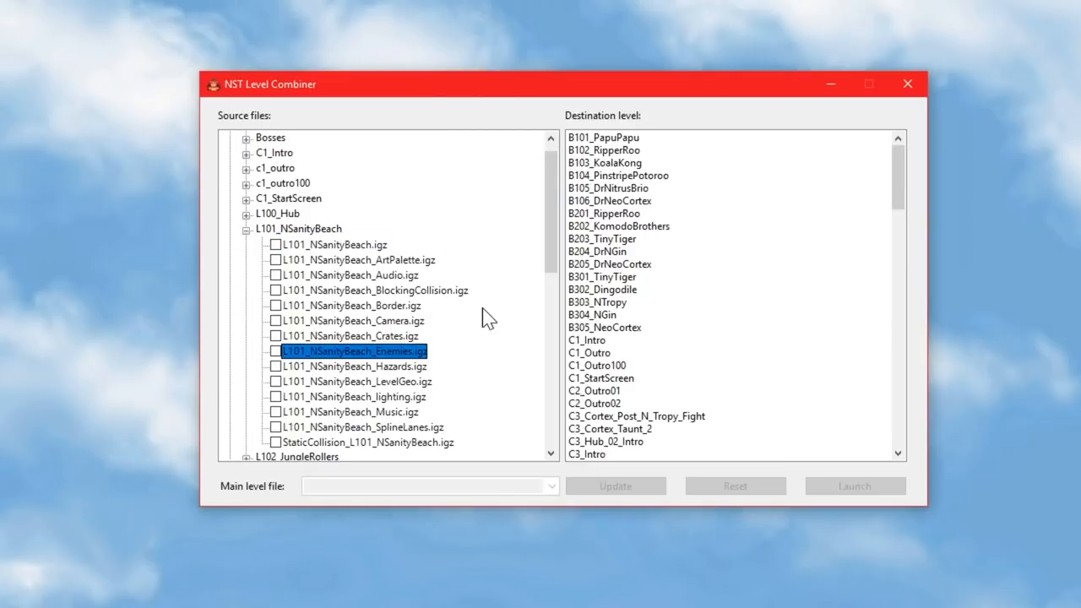
pyautogui.click(273, 349)
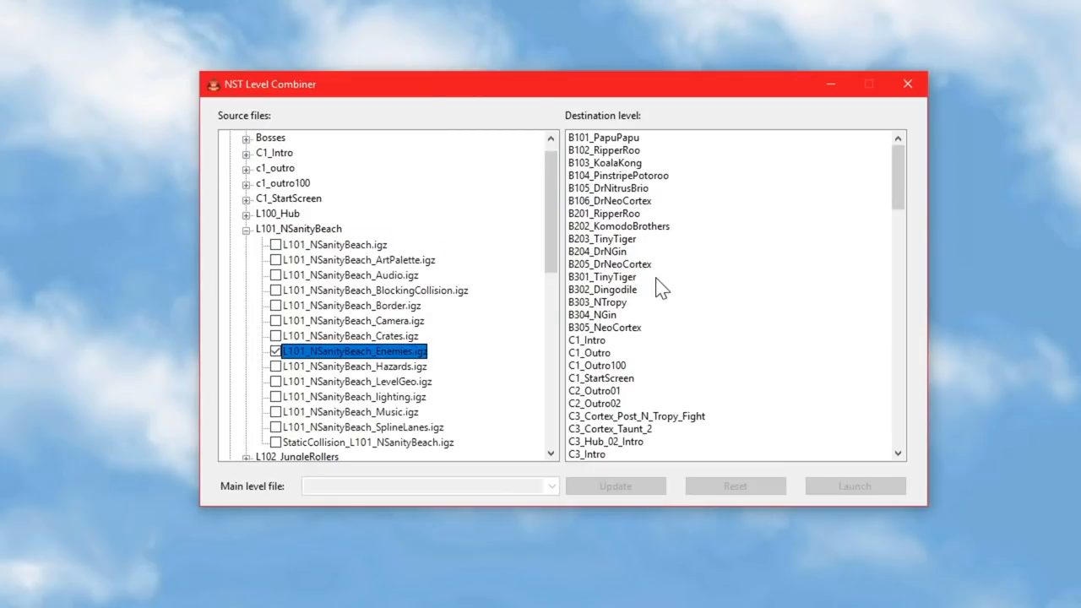
pyautogui.scroll(-3)
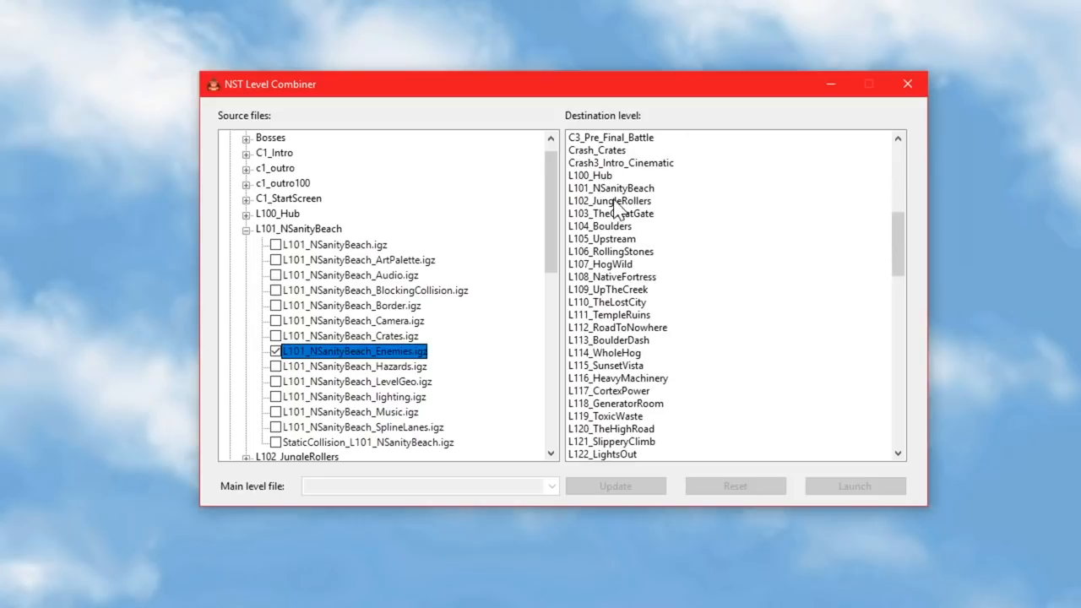
pyautogui.click(608, 199)
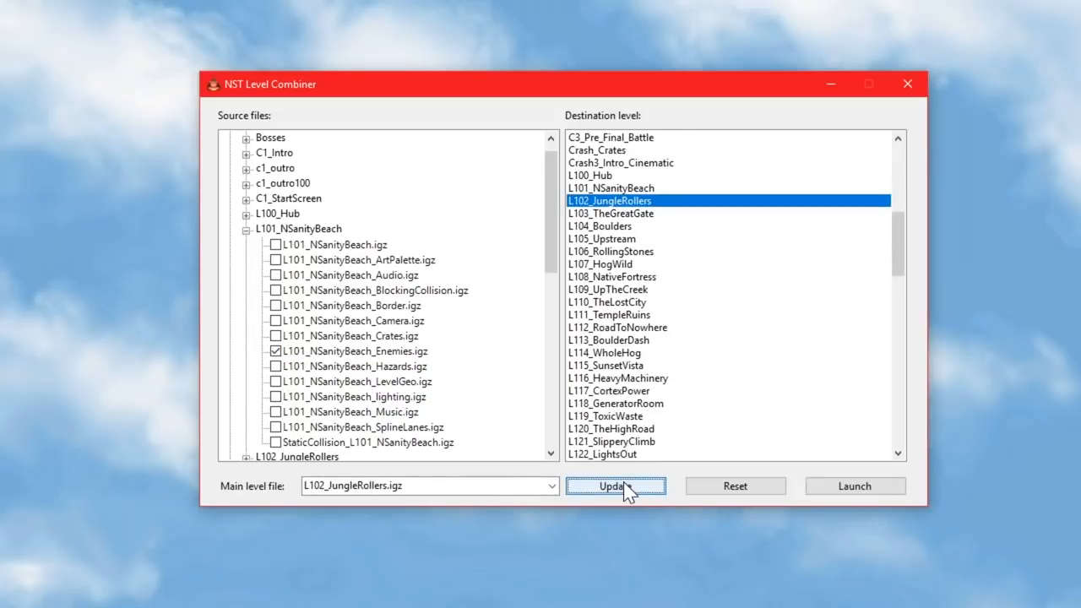
# Run Update to merge the enemies into Jungle Rollers, acknowledge Done!, and launch the game.
pyautogui.click(614, 487)
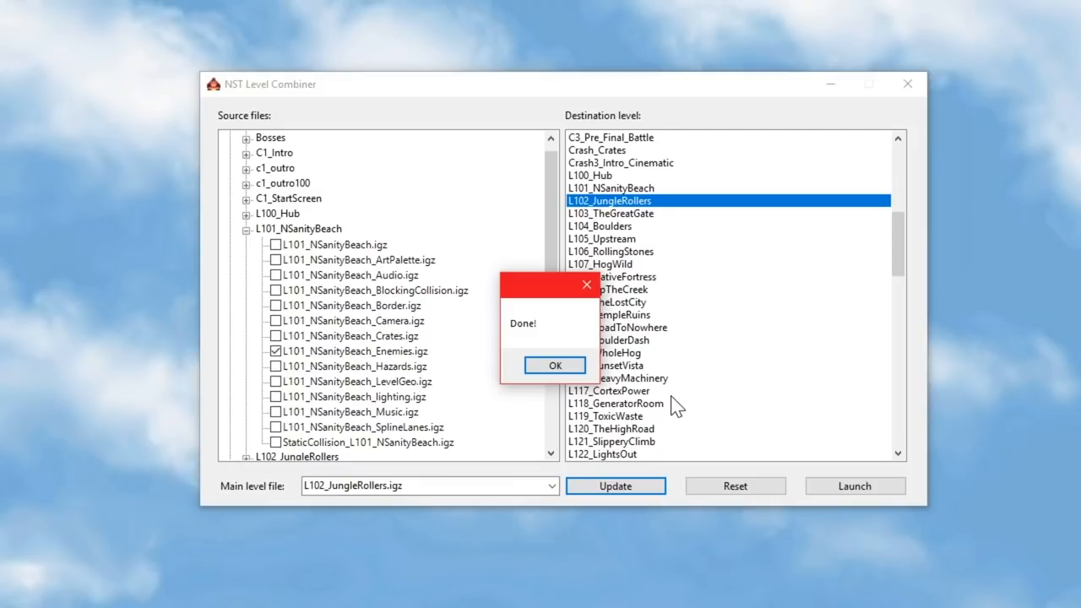
pyautogui.click(554, 365)
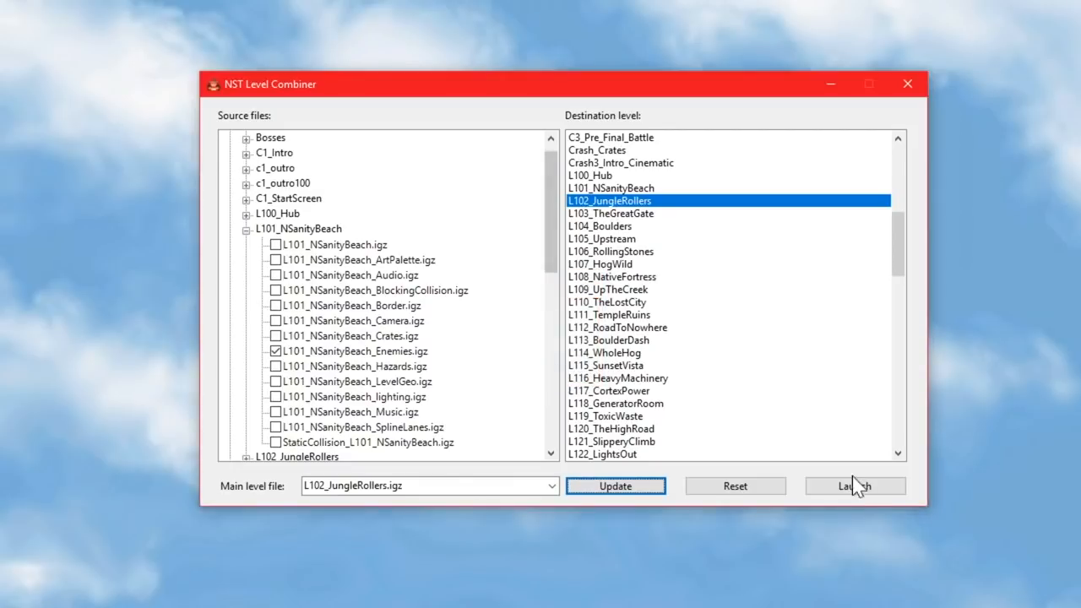
pyautogui.click(855, 487)
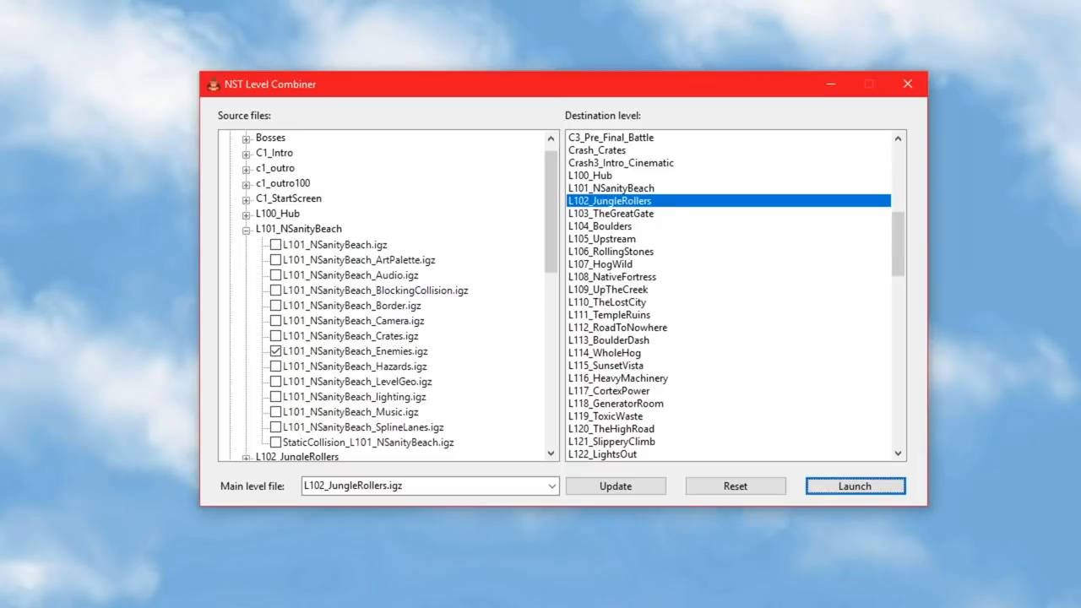
pyautogui.click(855, 486)
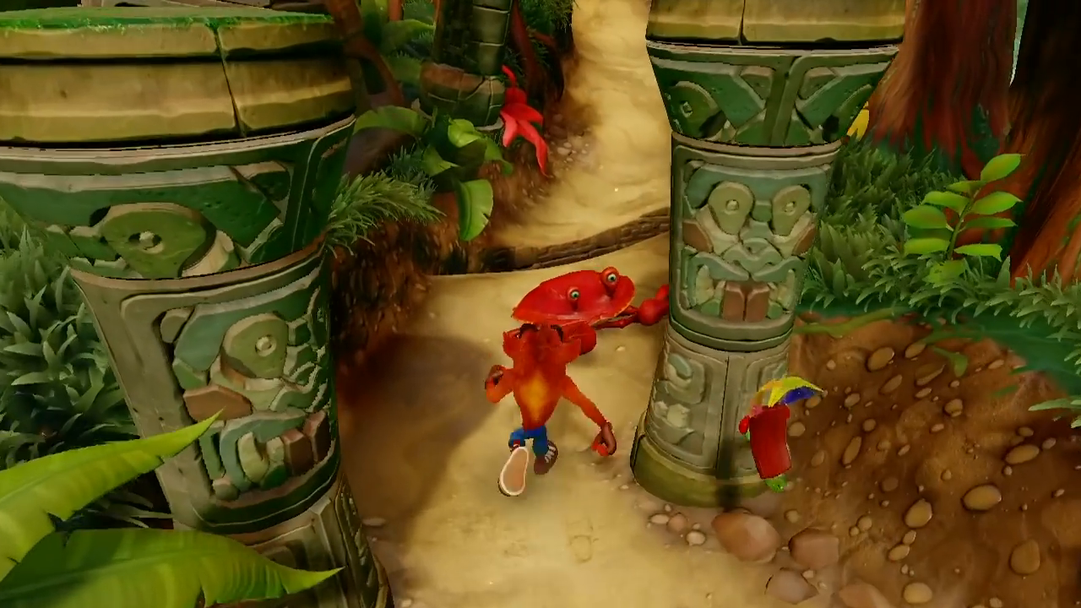
# Pause to check level progress, then resume running Crash toward the mushroom house.
pyautogui.press('Escape')
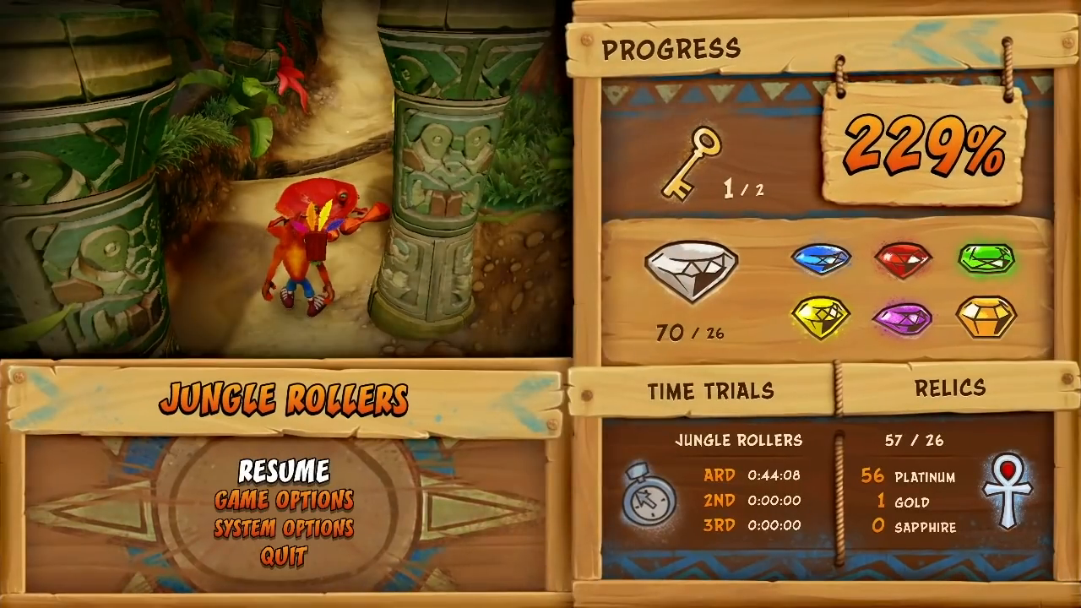
pyautogui.click(284, 469)
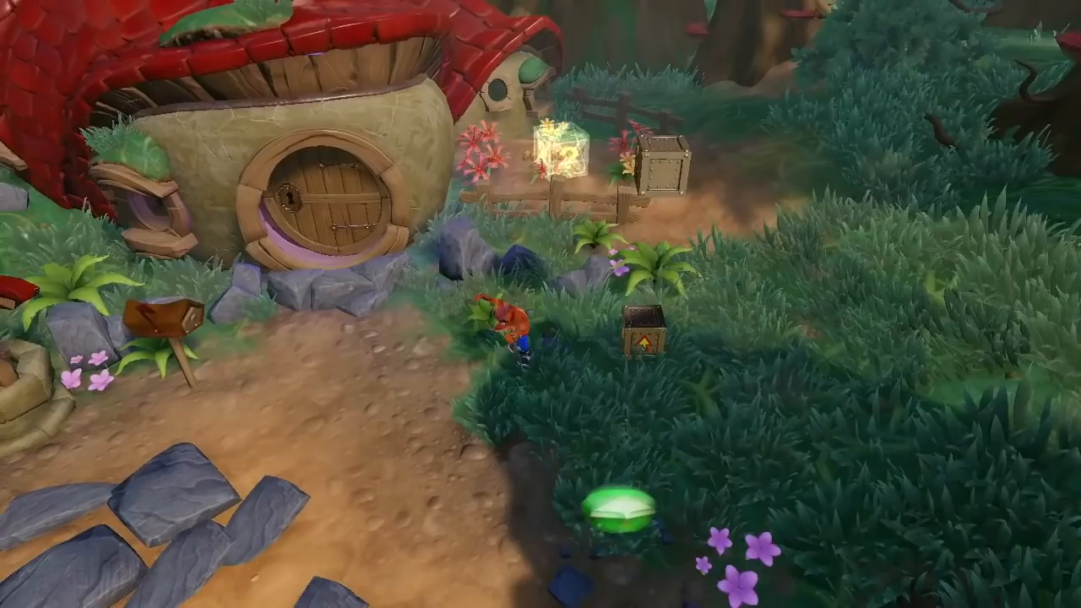
# Raise the free camera into the tree canopy toward the Nitro crate's wooden platform.
pyautogui.press('w')
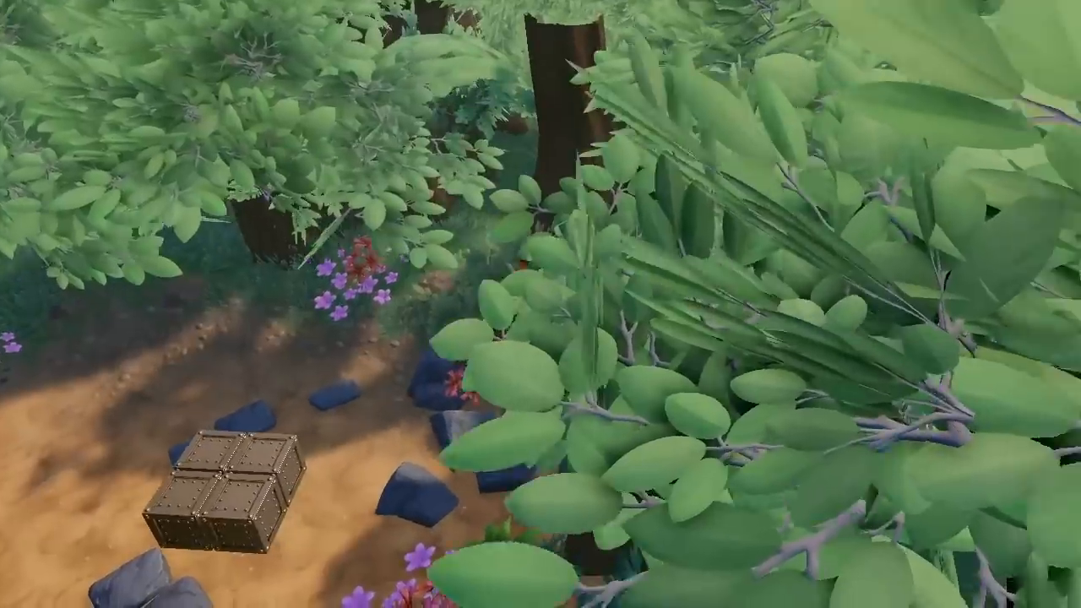
pyautogui.moveTo(540, 304)
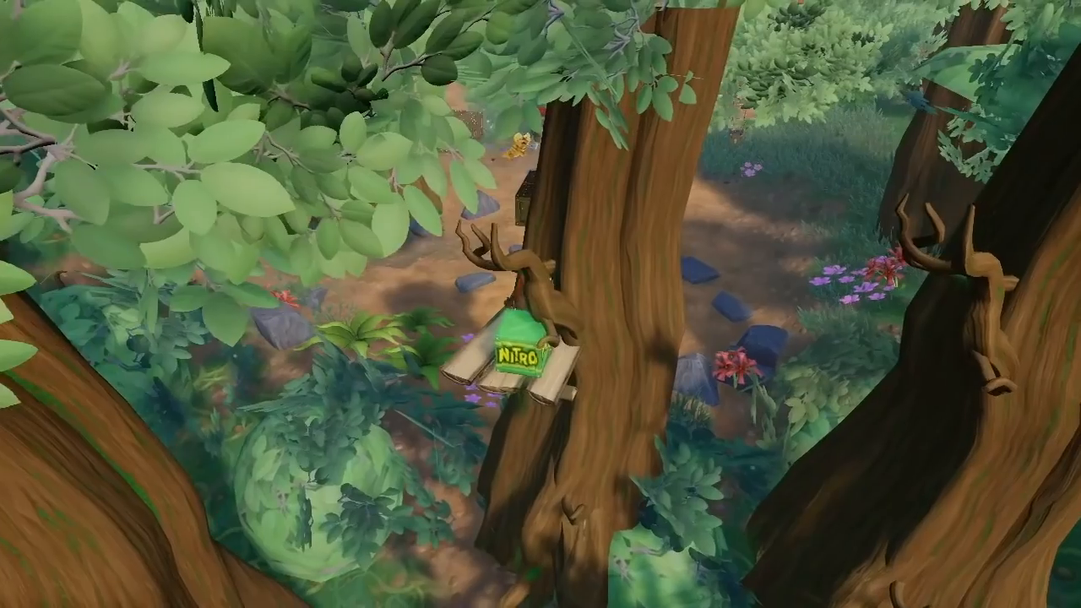